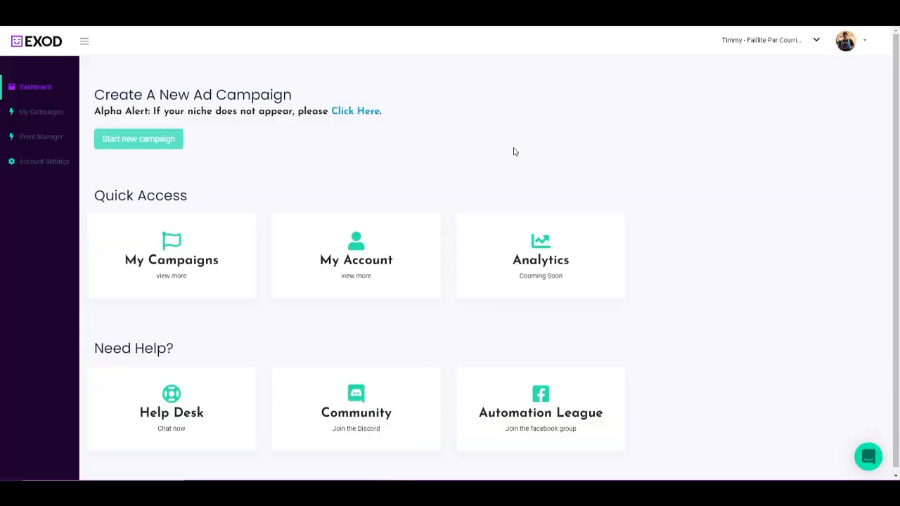
pyautogui.moveTo(648, 199)
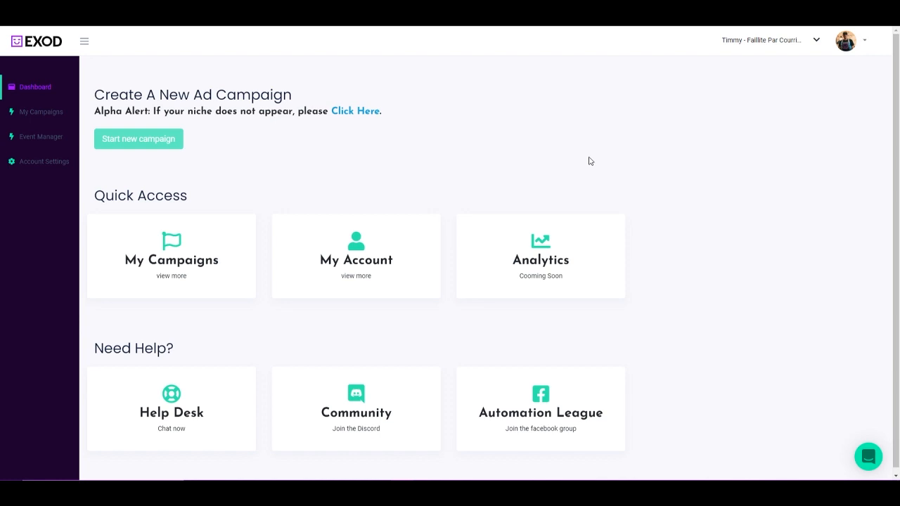
pyautogui.moveTo(550, 156)
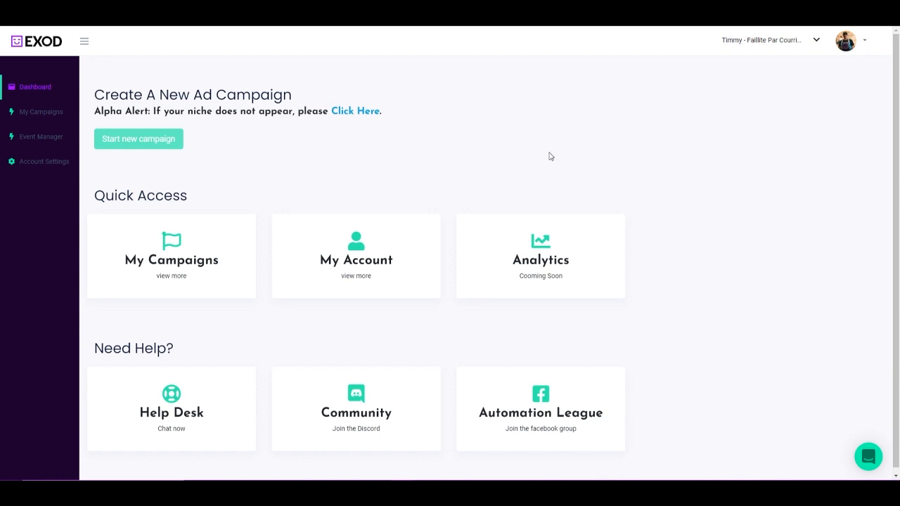
pyautogui.moveTo(352, 164)
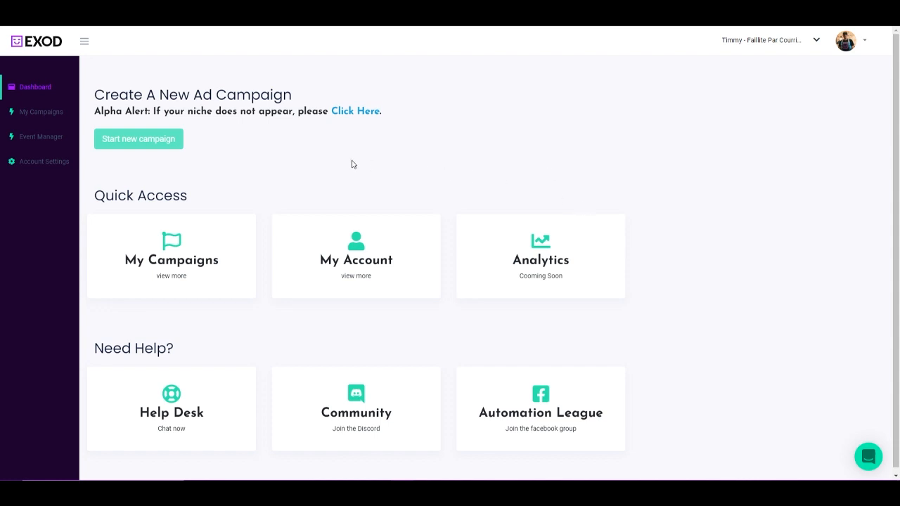
pyautogui.moveTo(353, 164)
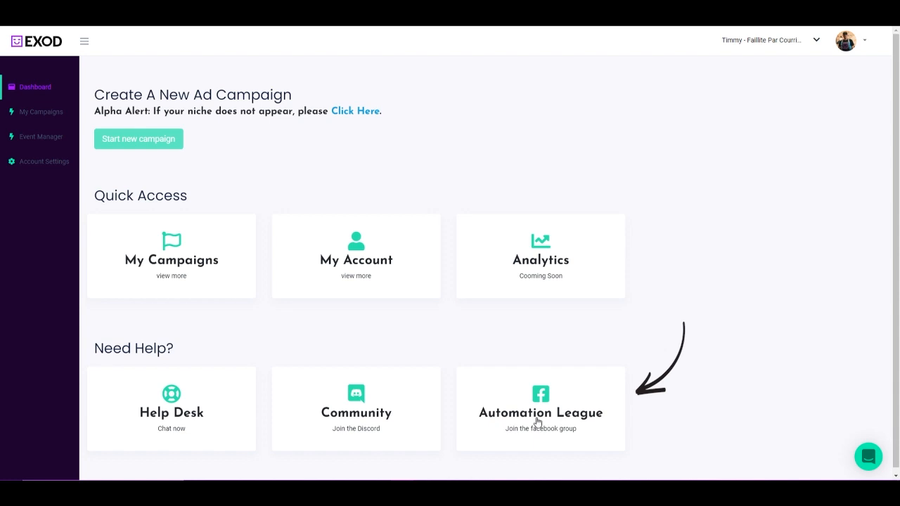
pyautogui.moveTo(496, 388)
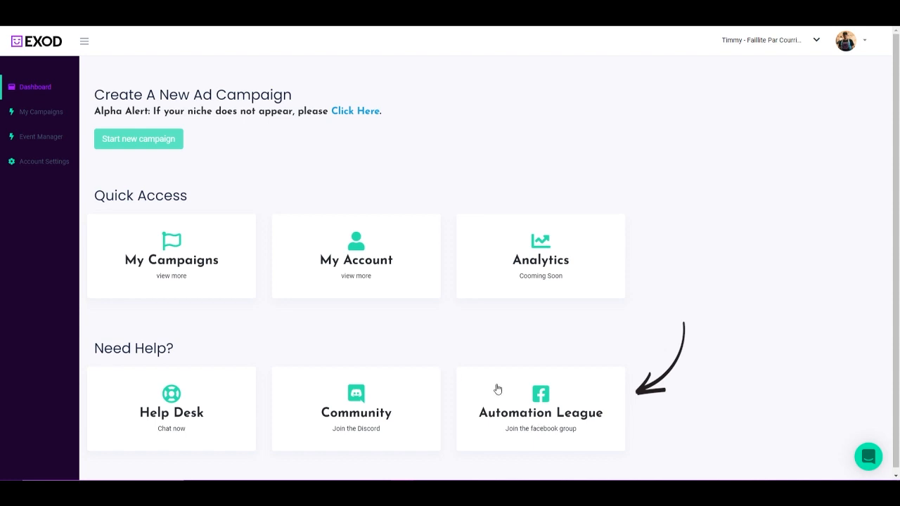
pyautogui.moveTo(503, 405)
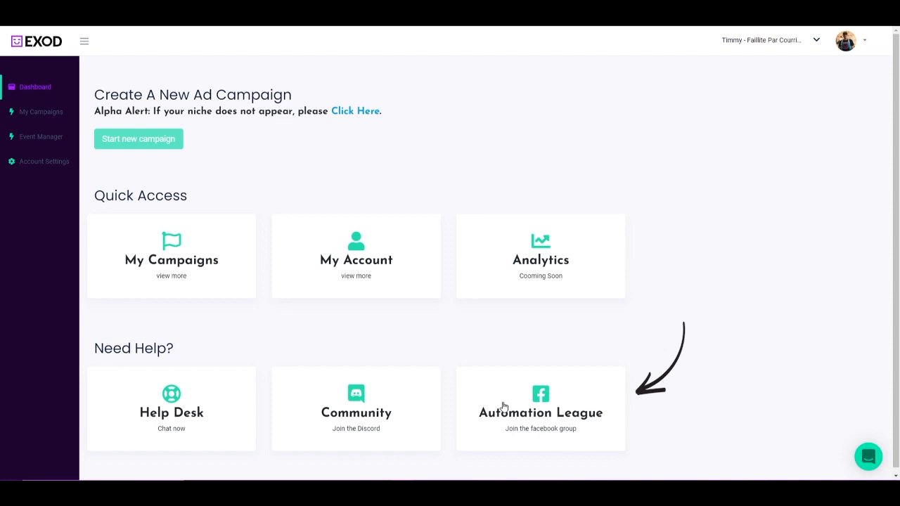
pyautogui.moveTo(520, 415)
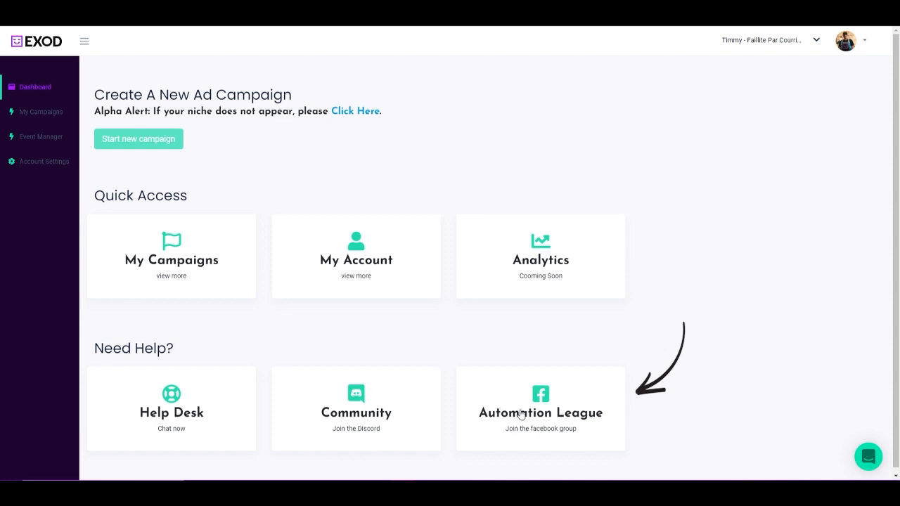
pyautogui.moveTo(522, 388)
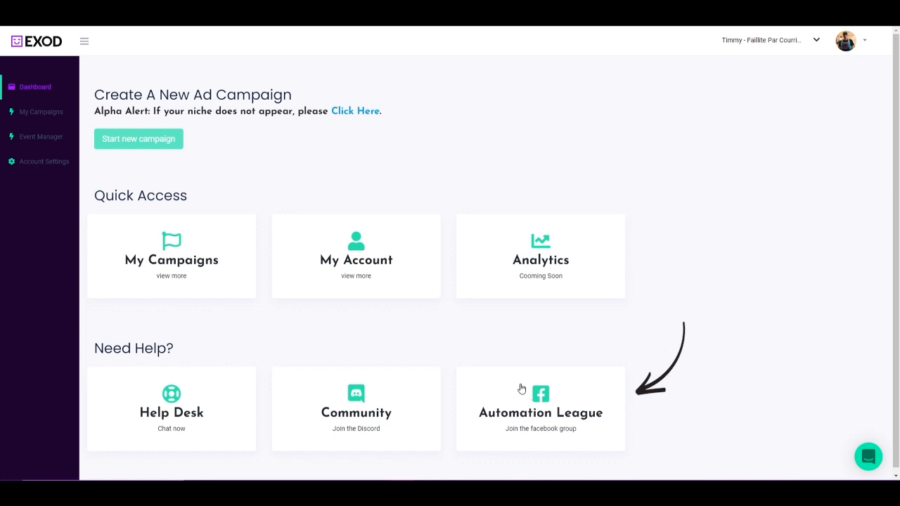
pyautogui.moveTo(520, 406)
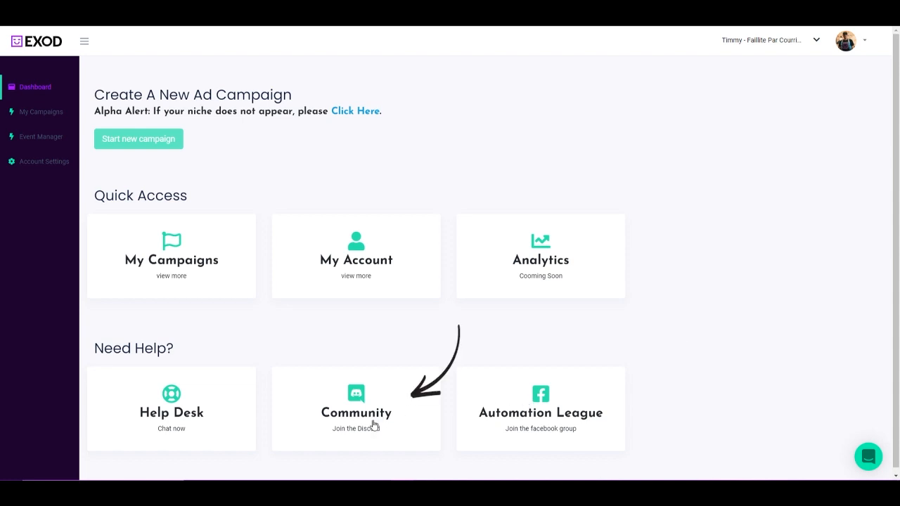
pyautogui.moveTo(359, 410)
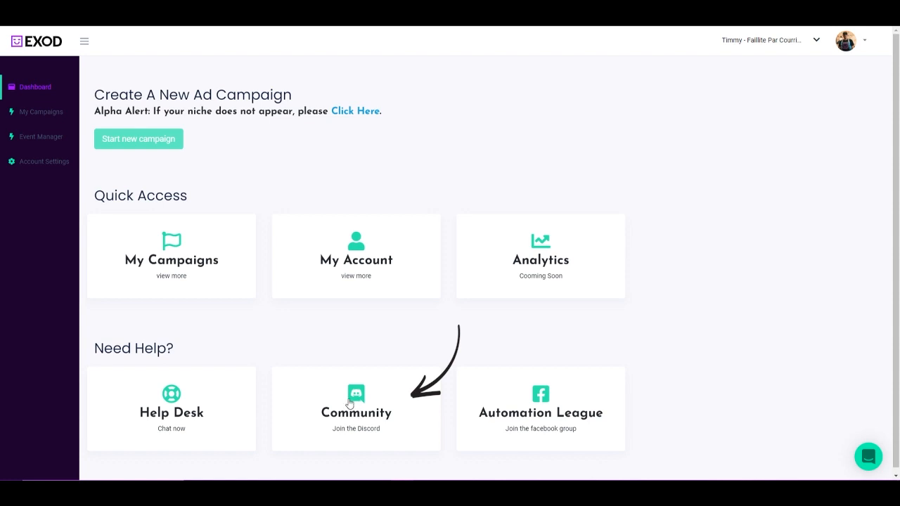
pyautogui.moveTo(365, 409)
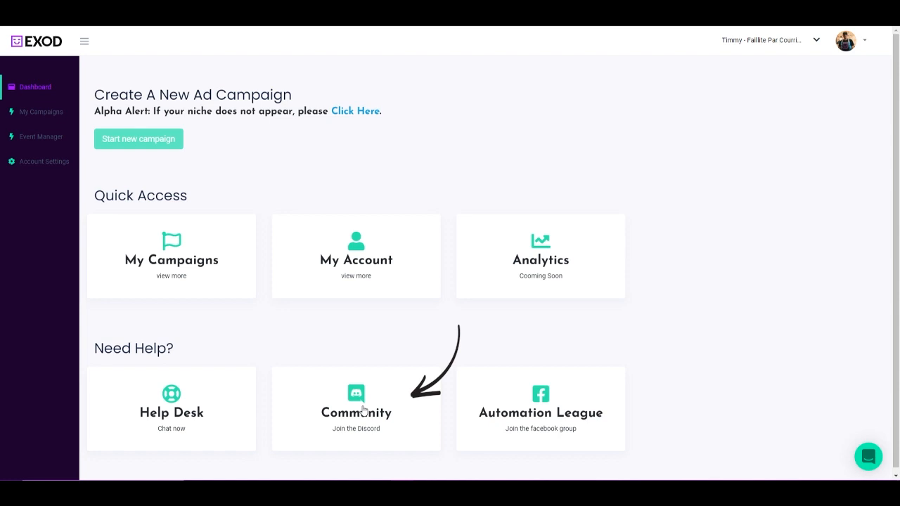
pyautogui.moveTo(172, 414)
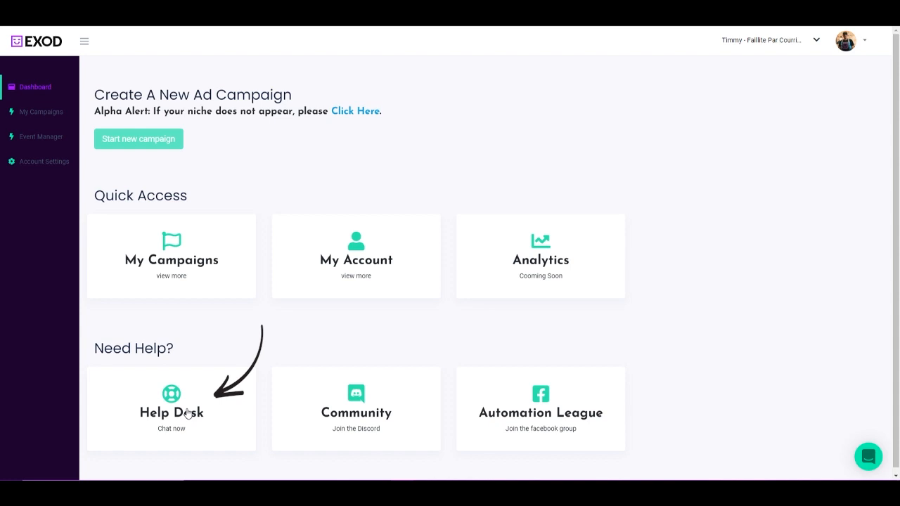
pyautogui.moveTo(506, 296)
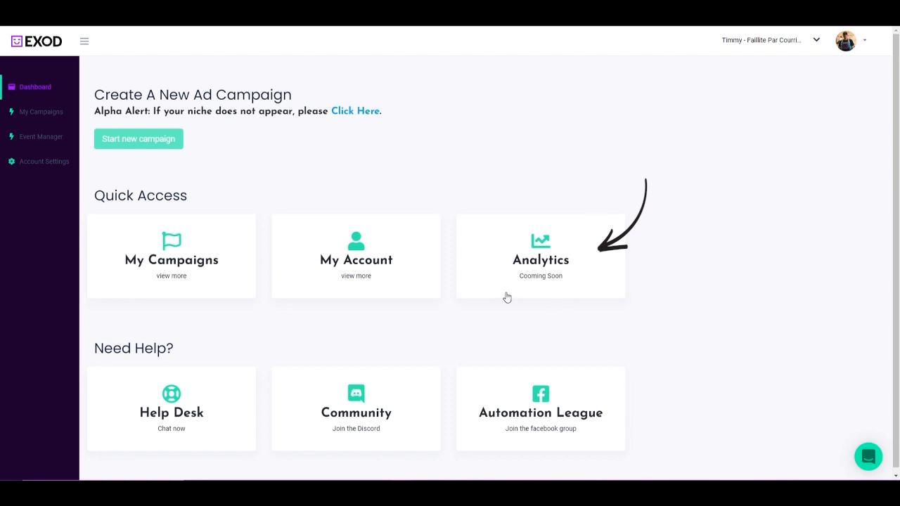
pyautogui.moveTo(640, 248)
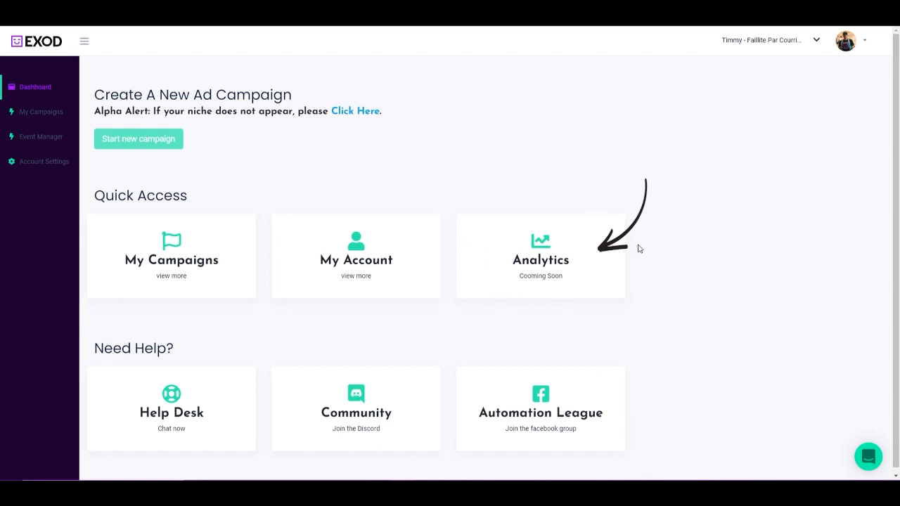
pyautogui.moveTo(654, 233)
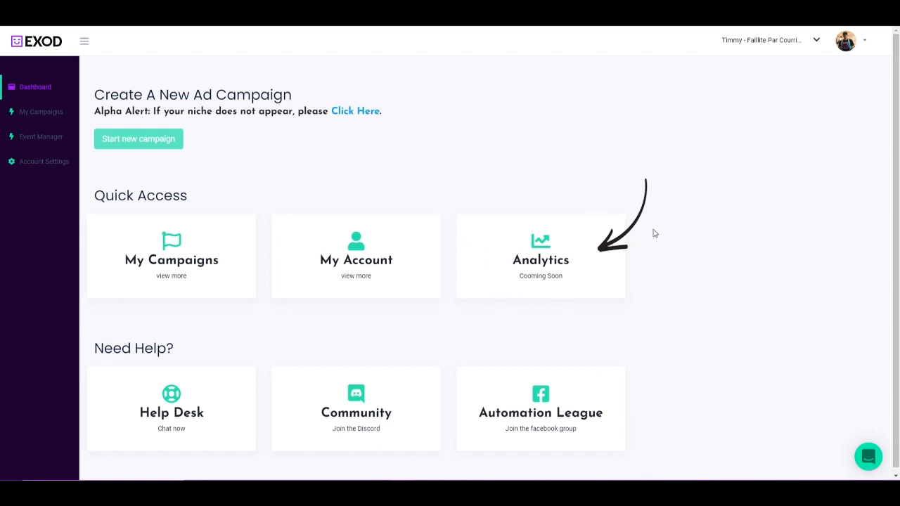
pyautogui.moveTo(634, 251)
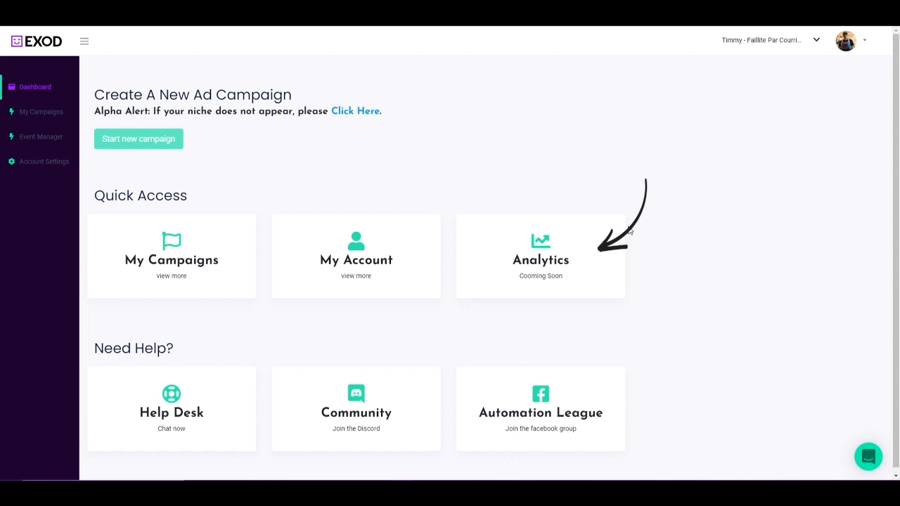
pyautogui.moveTo(626, 220)
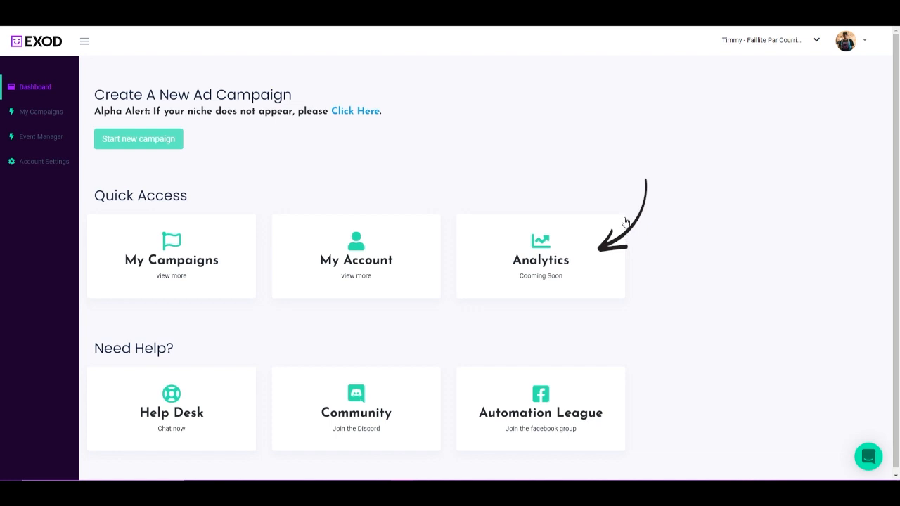
pyautogui.moveTo(643, 223)
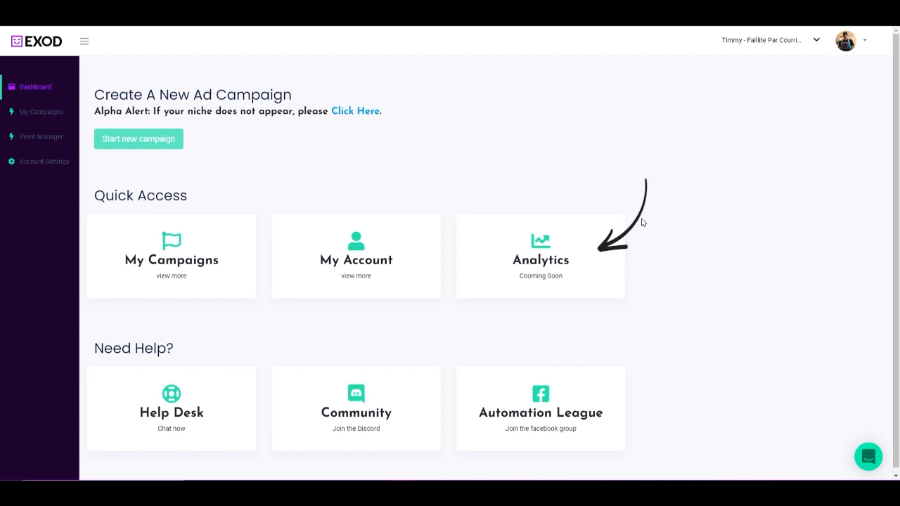
pyautogui.moveTo(288, 268)
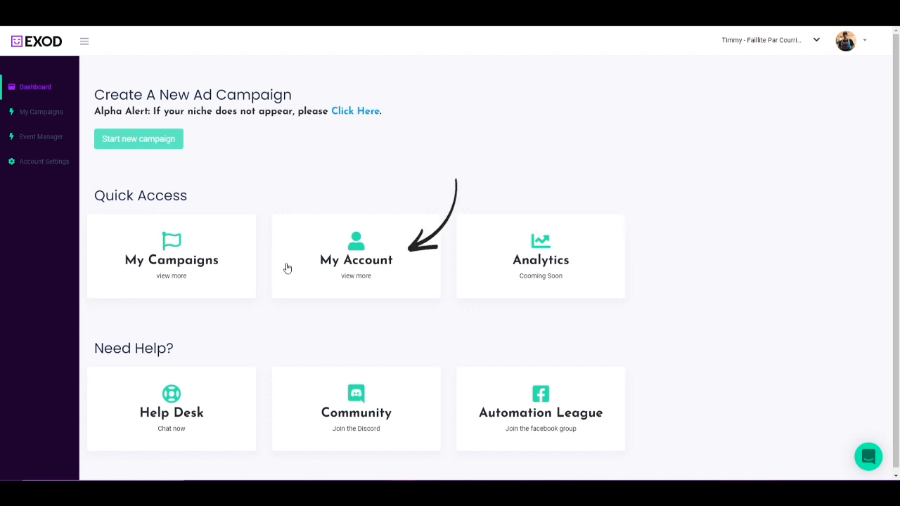
pyautogui.moveTo(328, 336)
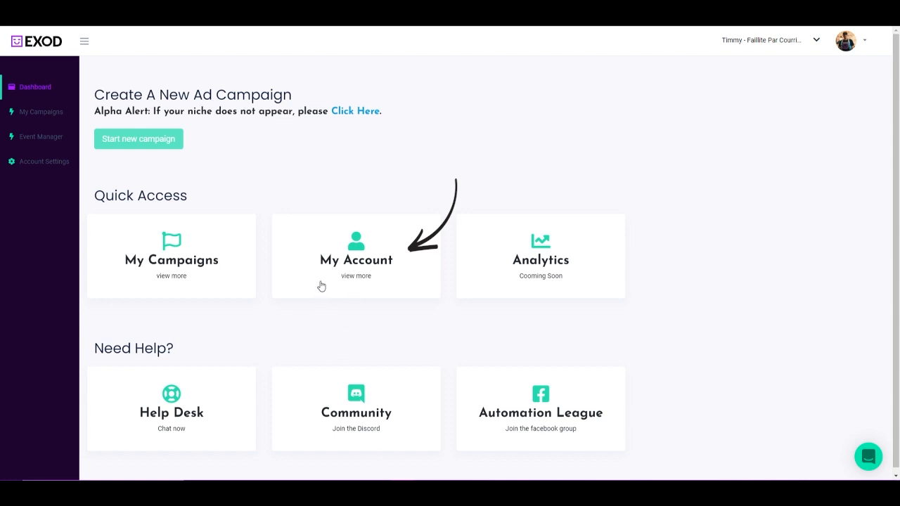
pyautogui.moveTo(316, 291)
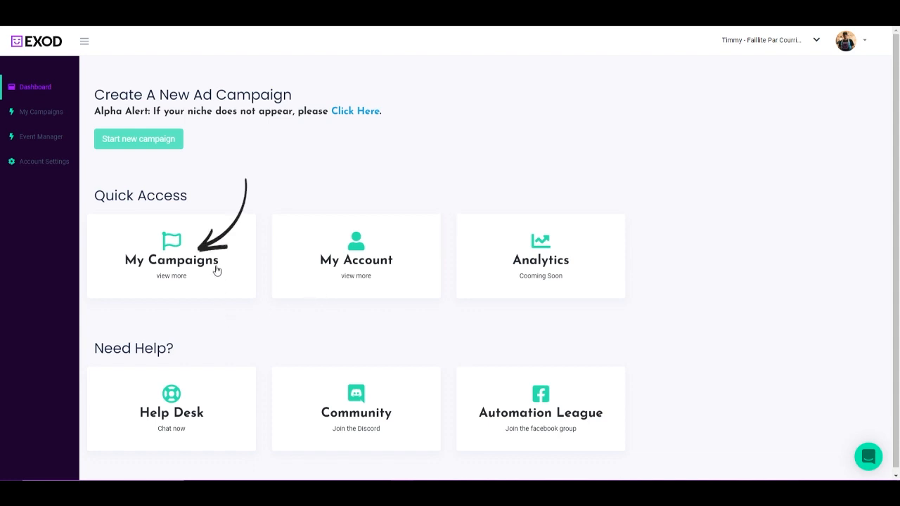
pyautogui.moveTo(178, 238)
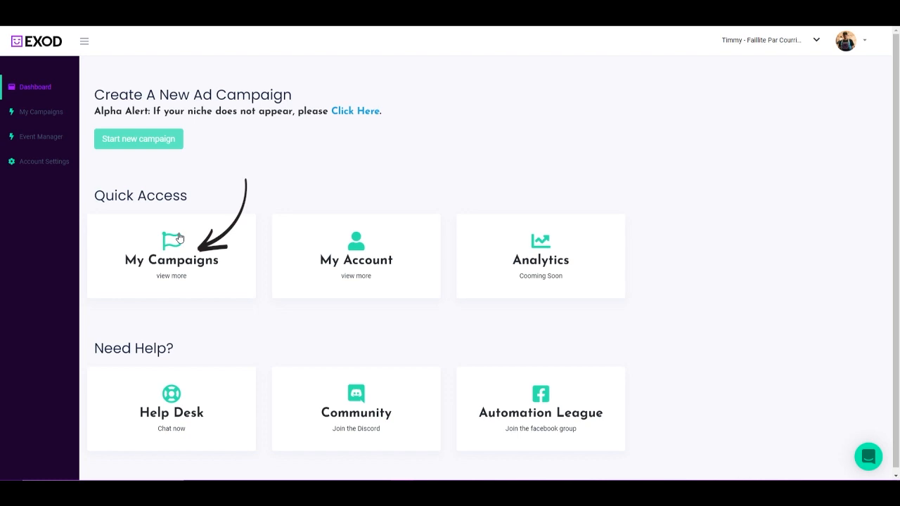
pyautogui.moveTo(197, 265)
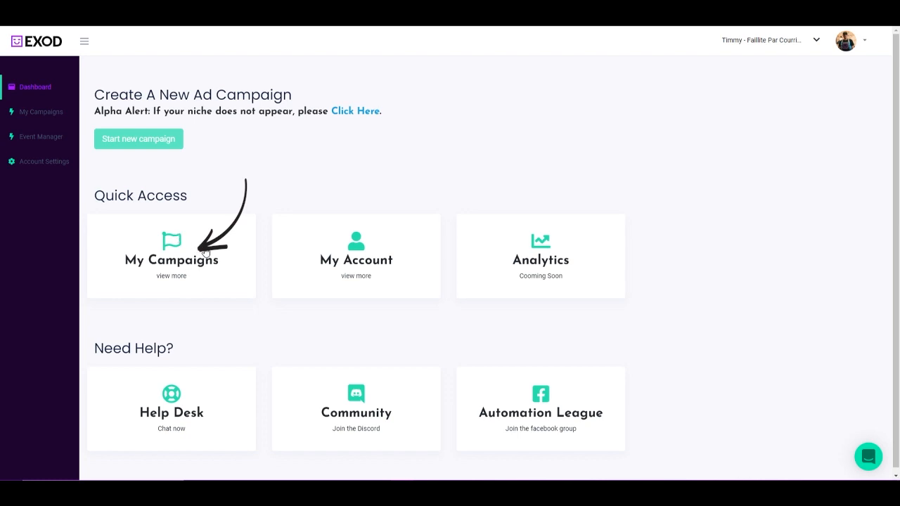
pyautogui.moveTo(291, 315)
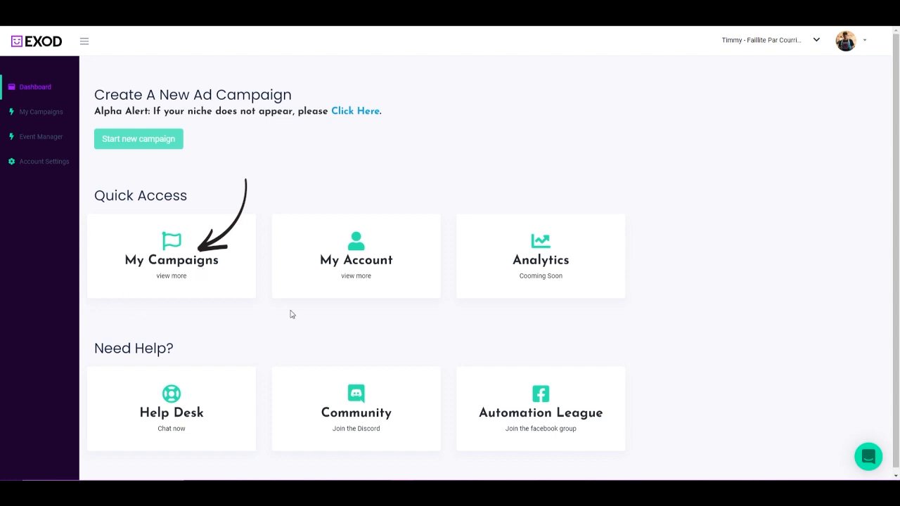
pyautogui.moveTo(174, 278)
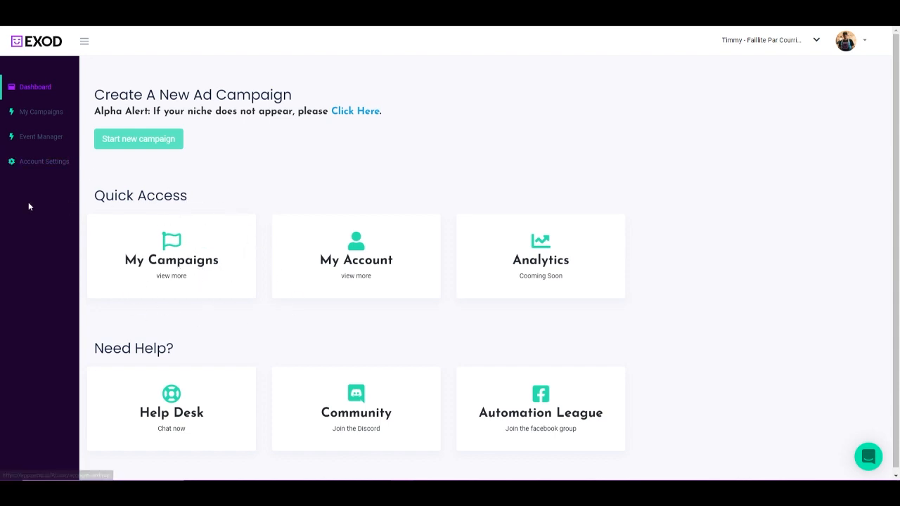
pyautogui.moveTo(22, 89)
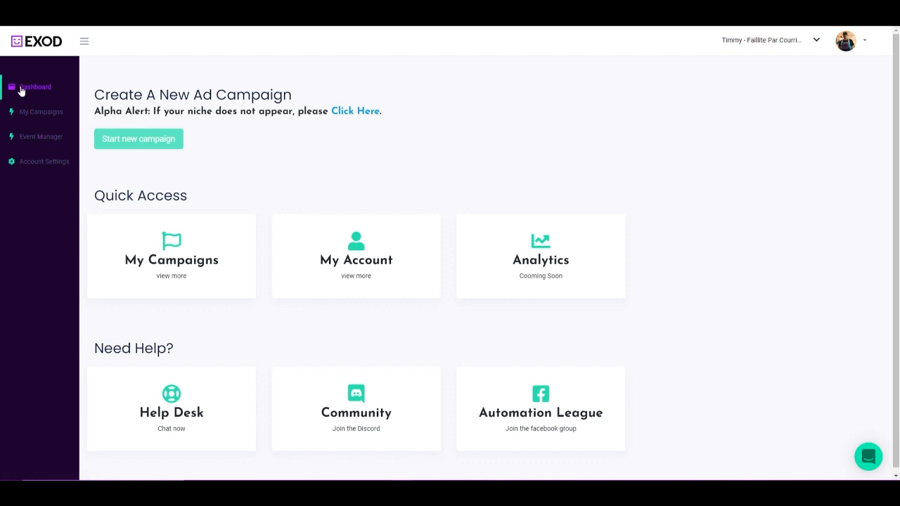
pyautogui.moveTo(40, 111)
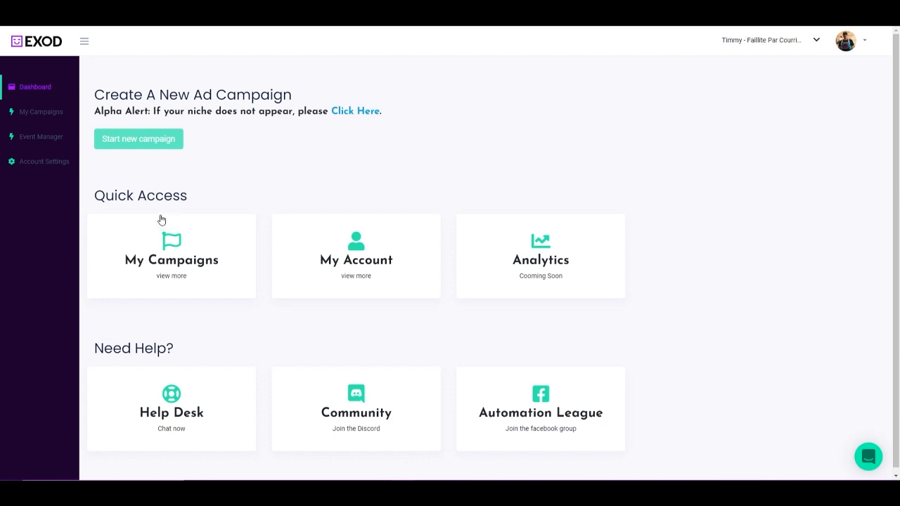
pyautogui.moveTo(37, 138)
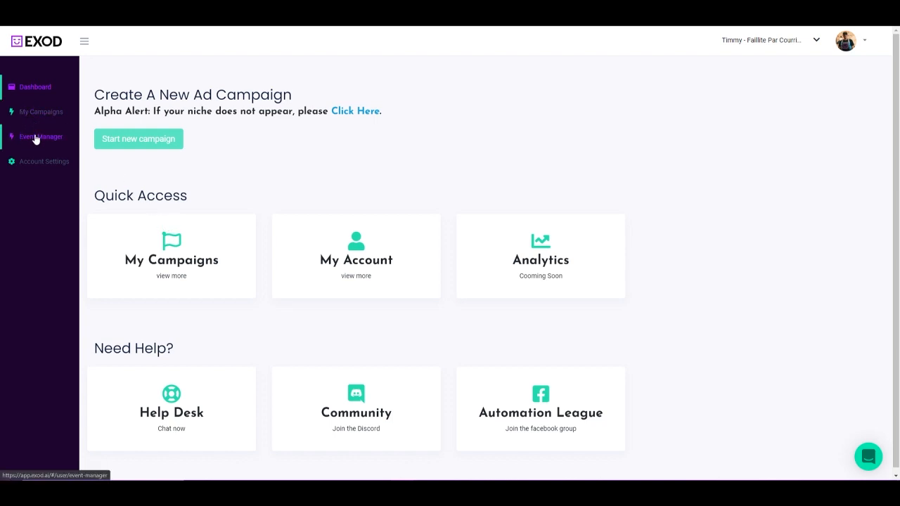
pyautogui.moveTo(38, 144)
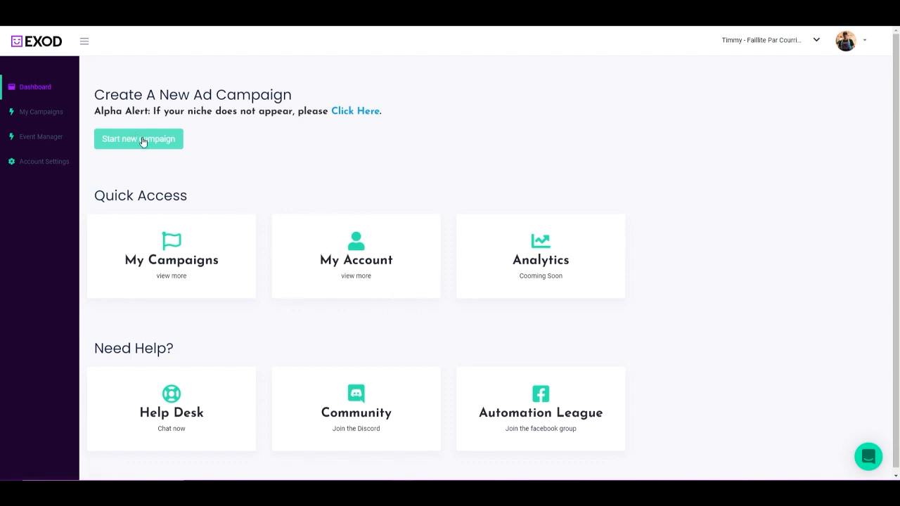
pyautogui.moveTo(127, 175)
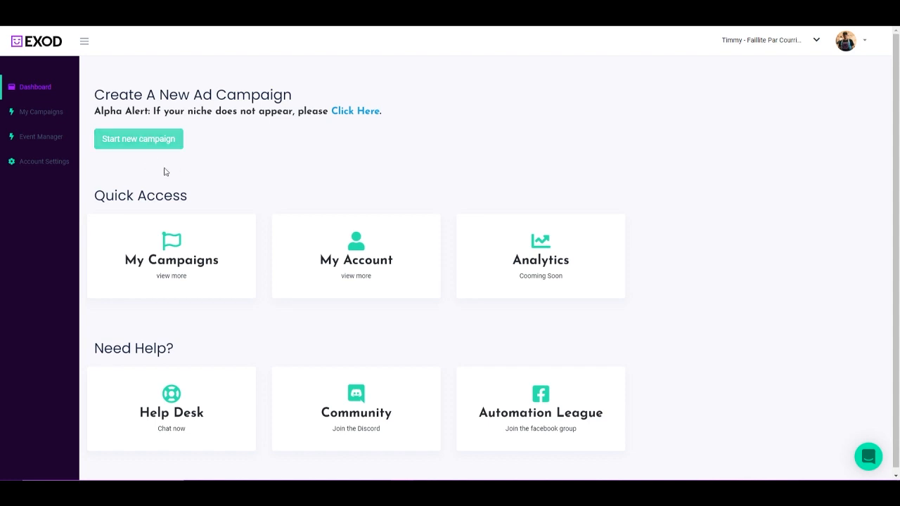
pyautogui.moveTo(135, 146)
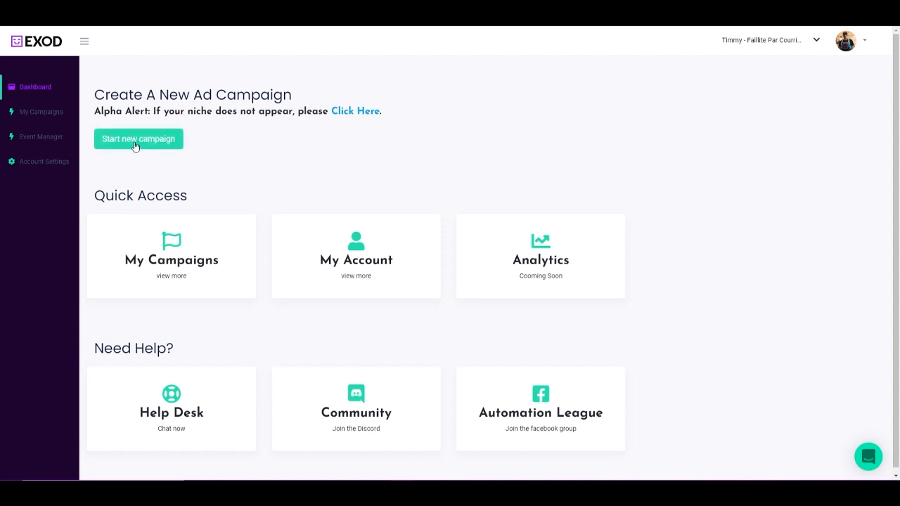
pyautogui.moveTo(136, 151)
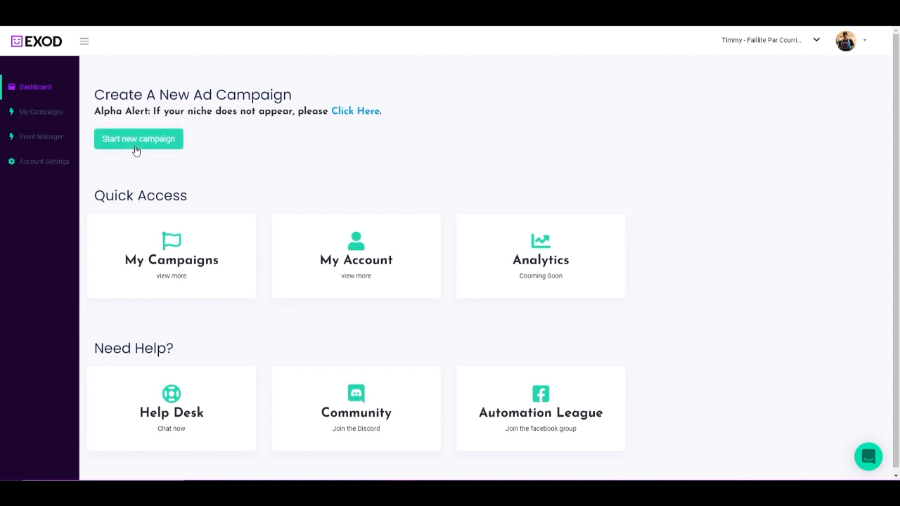
# Start creating a new ad campaign
pyautogui.click(41, 111)
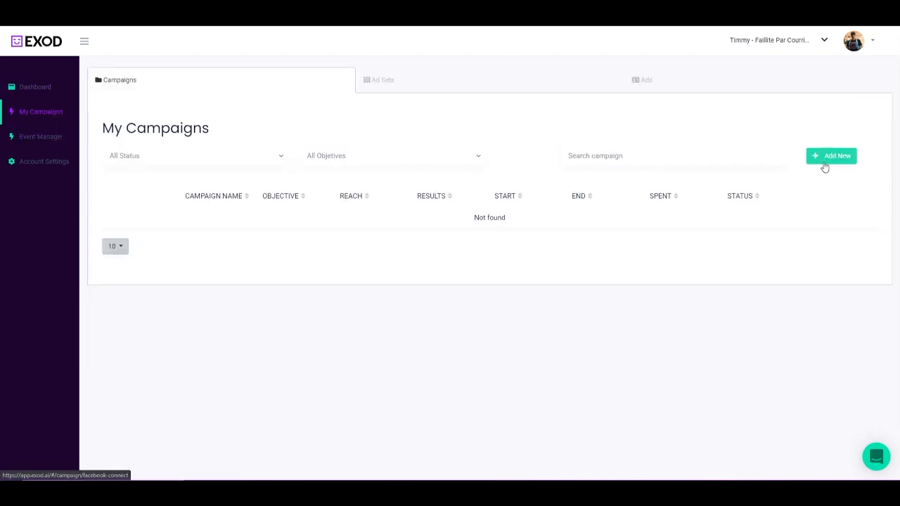
pyautogui.click(35, 86)
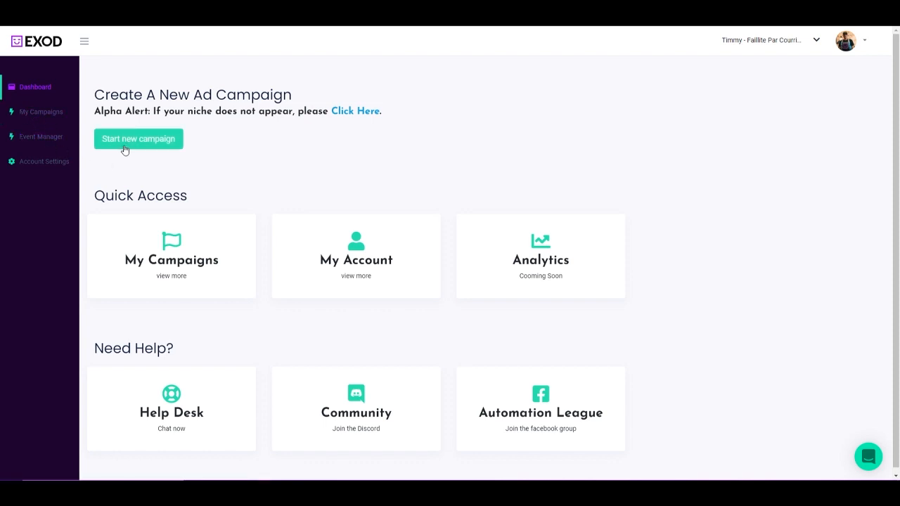
pyautogui.click(138, 138)
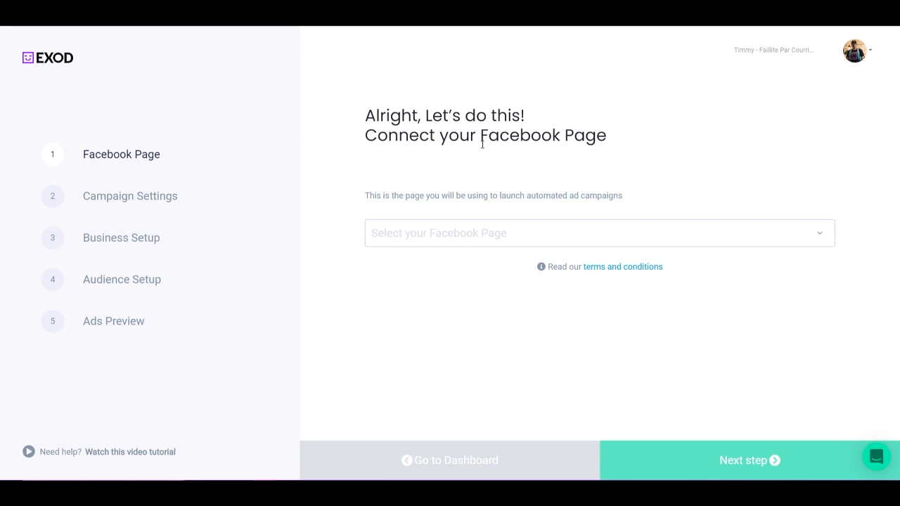
pyautogui.moveTo(535, 138)
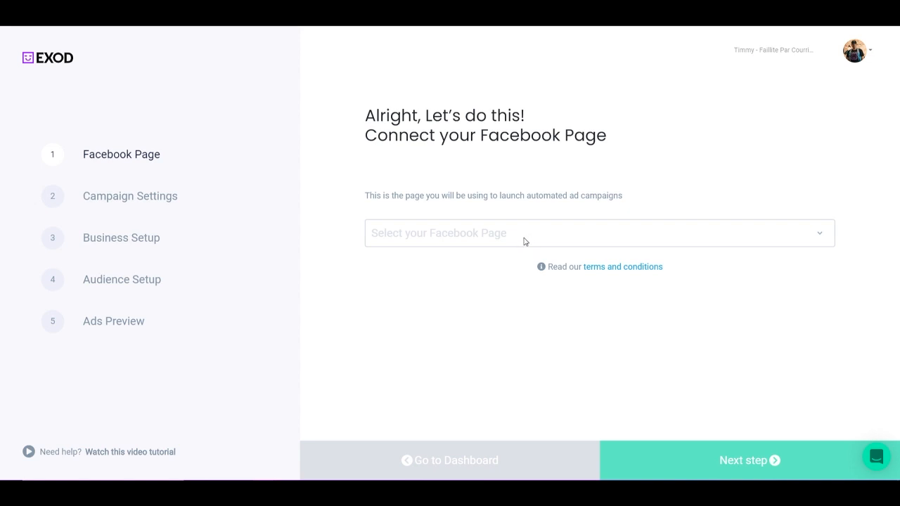
pyautogui.moveTo(516, 245)
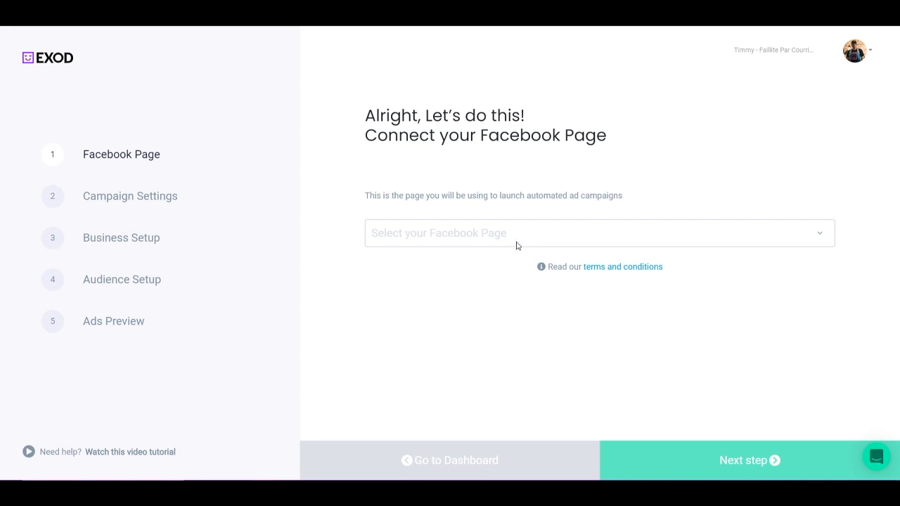
pyautogui.moveTo(502, 245)
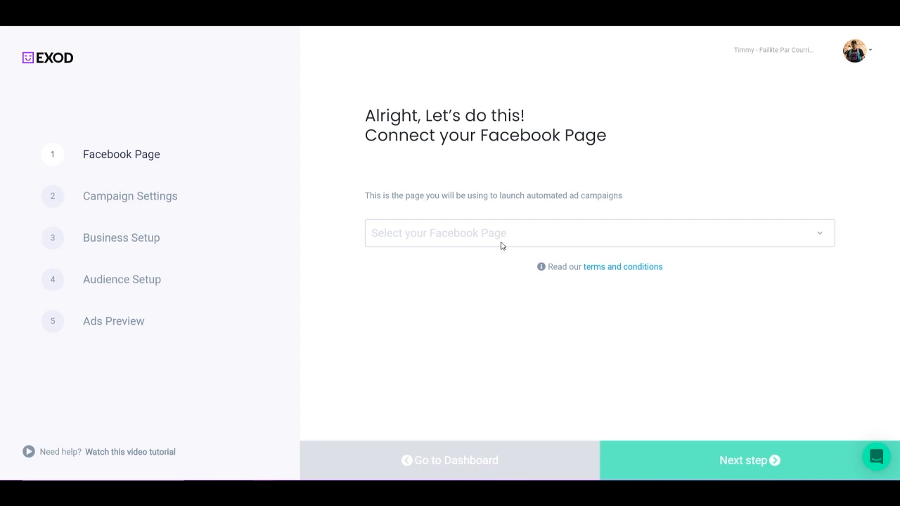
# Connect the EXOD.ai Facebook page to the campaign and continue to settings
pyautogui.click(598, 232)
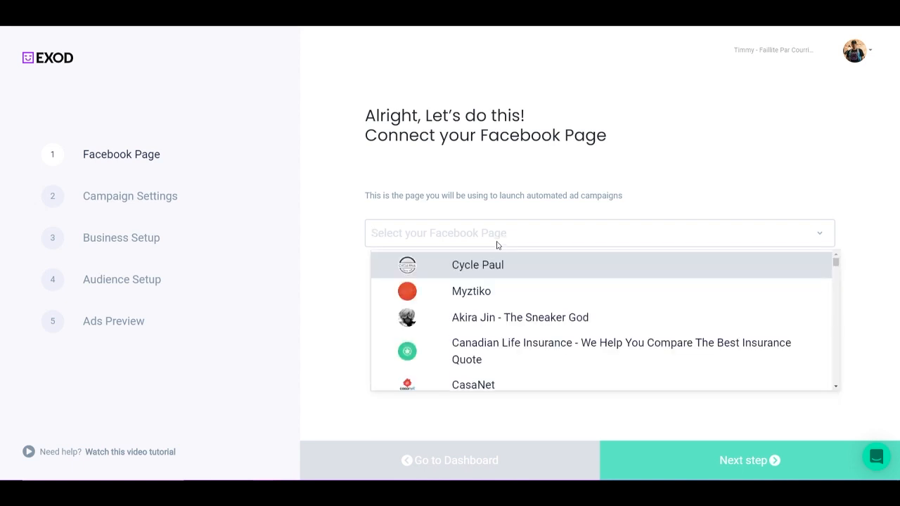
pyautogui.scroll(-3)
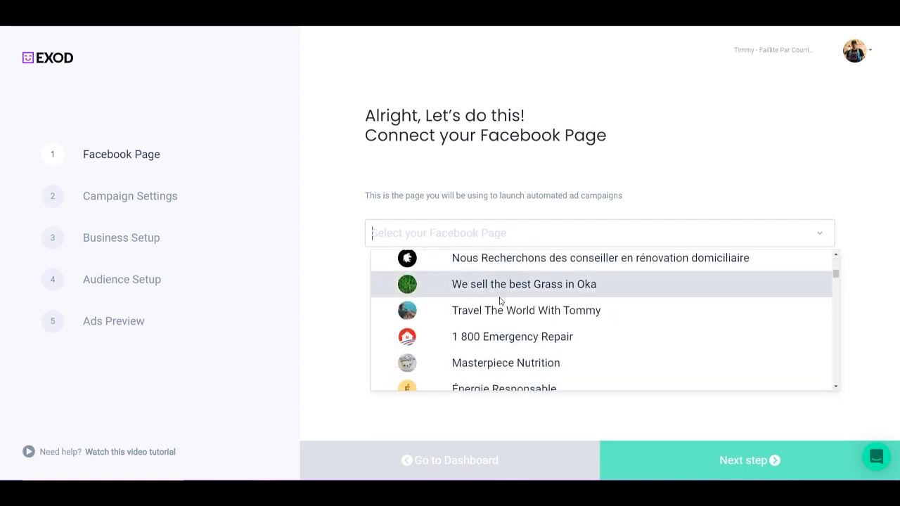
pyautogui.scroll(-3)
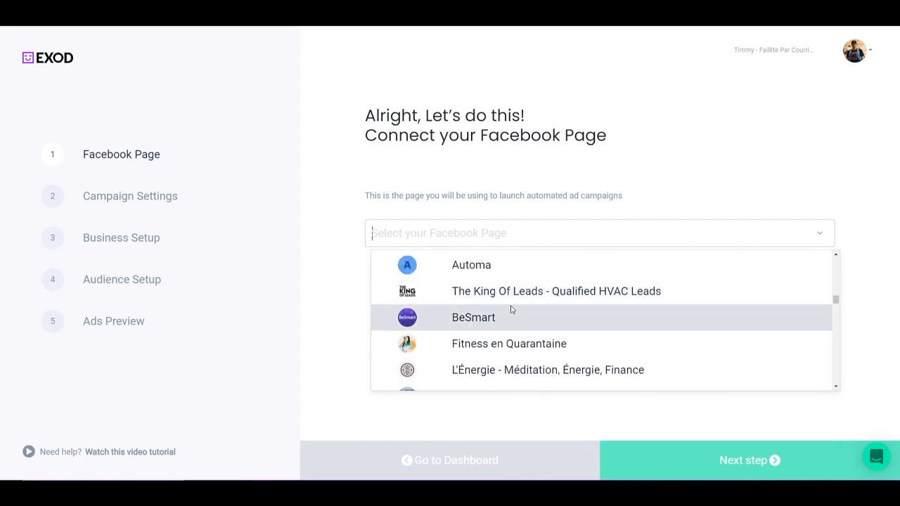
pyautogui.scroll(-3)
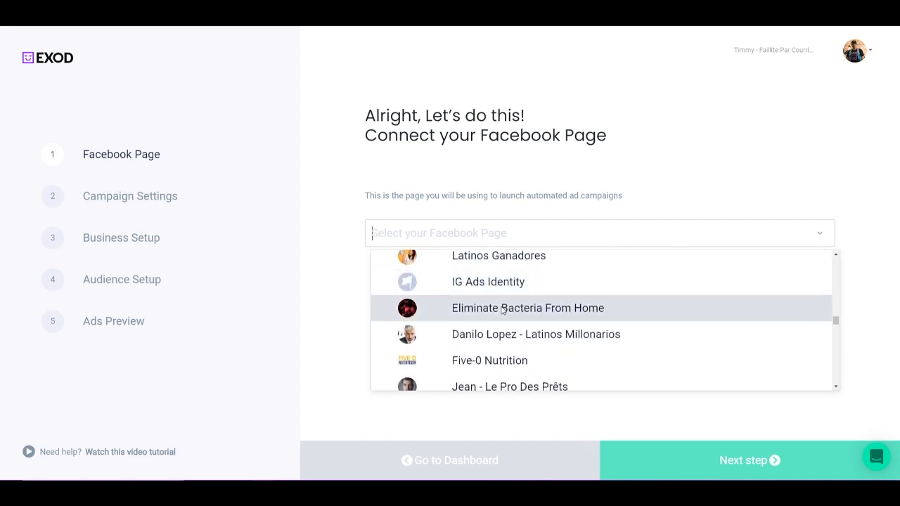
pyautogui.write('exod.ai')
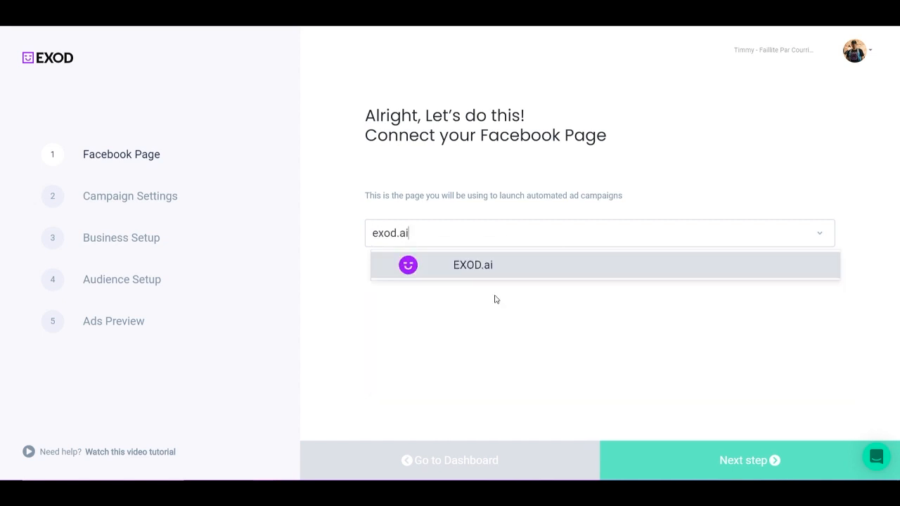
pyautogui.click(472, 265)
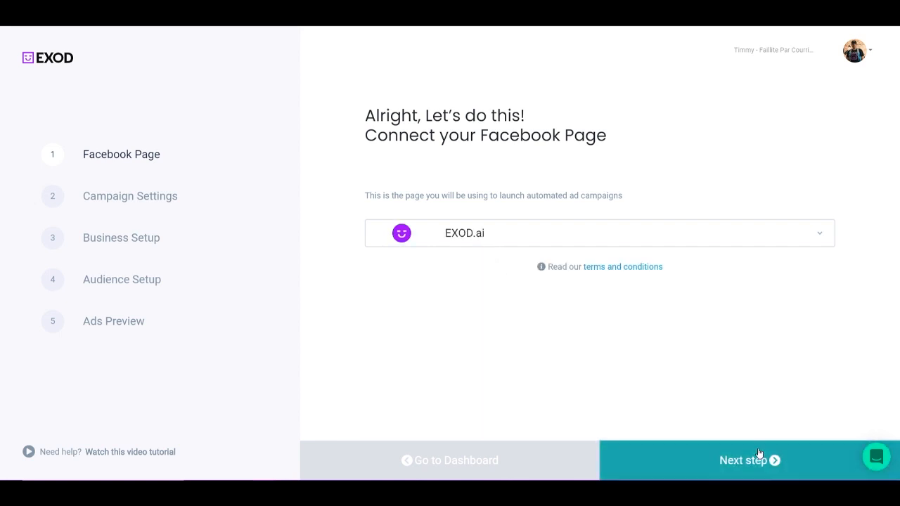
pyautogui.click(750, 459)
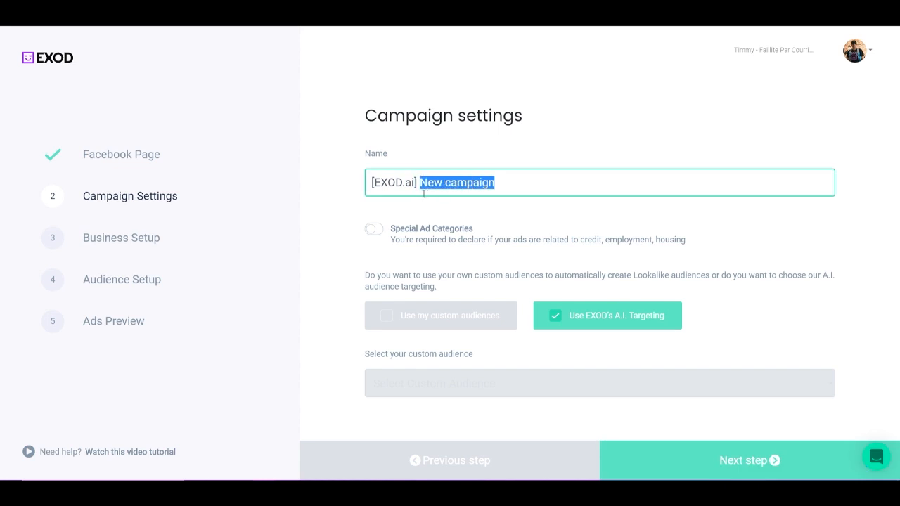
# Enter 'Epic Test' as the campaign name, giving '[EXOD.ai] Epic Test'
pyautogui.write('Epic Test')
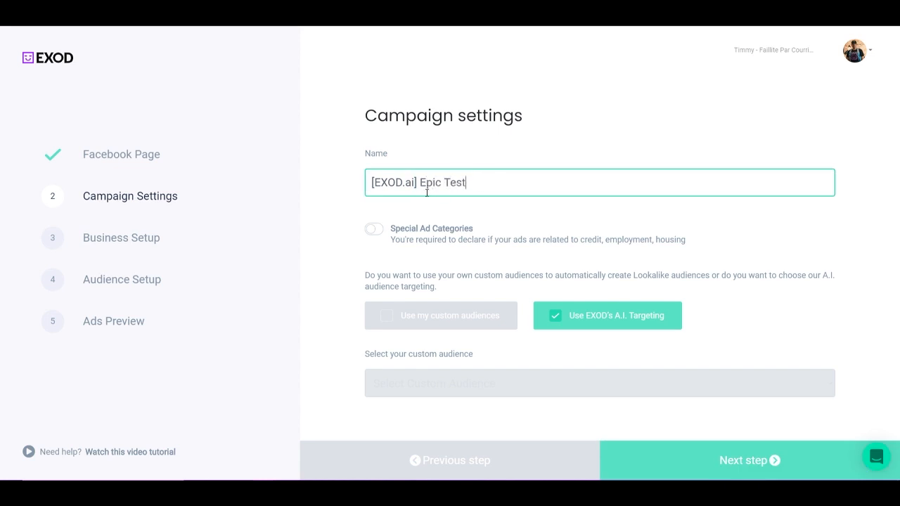
pyautogui.moveTo(348, 358)
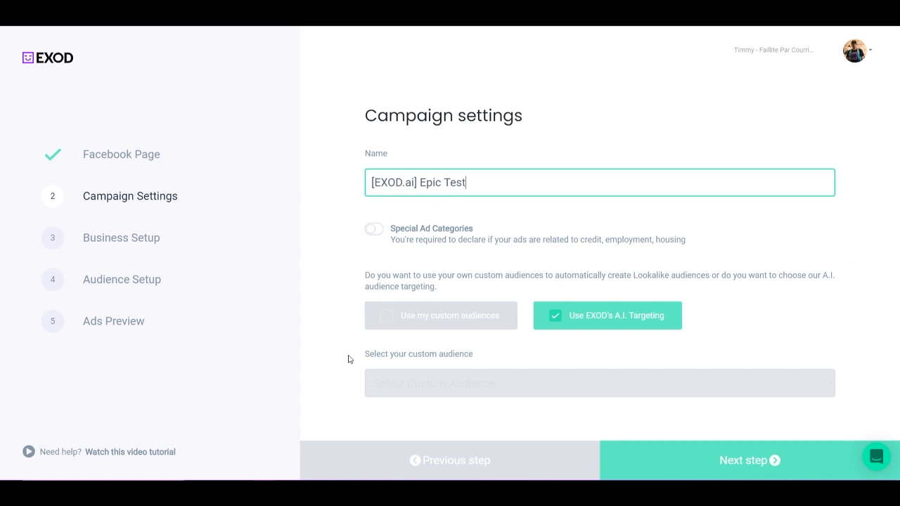
pyautogui.moveTo(393, 230)
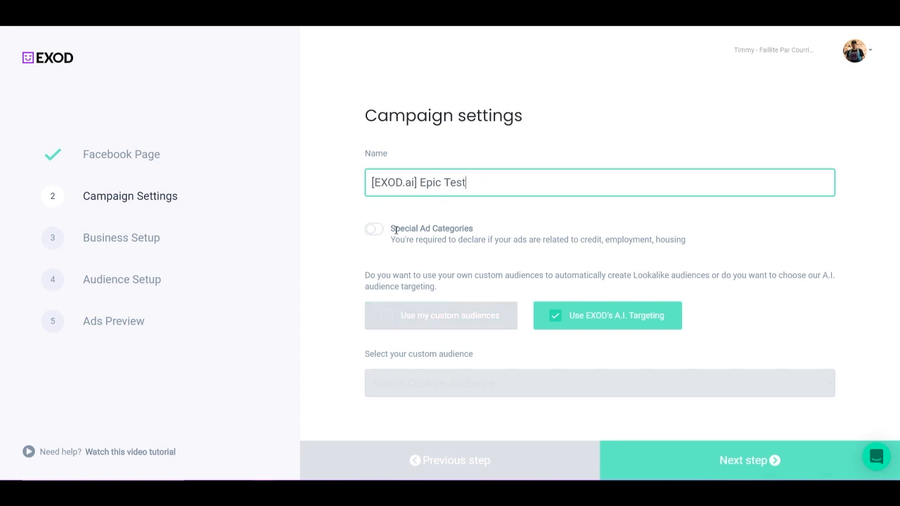
pyautogui.moveTo(393, 228)
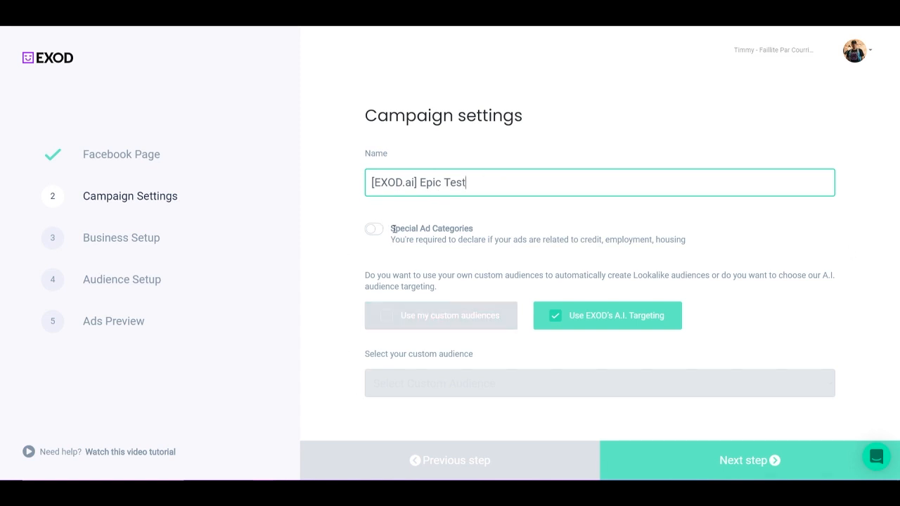
# Switch on Special Ad Categories and view Credit, Employment and Housing without choosing one
pyautogui.click(373, 229)
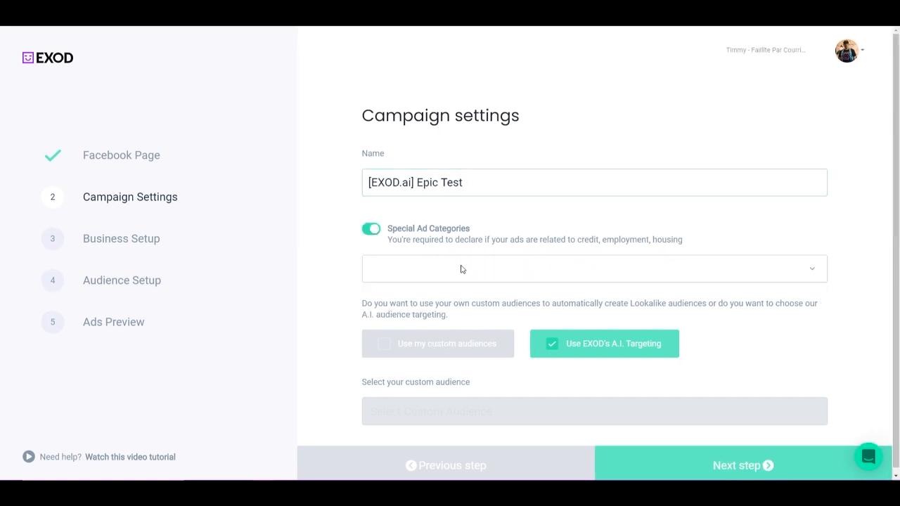
pyautogui.moveTo(582, 251)
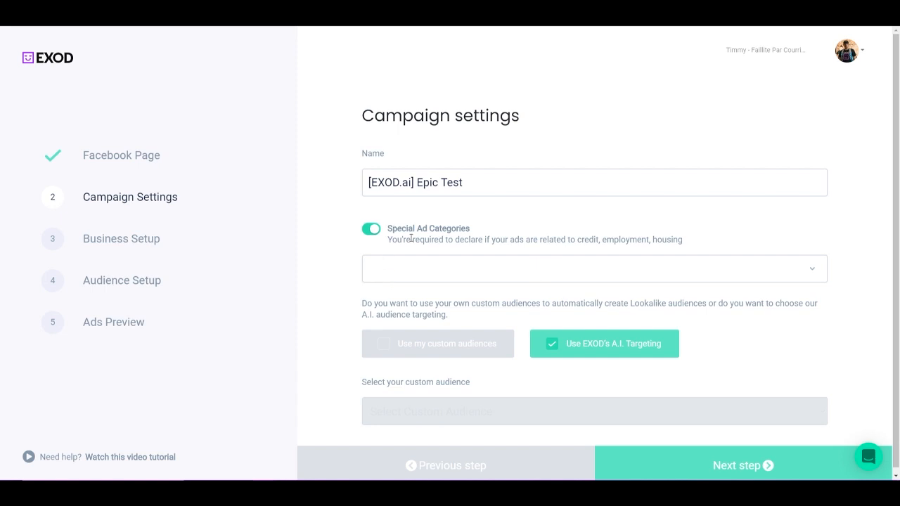
pyautogui.moveTo(483, 239)
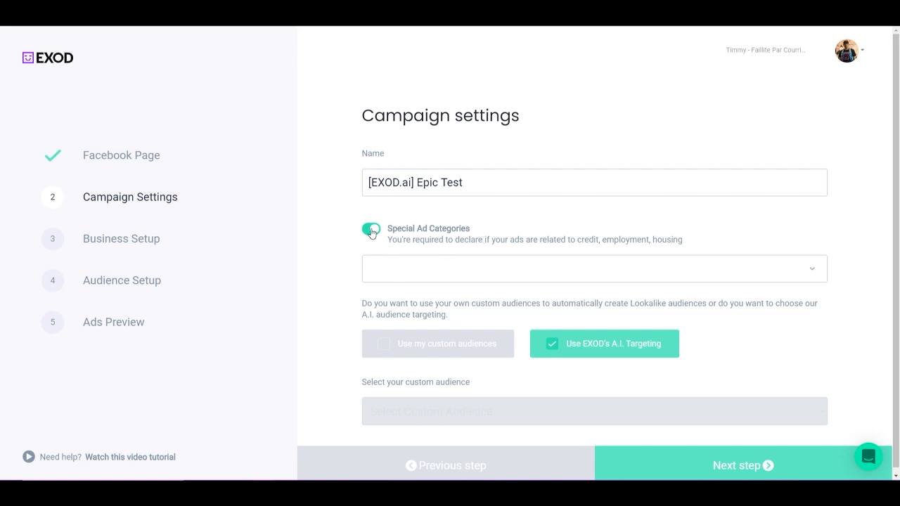
pyautogui.click(594, 269)
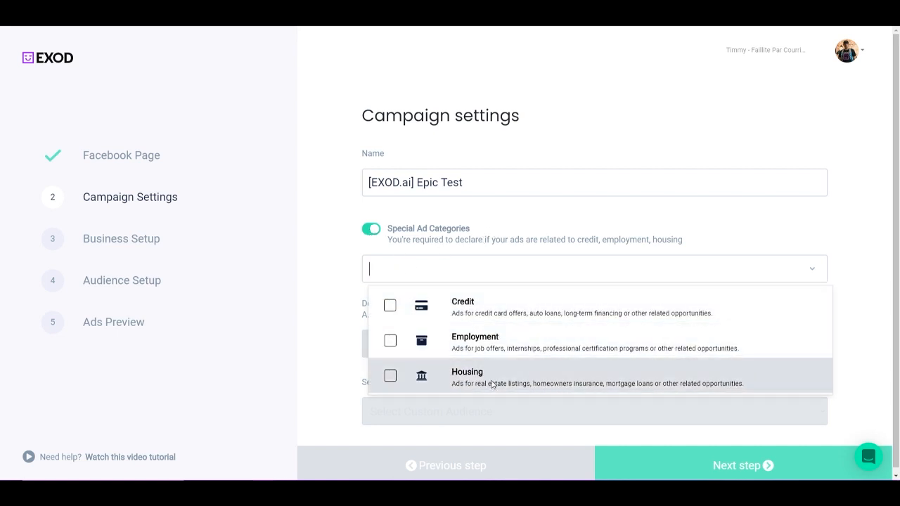
pyautogui.moveTo(450, 367)
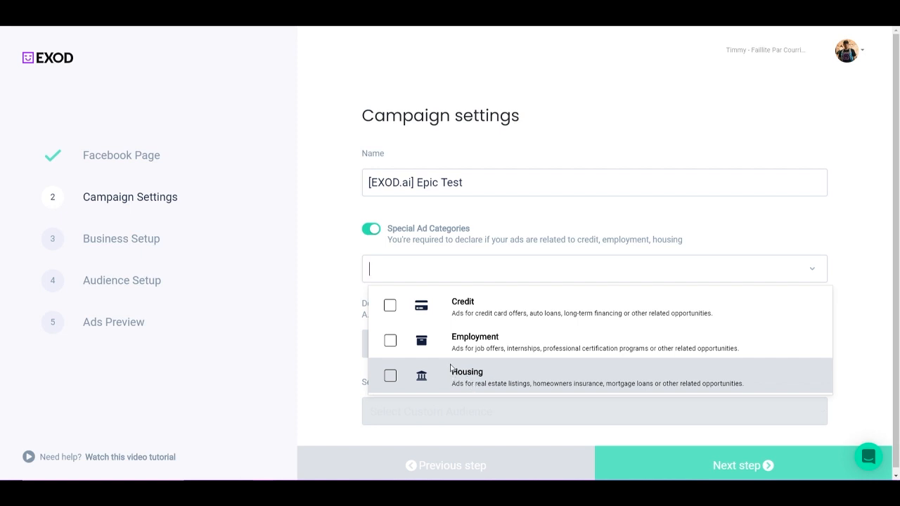
pyautogui.moveTo(481, 323)
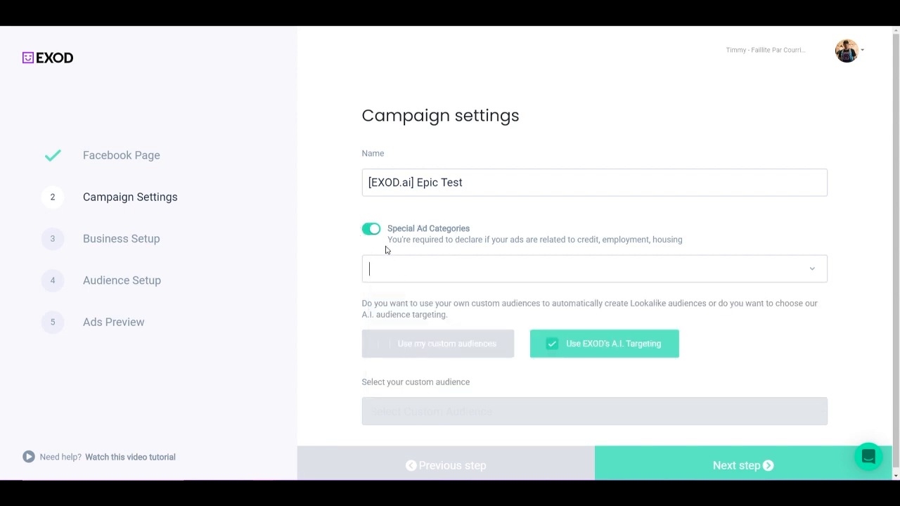
pyautogui.doubleClick(373, 382)
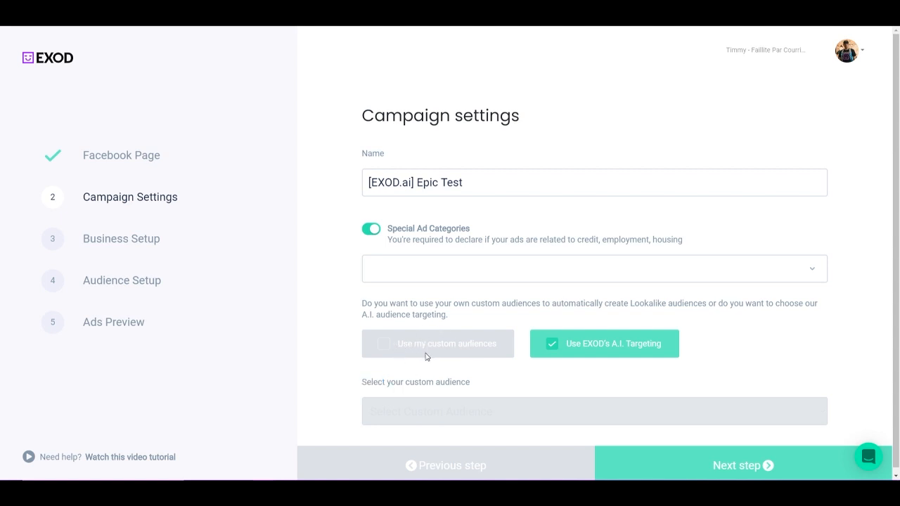
pyautogui.moveTo(415, 279)
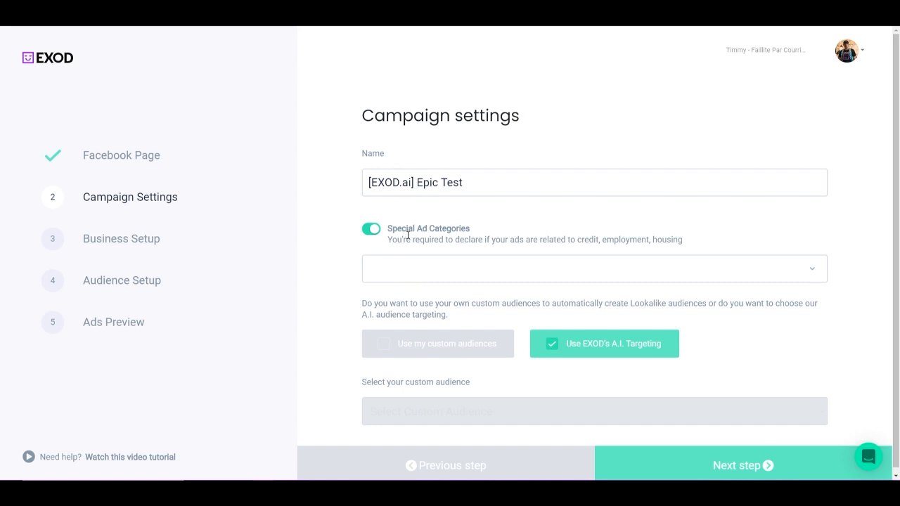
pyautogui.moveTo(423, 247)
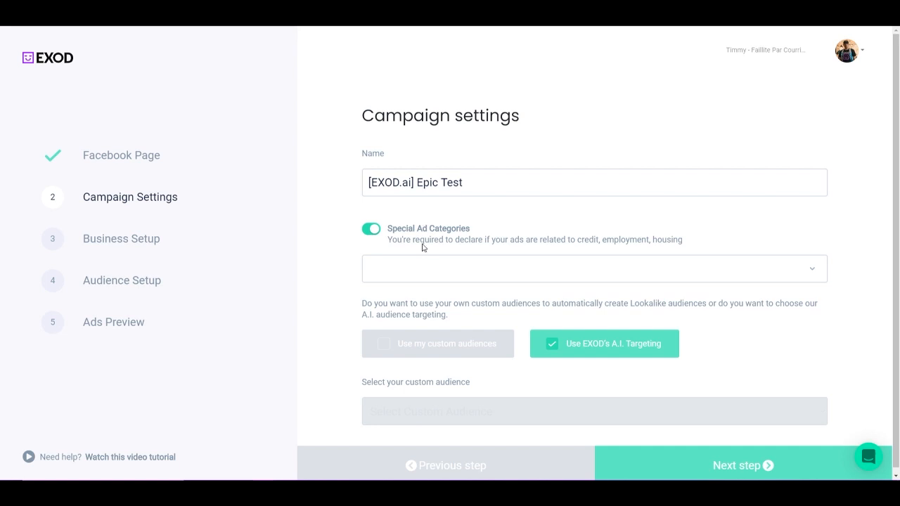
pyautogui.moveTo(437, 262)
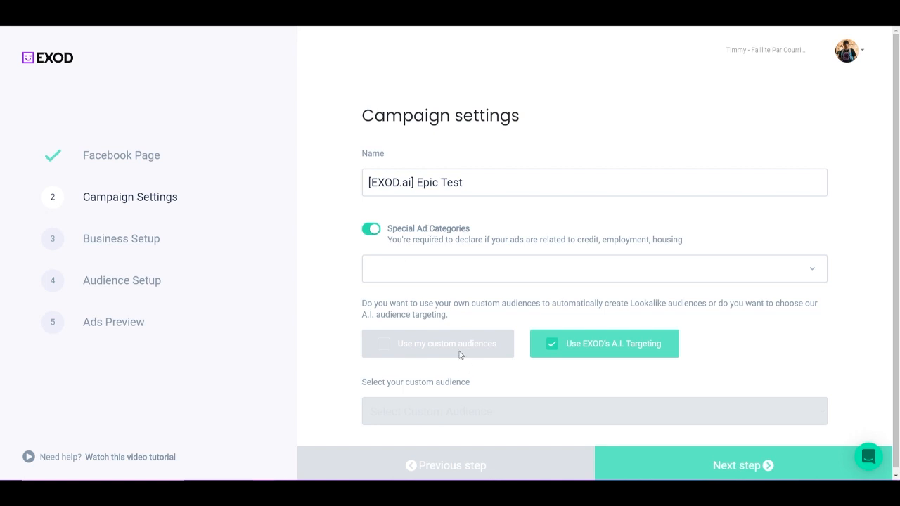
pyautogui.click(371, 228)
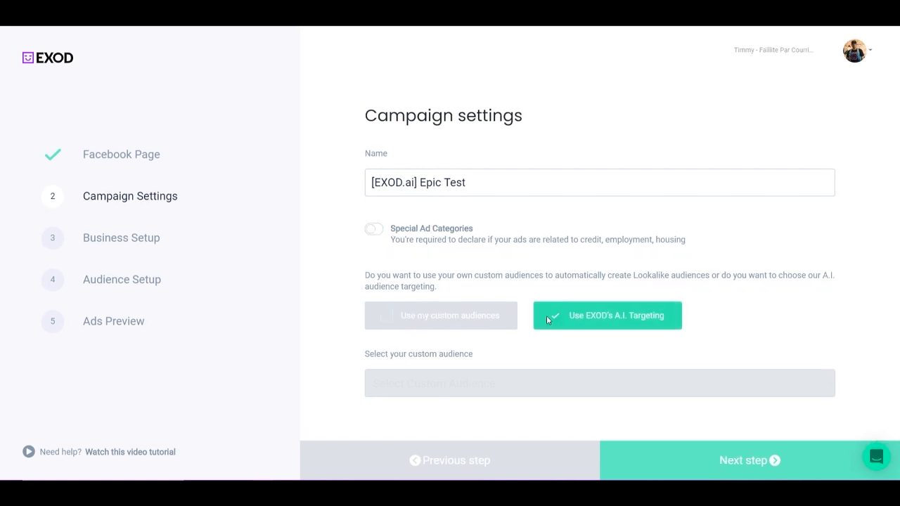
pyautogui.moveTo(584, 323)
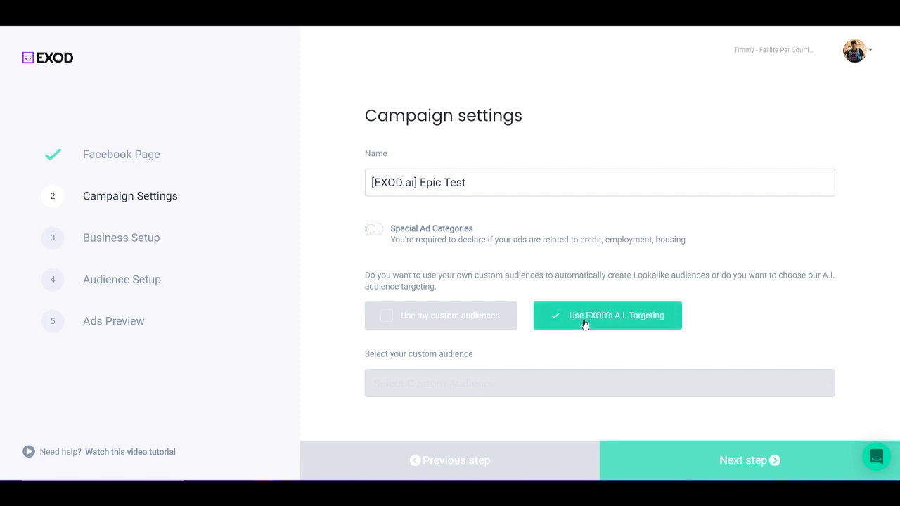
pyautogui.moveTo(435, 308)
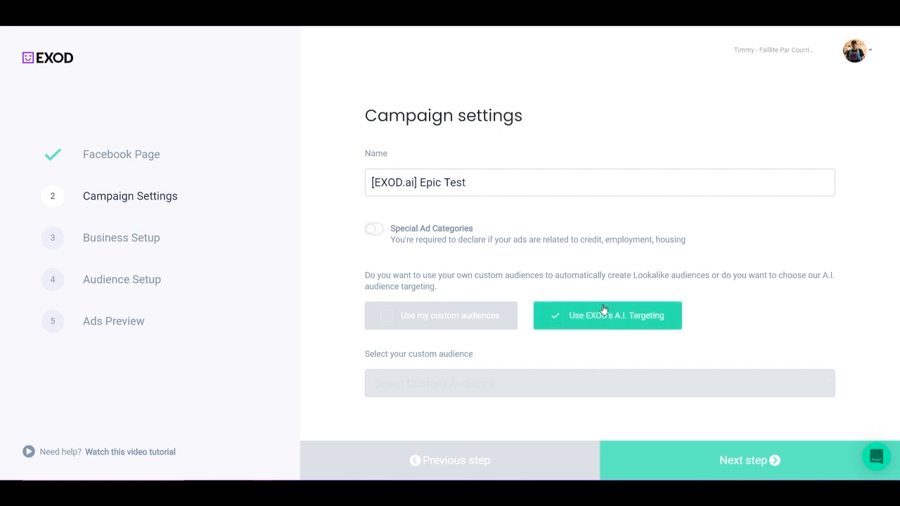
pyautogui.moveTo(598, 338)
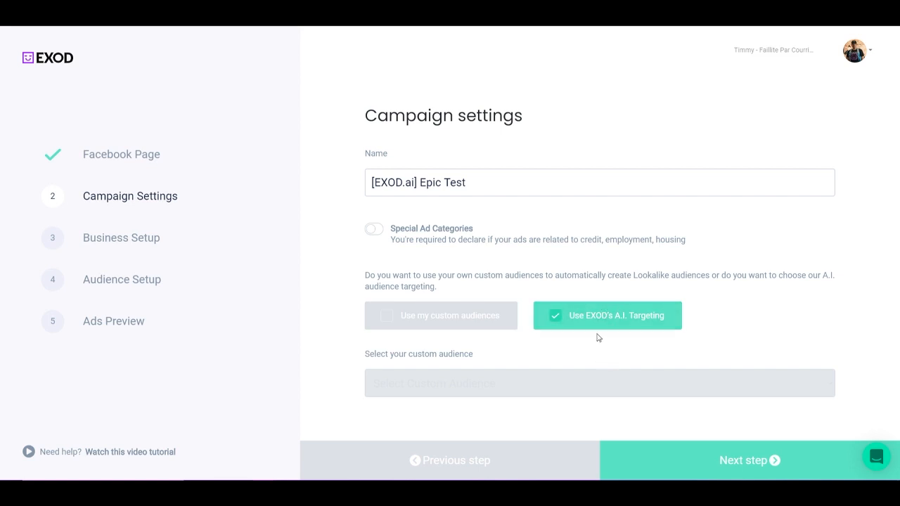
pyautogui.moveTo(599, 345)
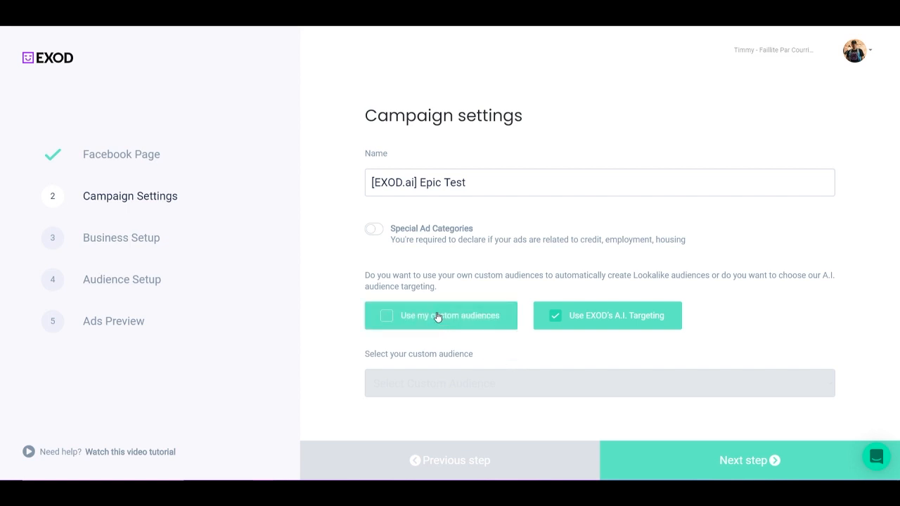
# Try the Faillite juin 2018 custom audience, revert to EXOD's A.I. targeting, and proceed
pyautogui.click(441, 316)
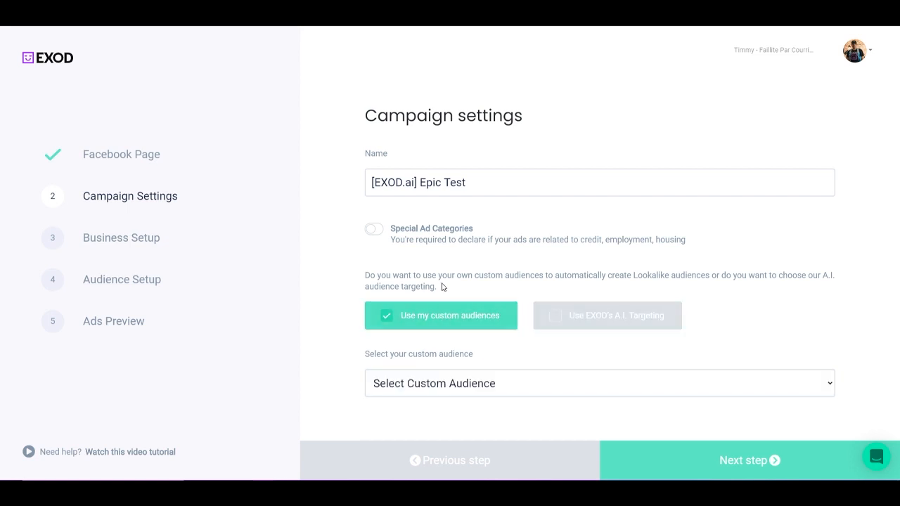
pyautogui.click(599, 383)
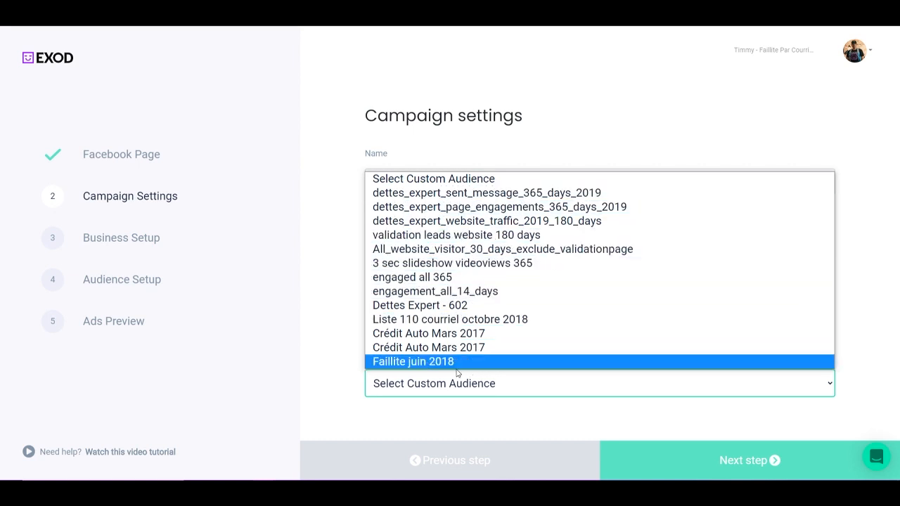
pyautogui.click(412, 361)
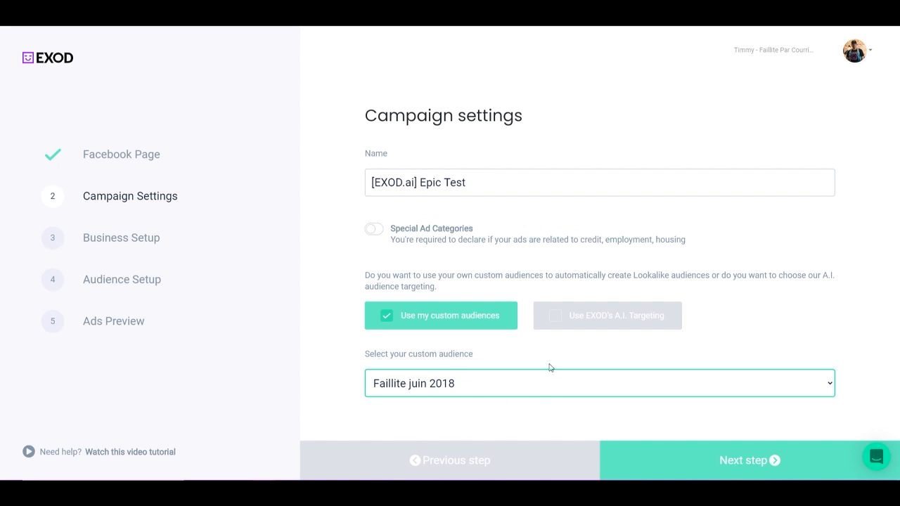
pyautogui.moveTo(457, 434)
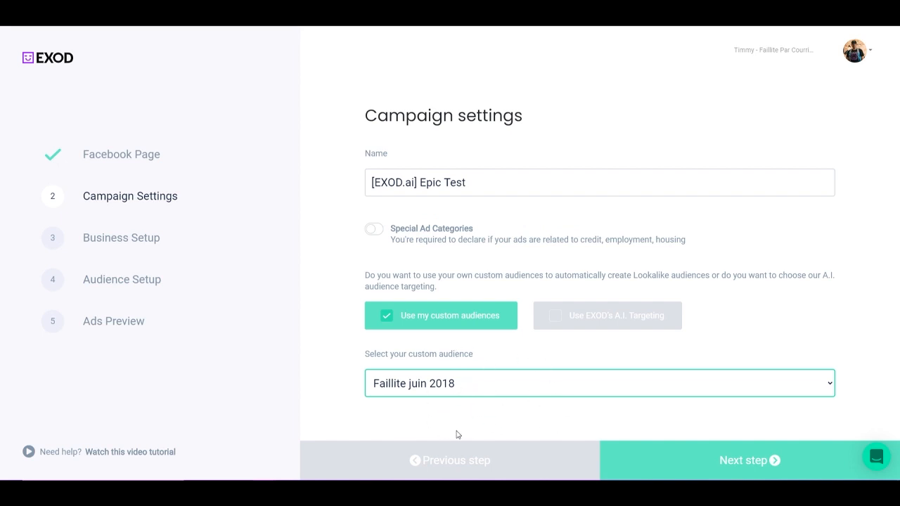
pyautogui.moveTo(515, 387)
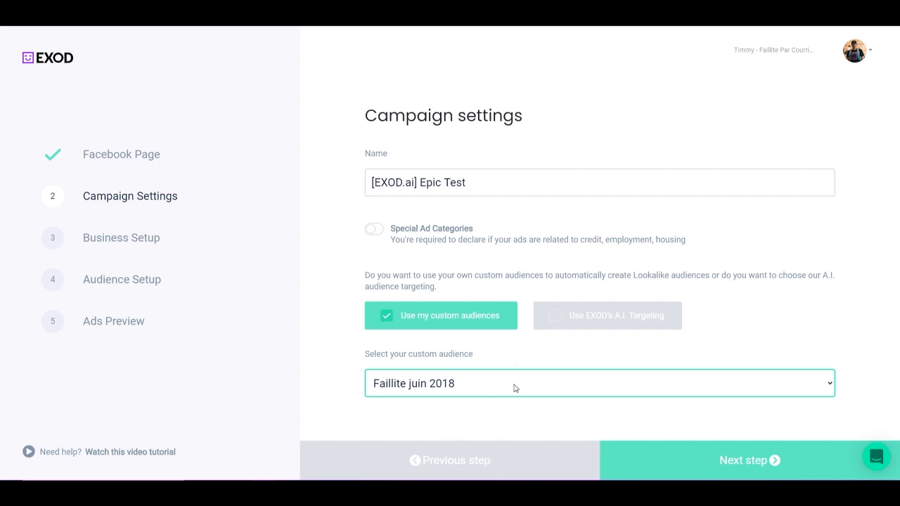
pyautogui.moveTo(496, 371)
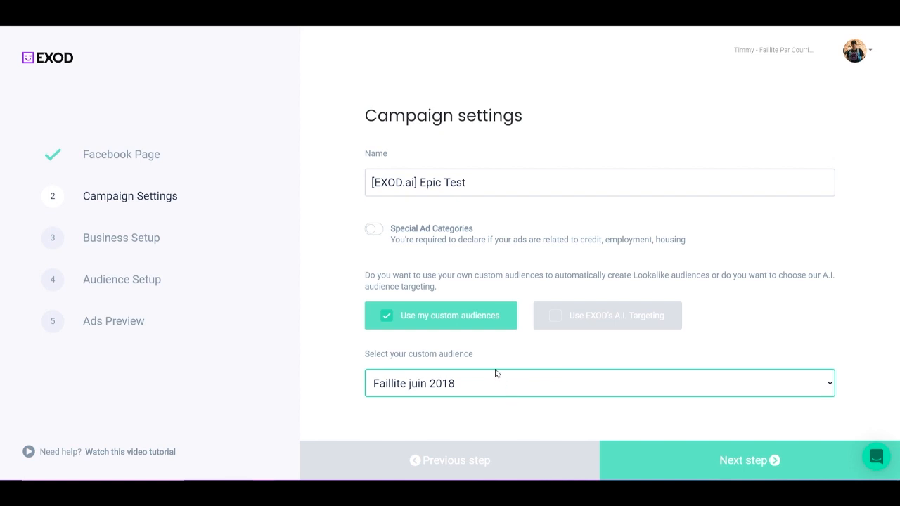
pyautogui.moveTo(462, 388)
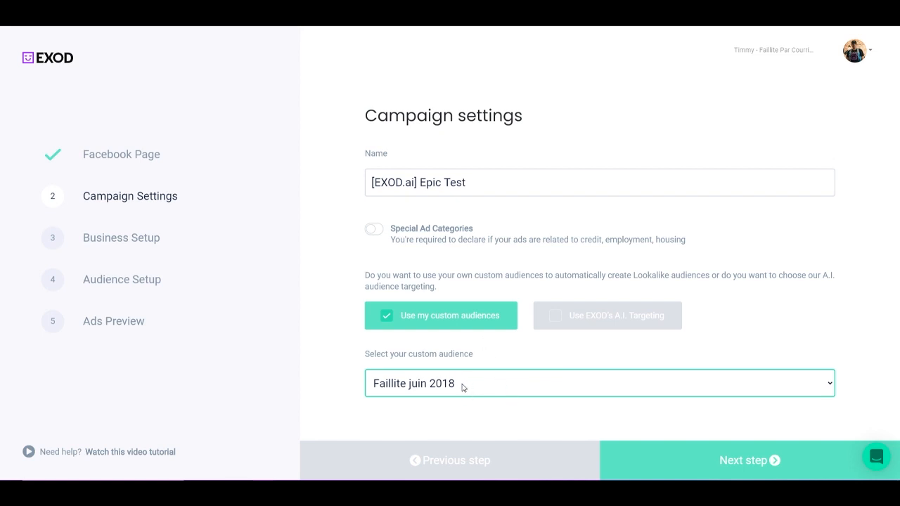
pyautogui.moveTo(576, 339)
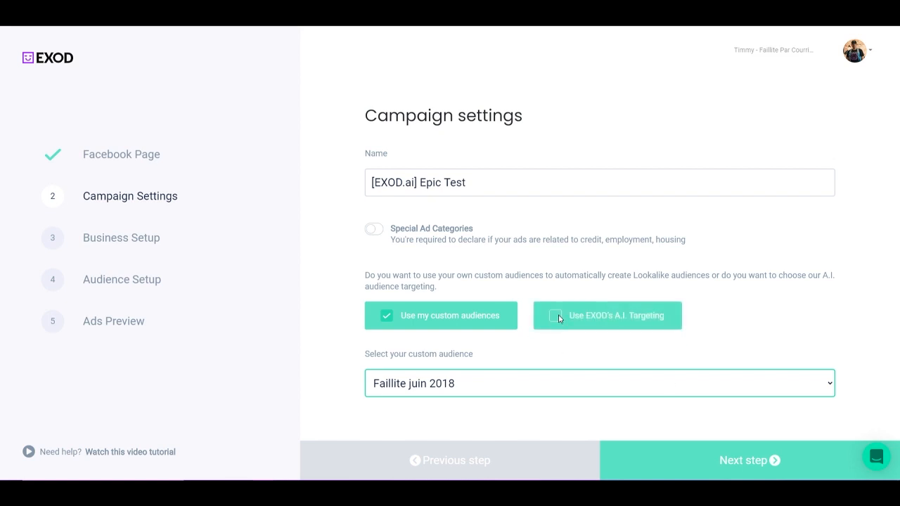
pyautogui.click(606, 315)
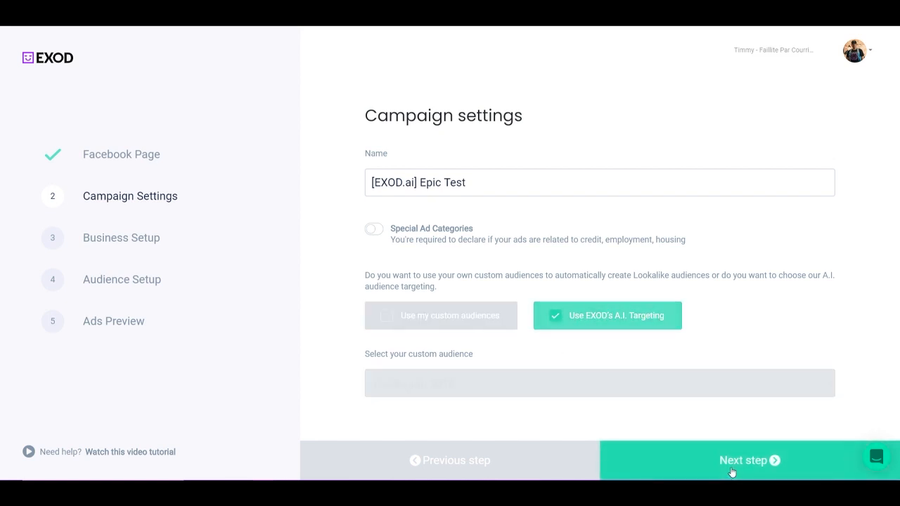
pyautogui.click(748, 460)
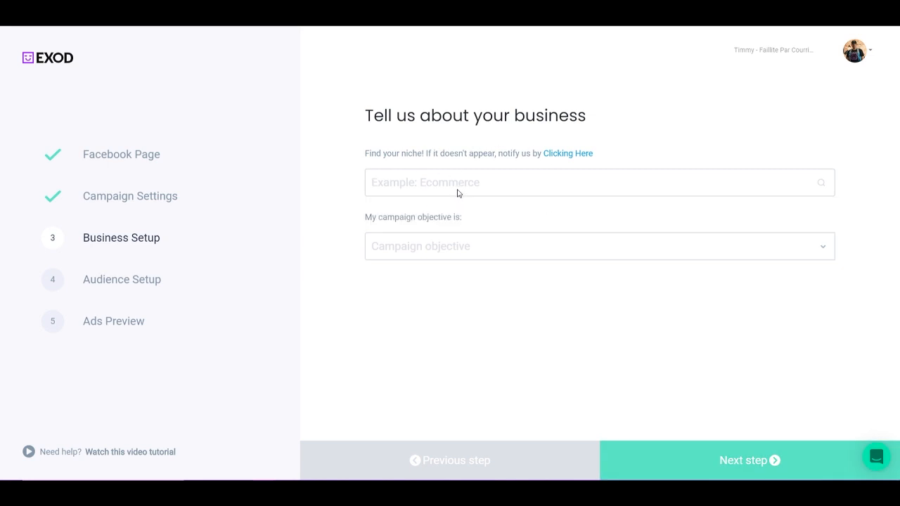
# Search 'facebook' and choose the Marketing Agency - Facebook Marketing niche
pyautogui.click(598, 182)
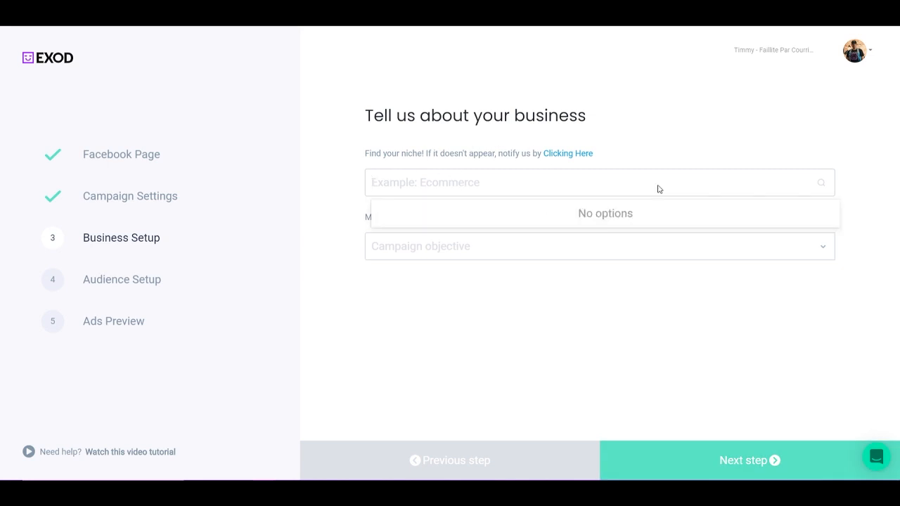
pyautogui.write('facebook')
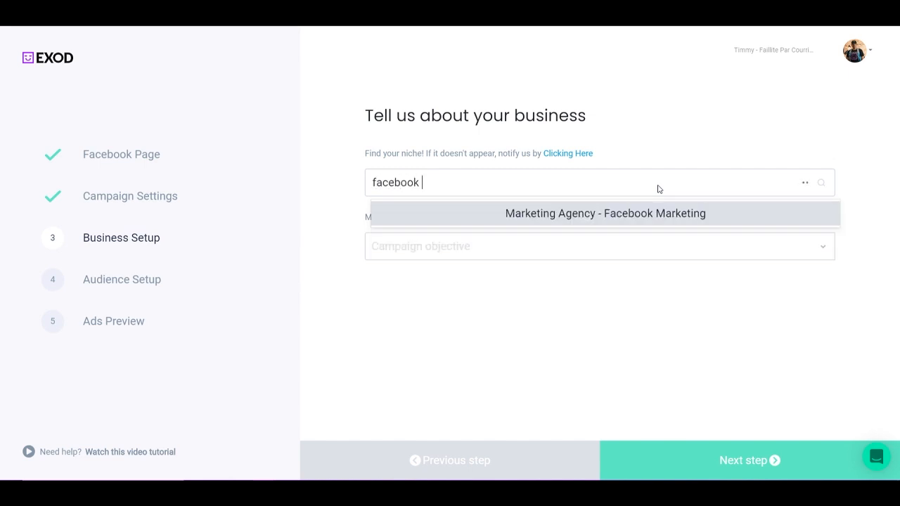
pyautogui.click(605, 213)
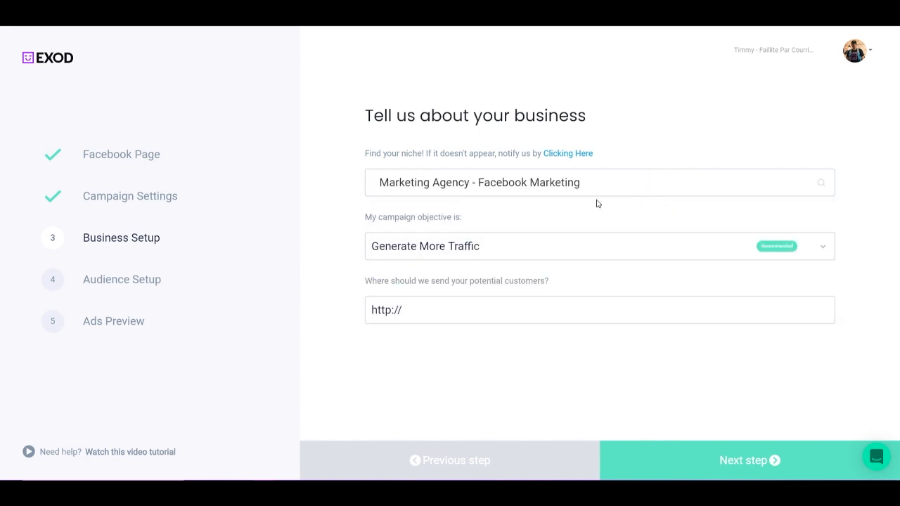
pyautogui.moveTo(493, 181)
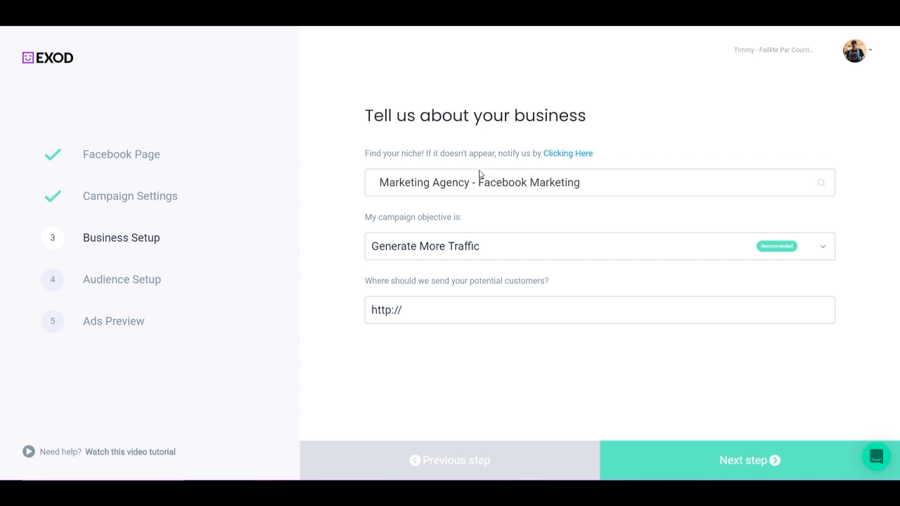
pyautogui.moveTo(474, 192)
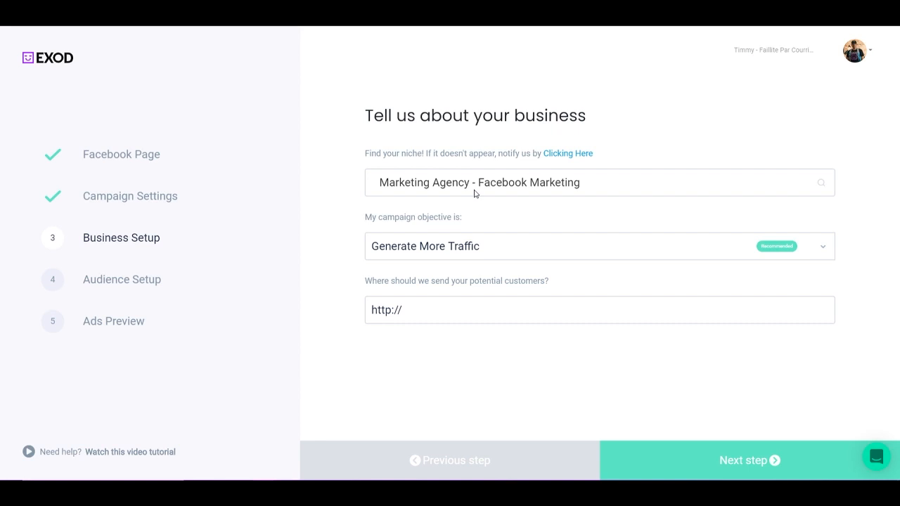
pyautogui.moveTo(445, 226)
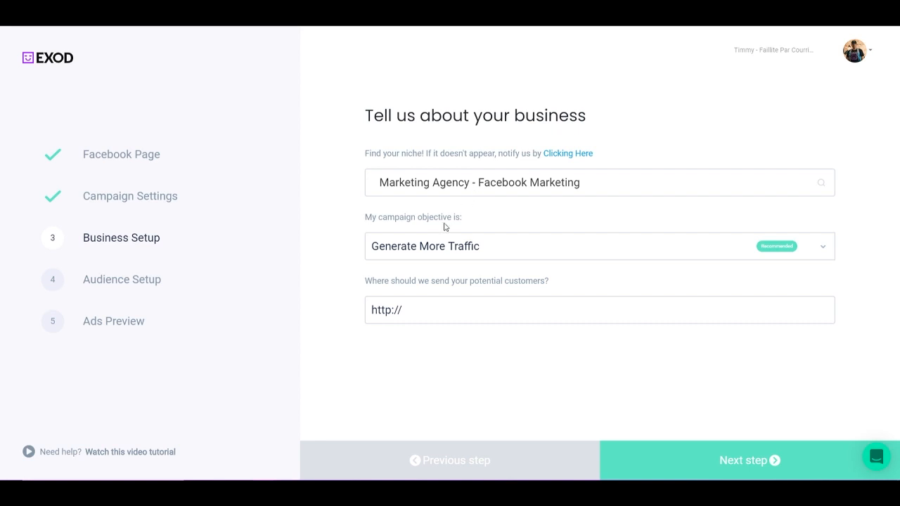
pyautogui.moveTo(537, 192)
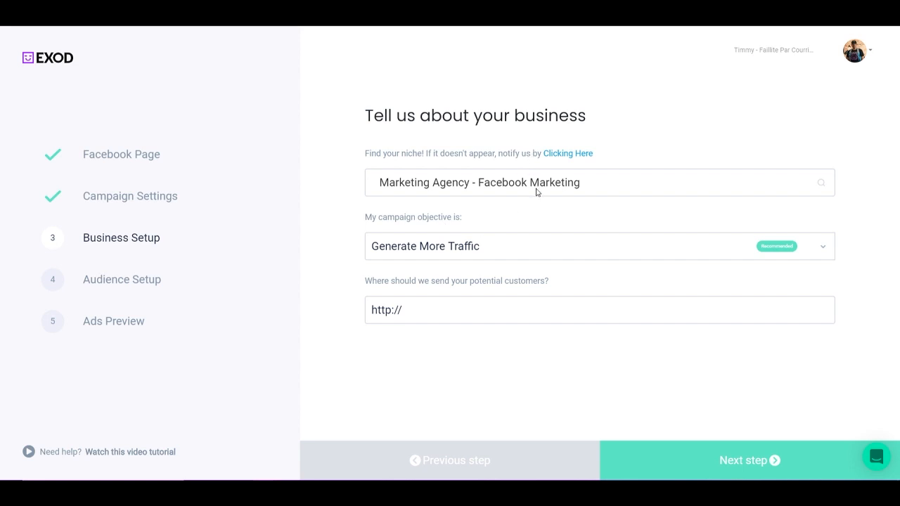
pyautogui.moveTo(547, 98)
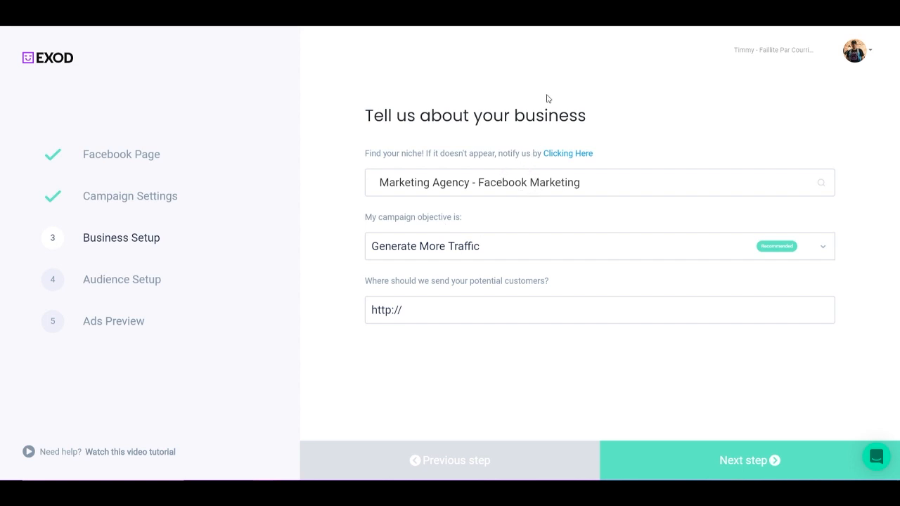
pyautogui.moveTo(461, 185)
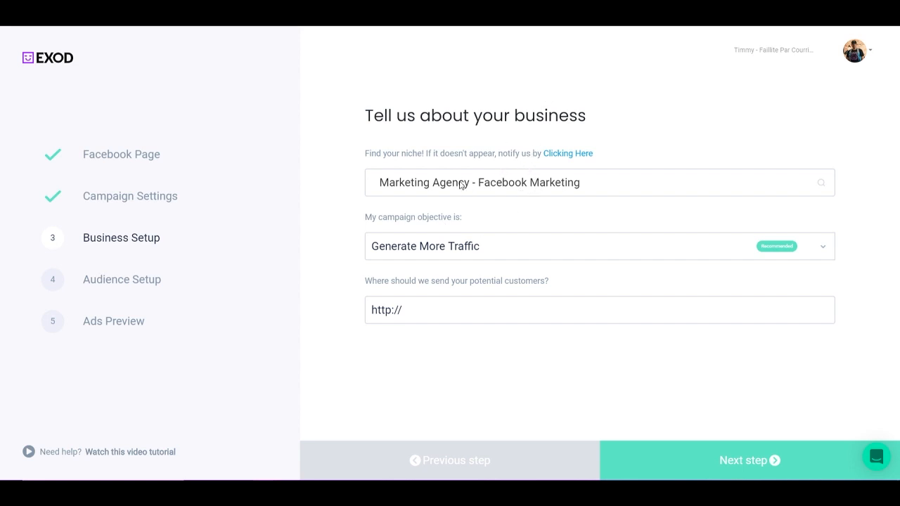
pyautogui.moveTo(459, 199)
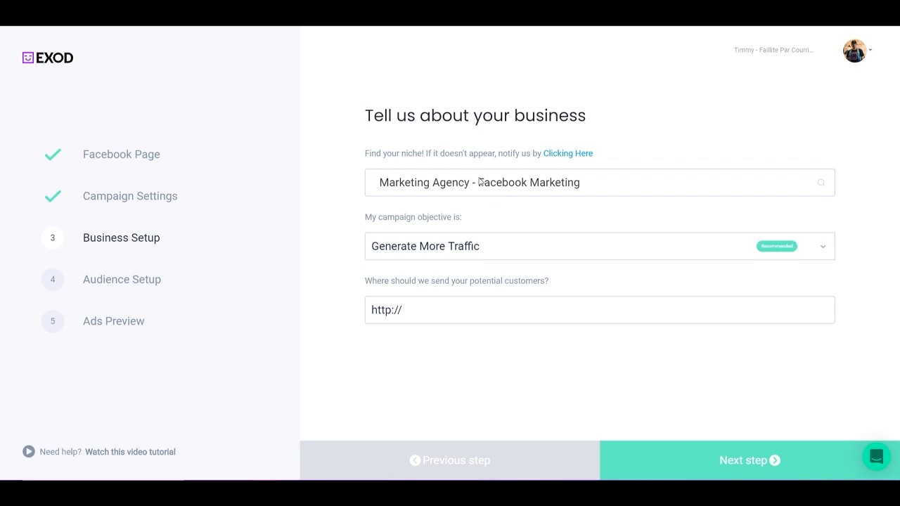
pyautogui.moveTo(477, 176)
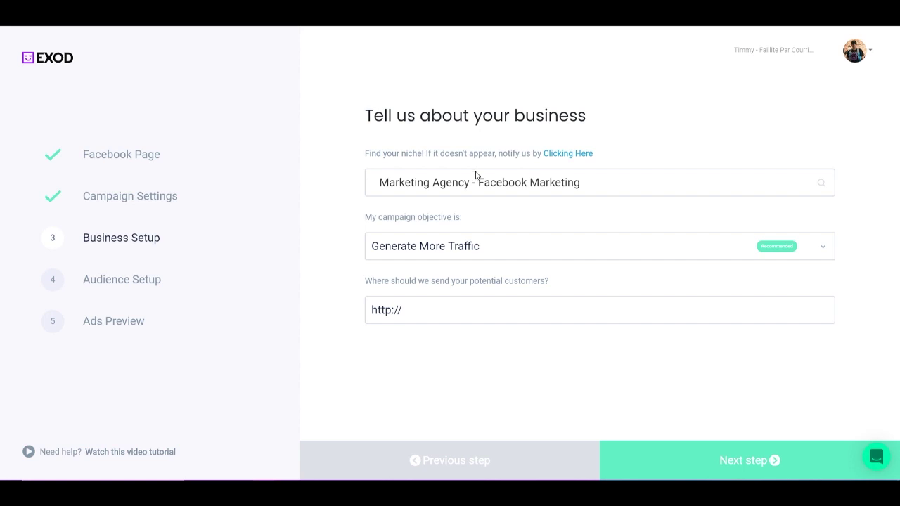
pyautogui.moveTo(481, 165)
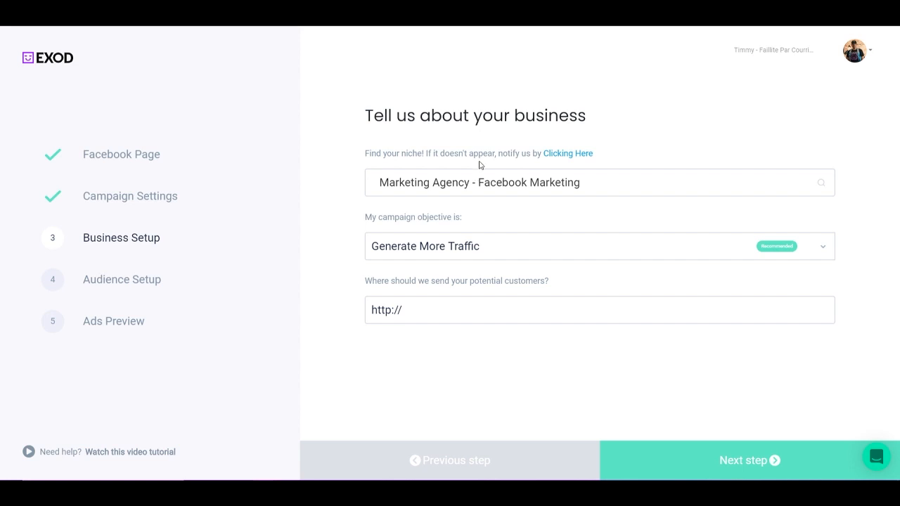
pyautogui.moveTo(438, 108)
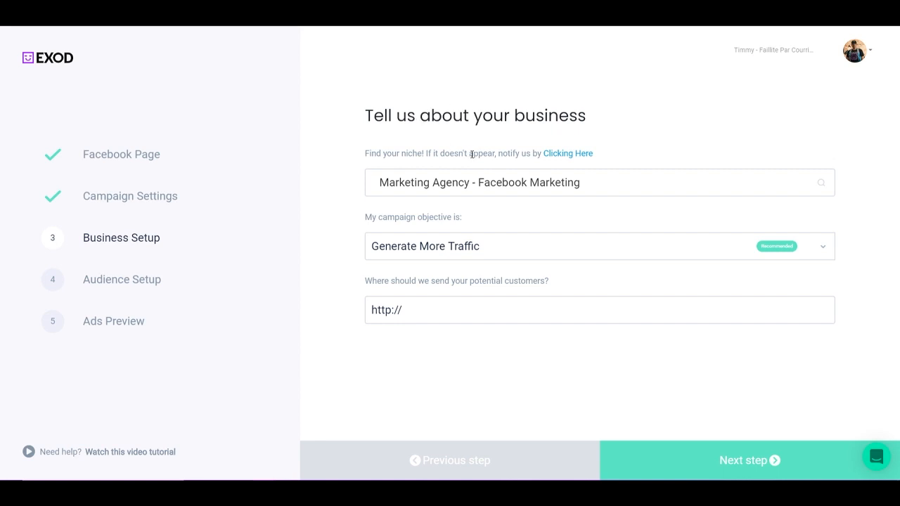
pyautogui.click(599, 182)
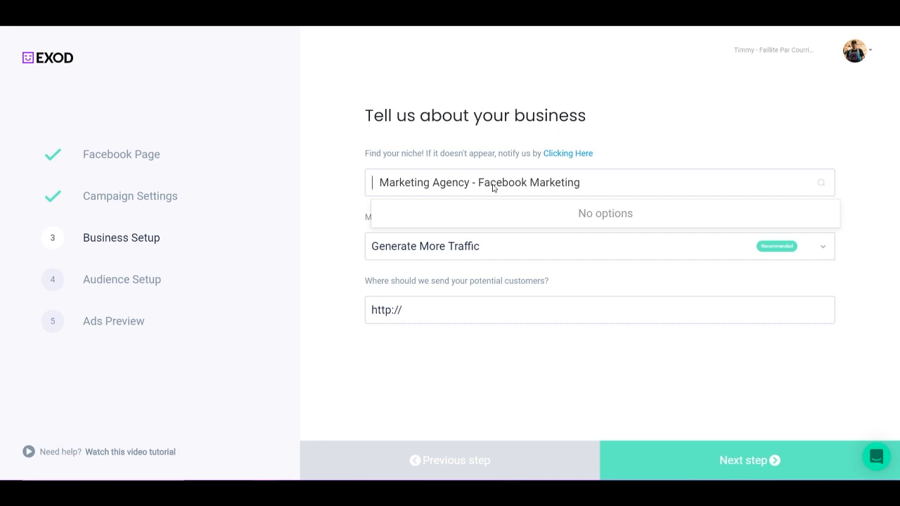
pyautogui.write('wi')
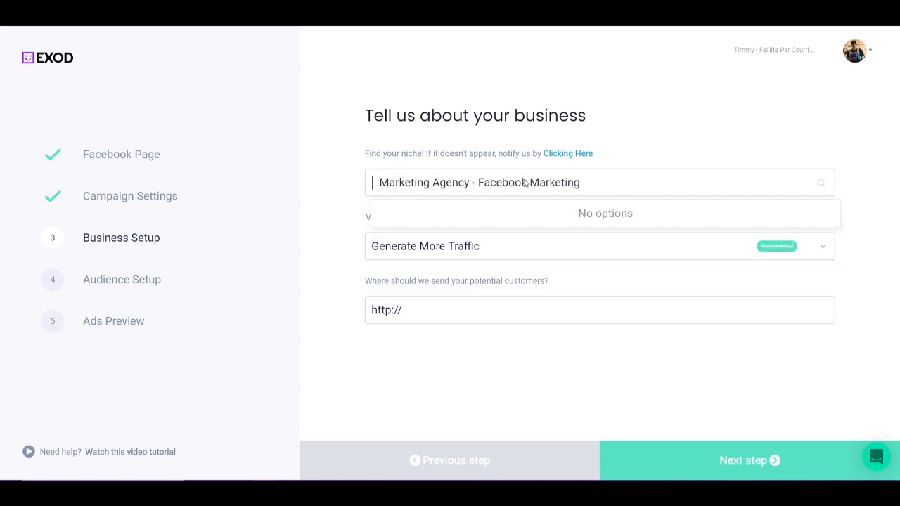
pyautogui.write('ms')
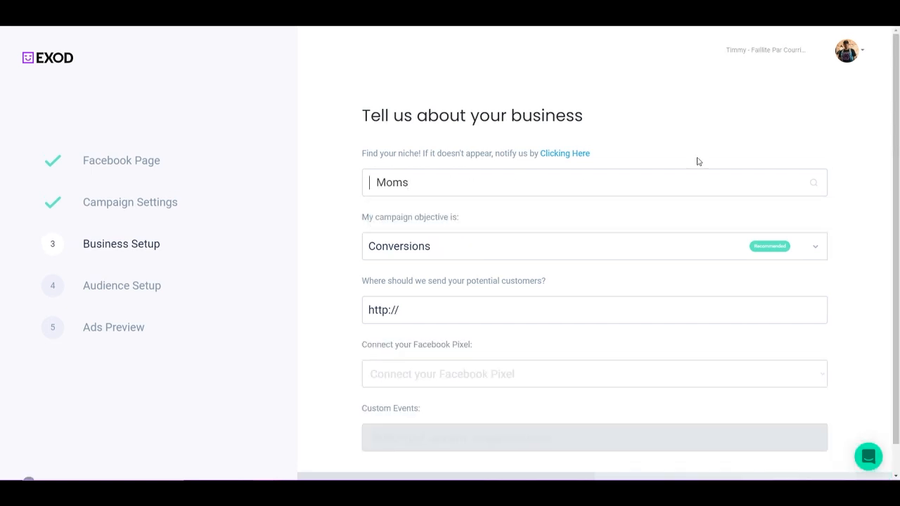
pyautogui.moveTo(655, 192)
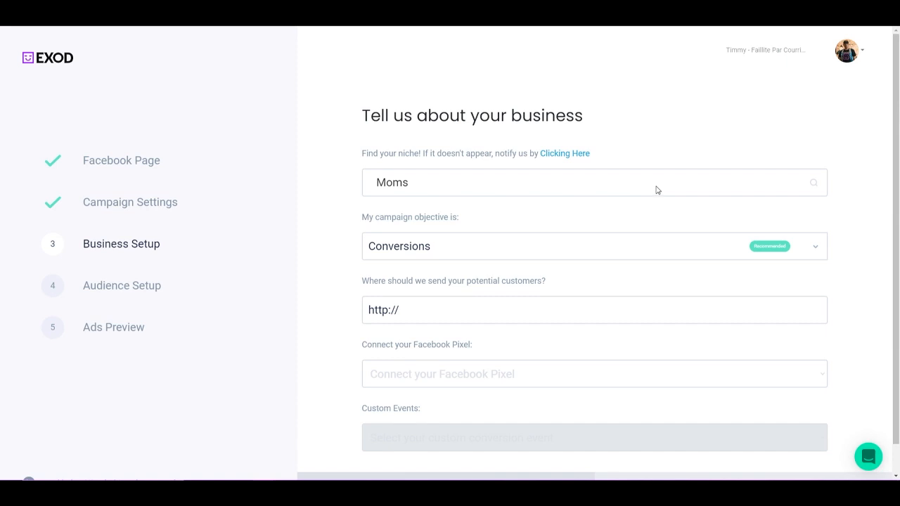
pyautogui.click(594, 182)
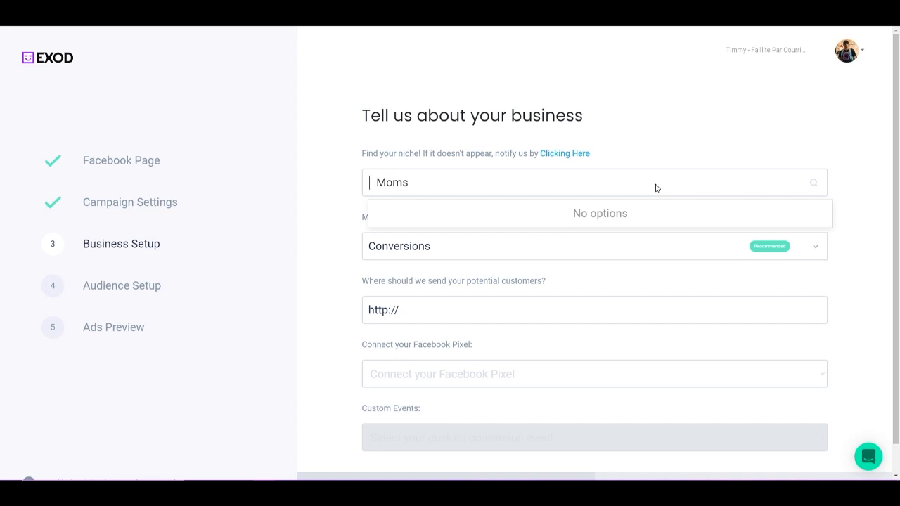
# Replace the niche search with 'hva' and choose Home Improvement - HVAC
pyautogui.write('plumbing')
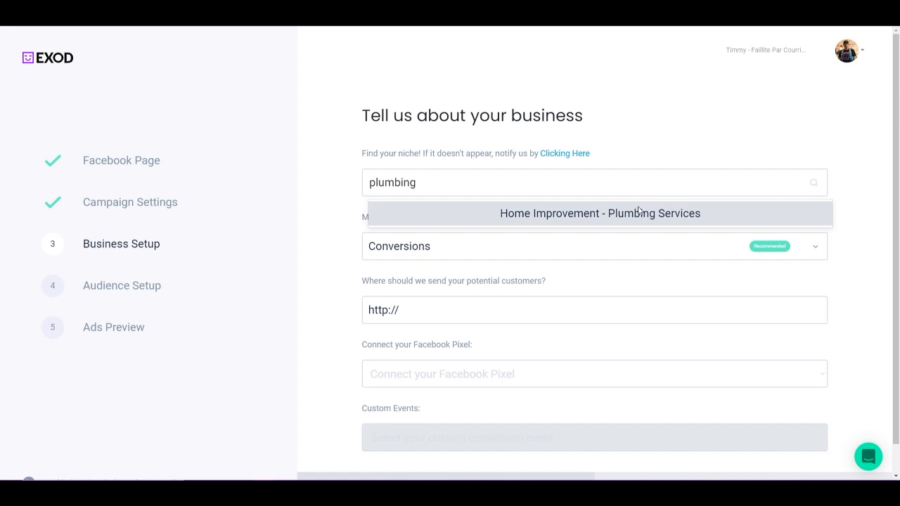
pyautogui.doubleClick(391, 183)
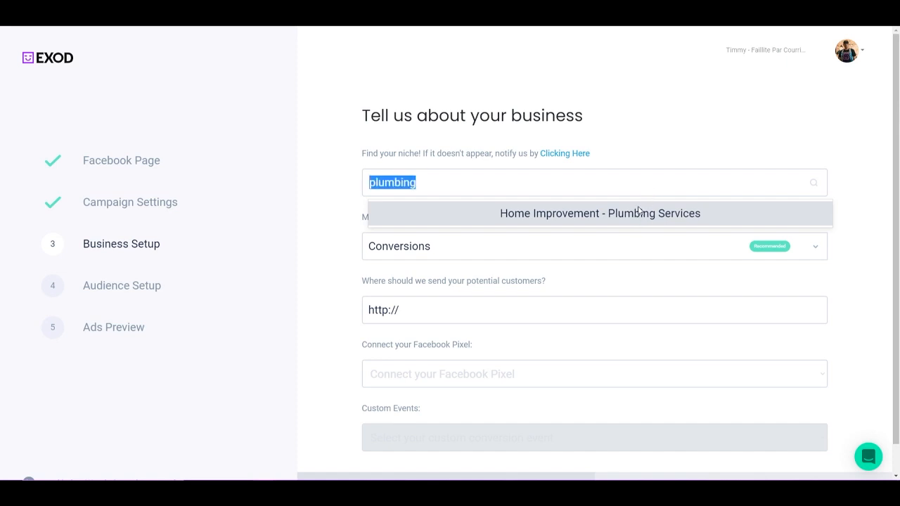
pyautogui.write('hva')
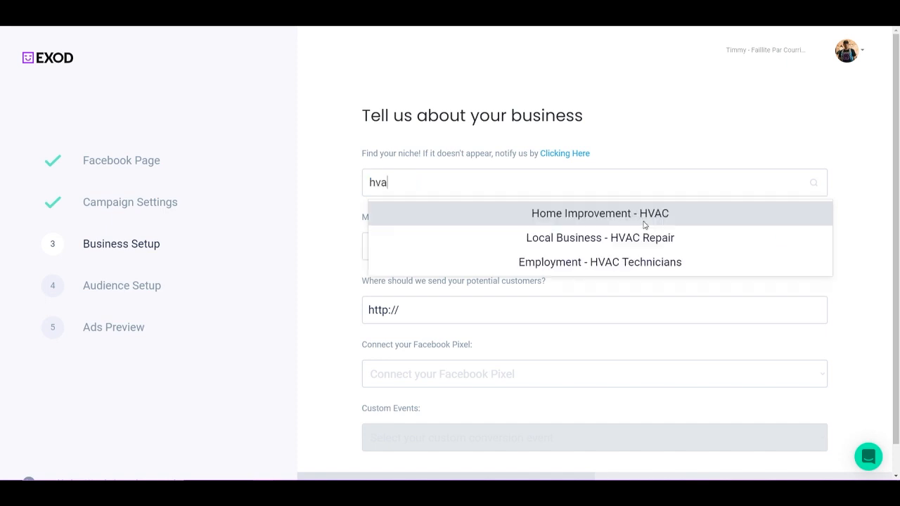
pyautogui.click(598, 213)
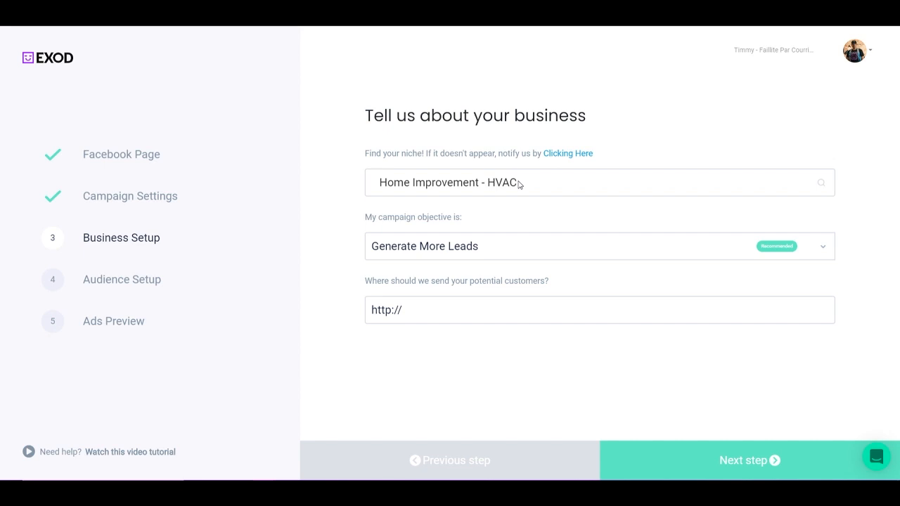
pyautogui.moveTo(503, 276)
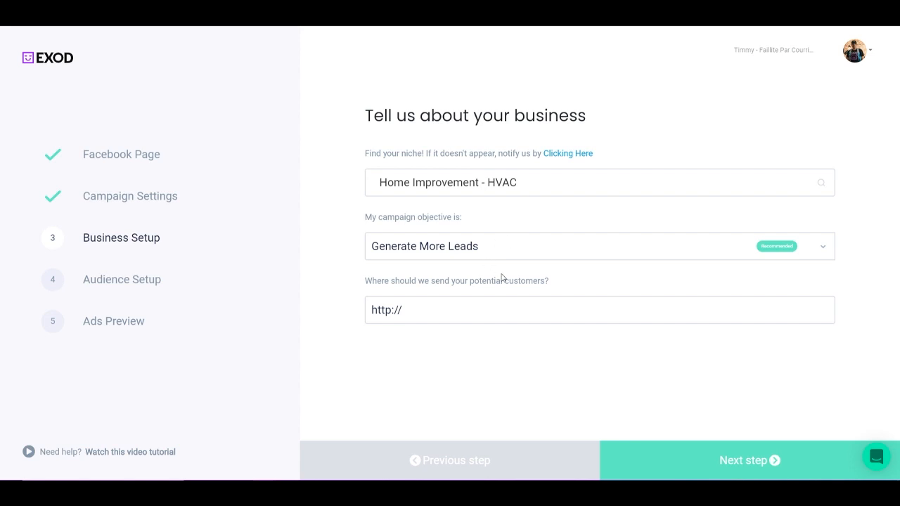
pyautogui.moveTo(496, 258)
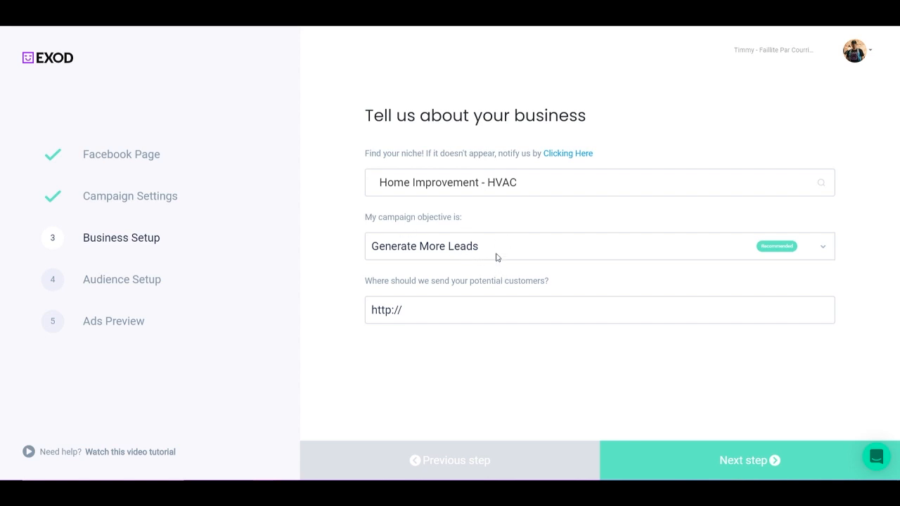
# Compare objective descriptions, briefly pick Generate More Traffic, then settle on Conversions
pyautogui.click(599, 246)
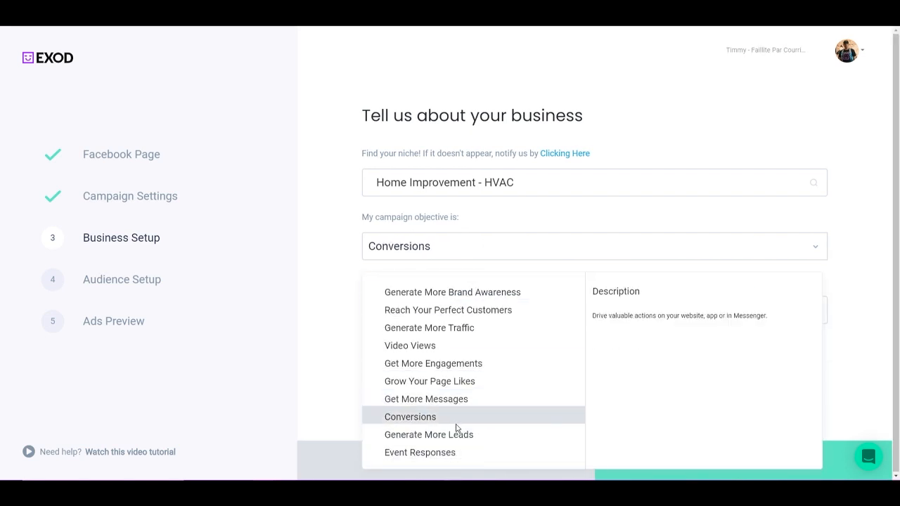
pyautogui.click(426, 399)
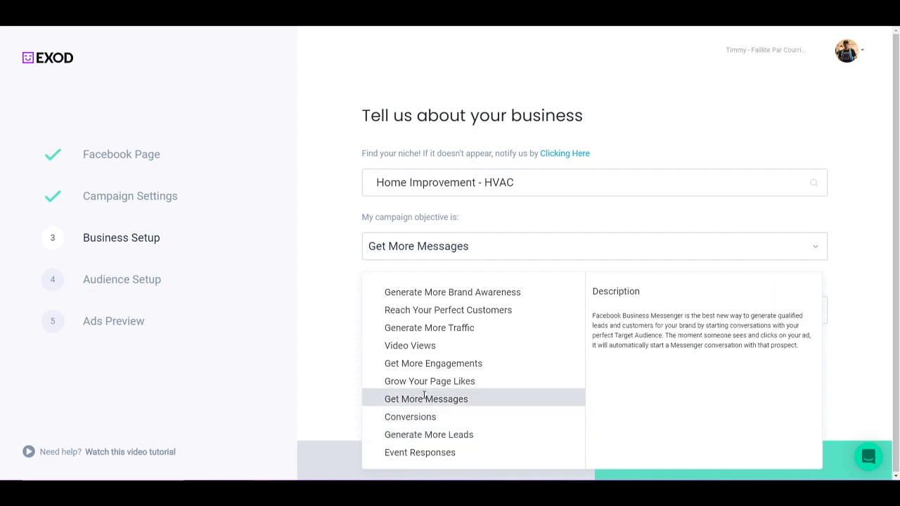
pyautogui.click(451, 291)
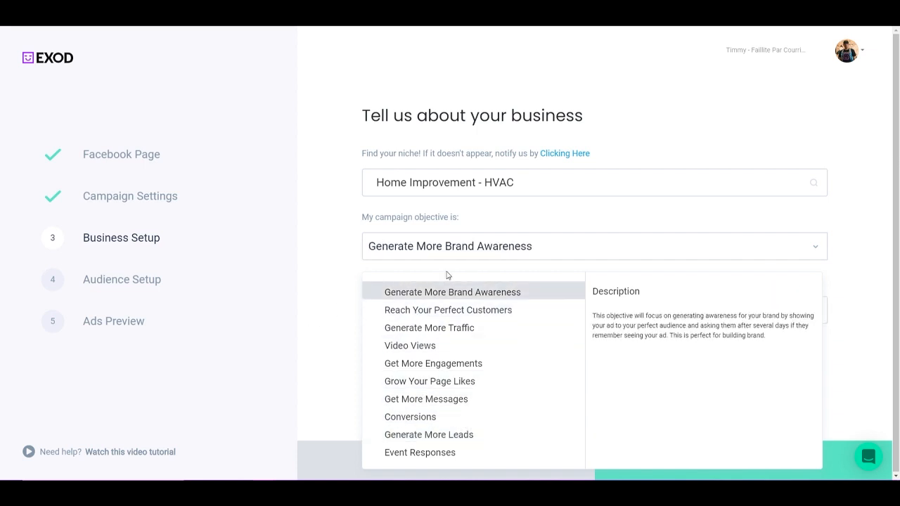
pyautogui.click(447, 310)
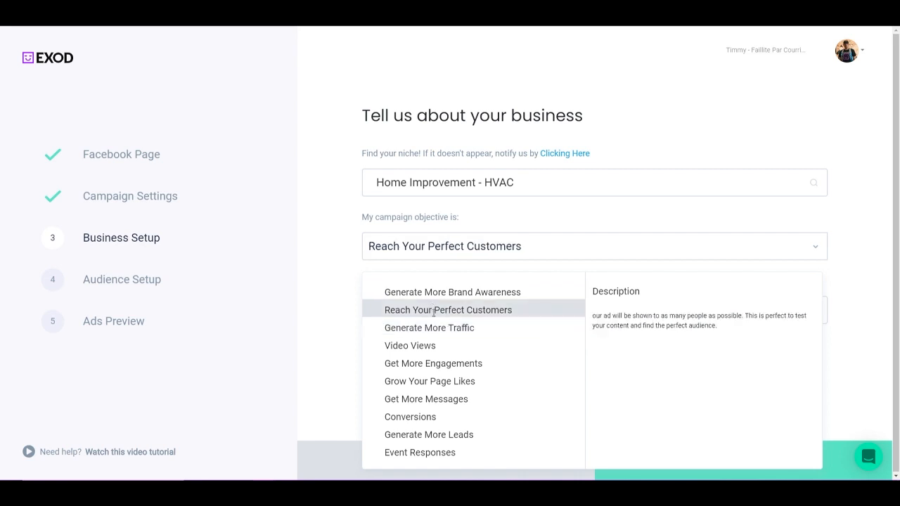
pyautogui.click(429, 327)
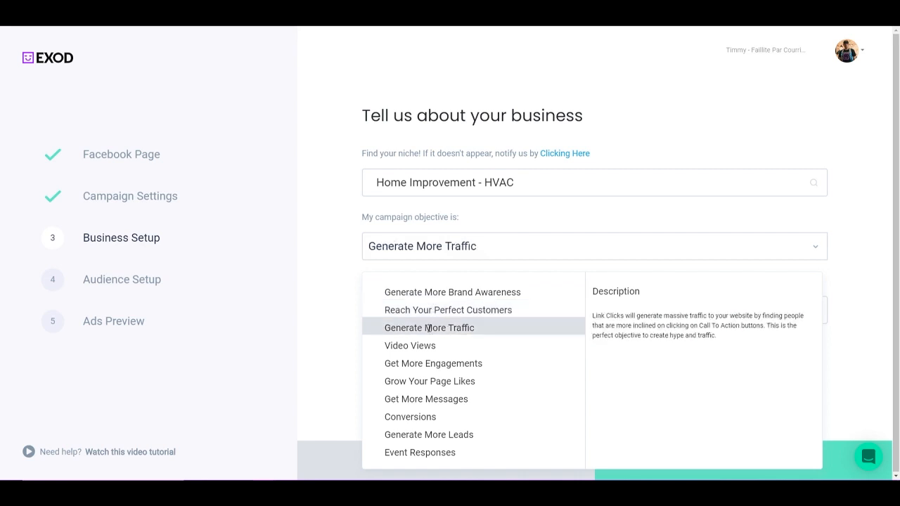
pyautogui.click(452, 291)
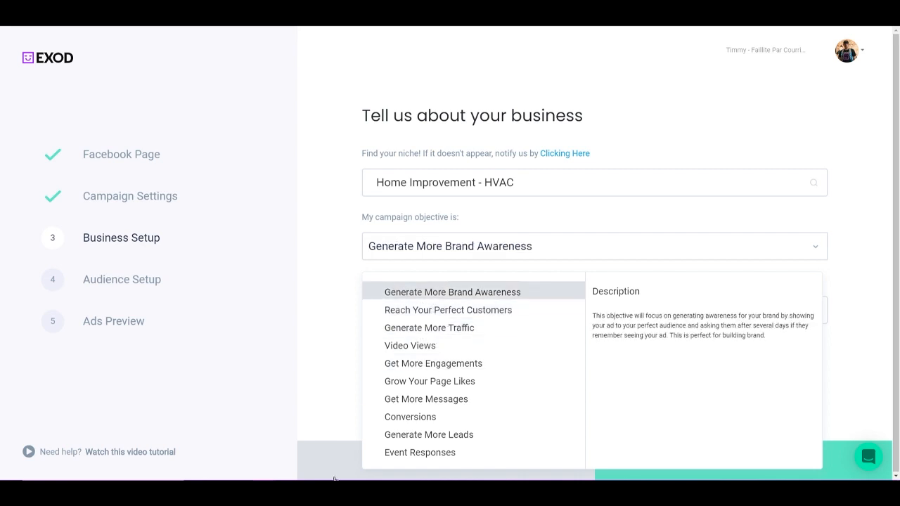
pyautogui.click(410, 345)
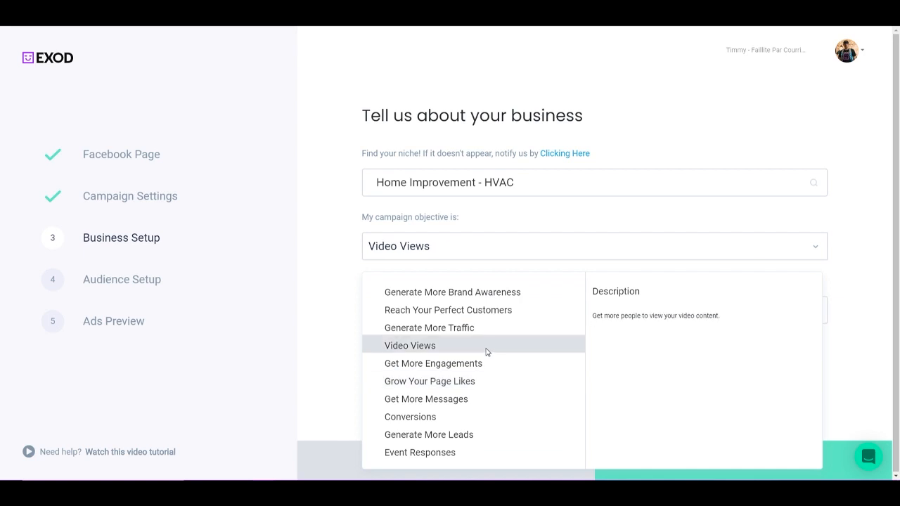
pyautogui.click(433, 363)
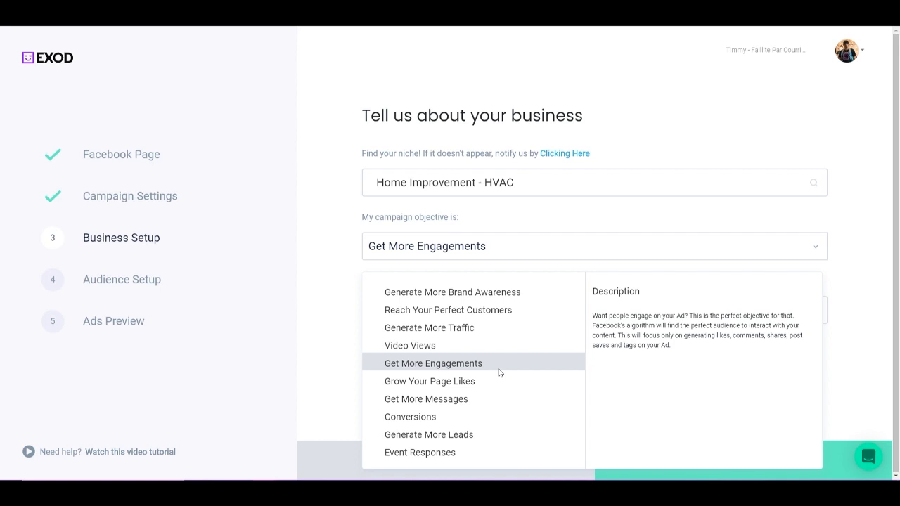
pyautogui.click(428, 327)
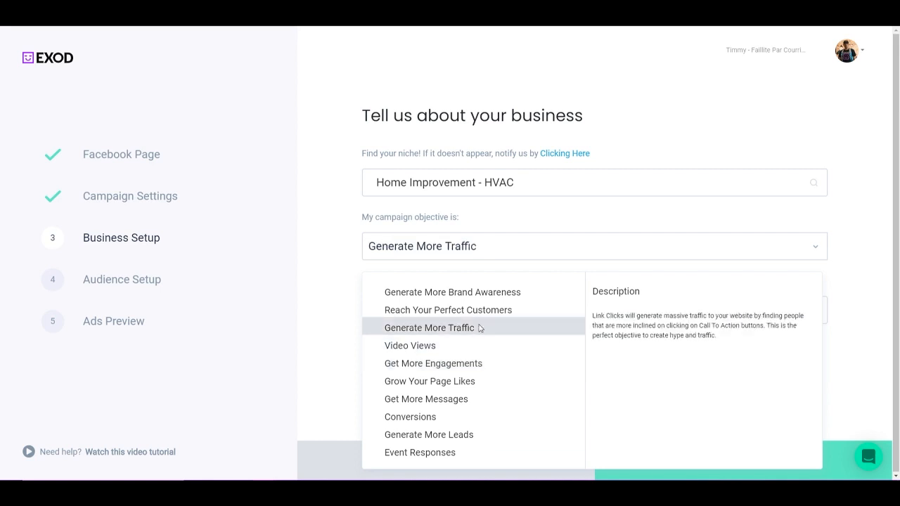
pyautogui.click(429, 327)
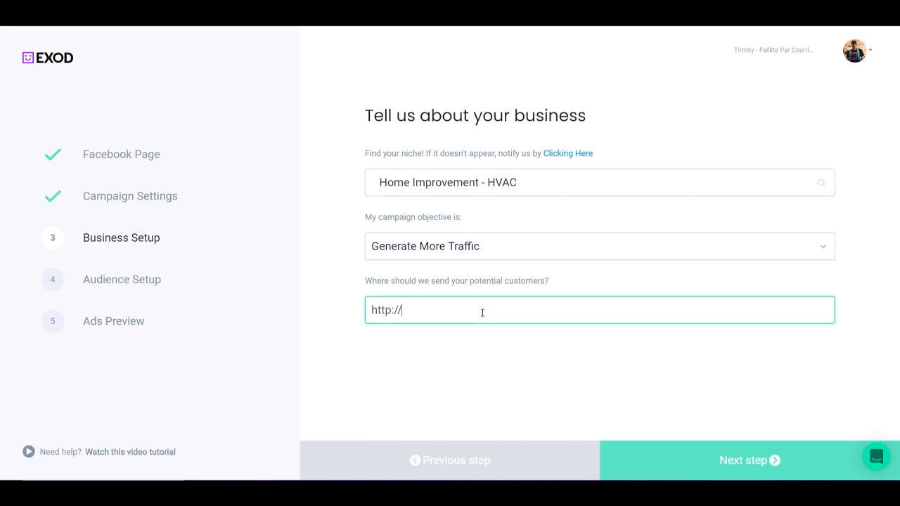
pyautogui.moveTo(478, 266)
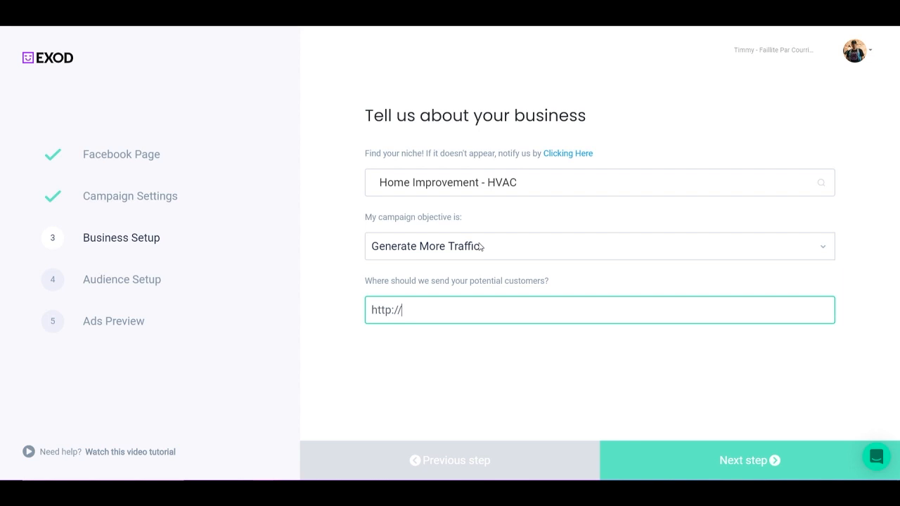
pyautogui.moveTo(482, 251)
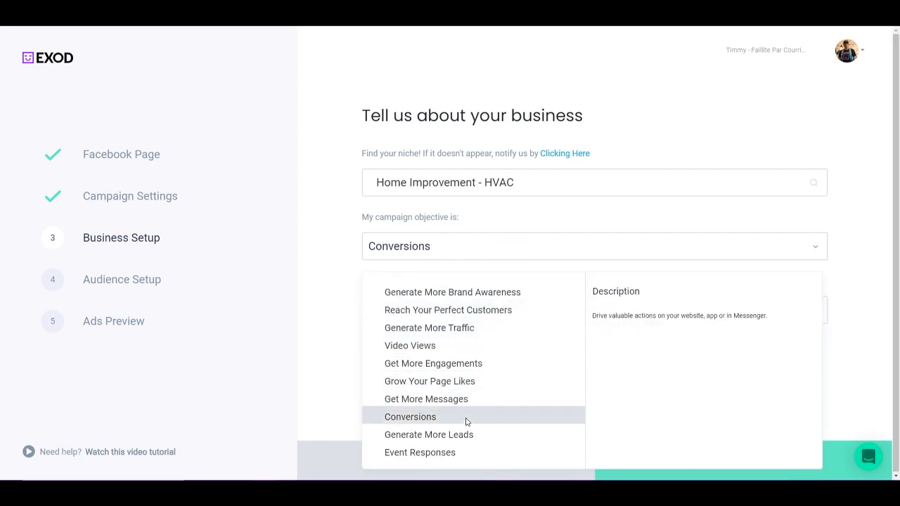
pyautogui.click(426, 399)
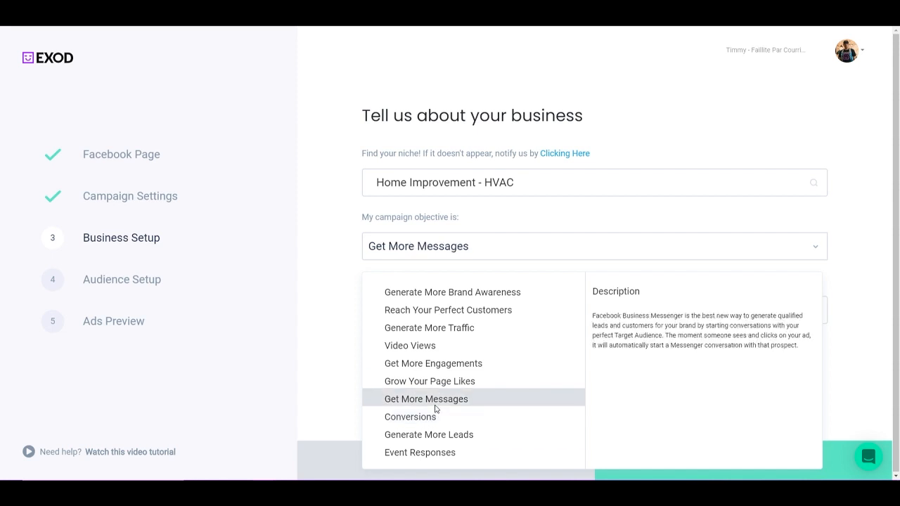
pyautogui.click(409, 417)
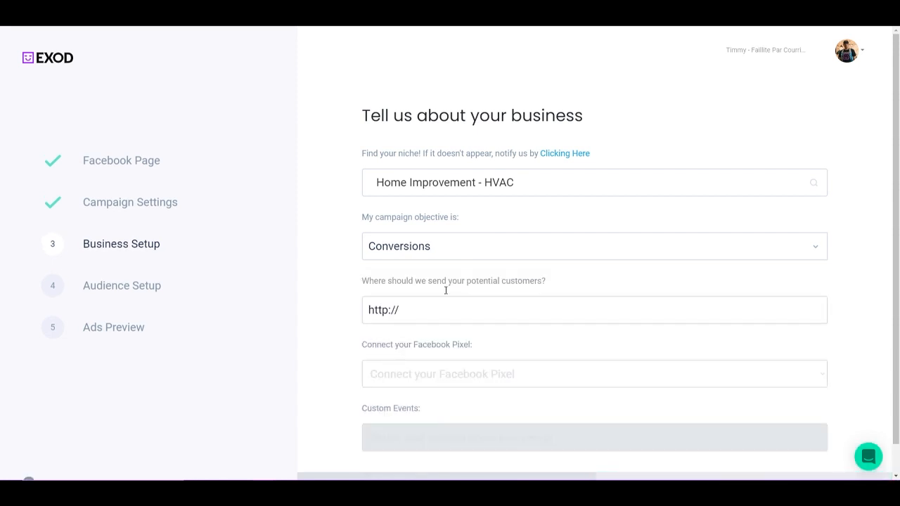
# Enter 'exod.' as destination URL and set the custom event to Complete Registration
pyautogui.write('exod.')
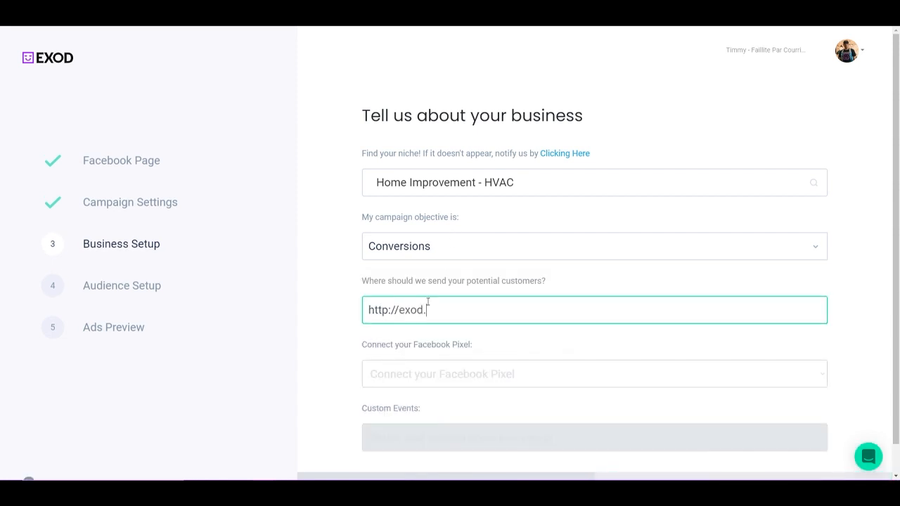
pyautogui.click(594, 374)
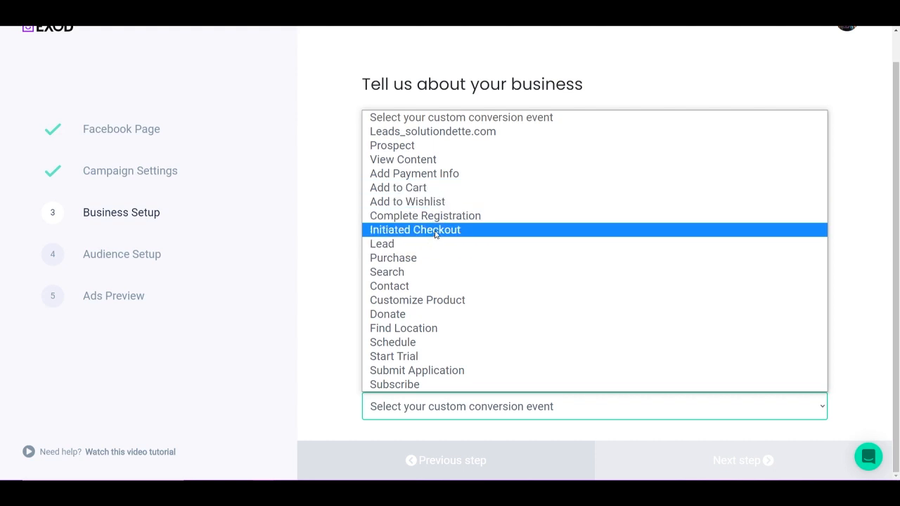
pyautogui.moveTo(422, 265)
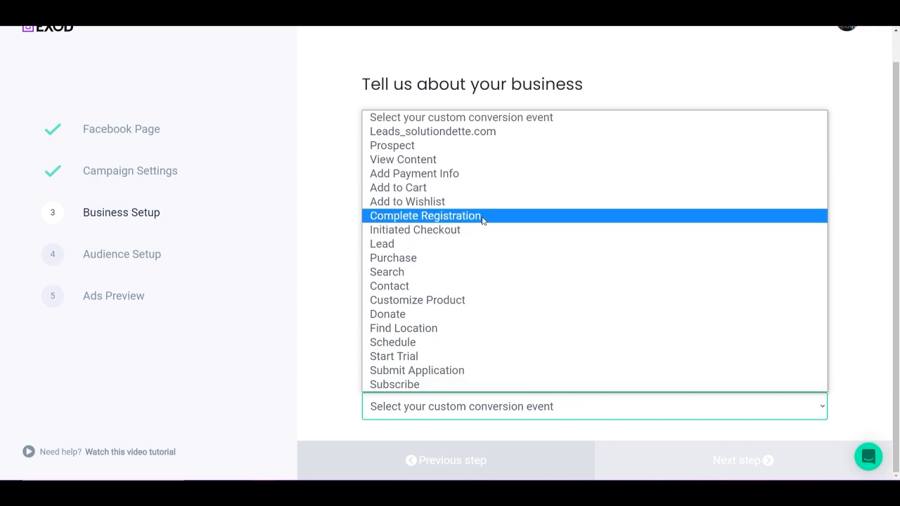
pyautogui.click(424, 216)
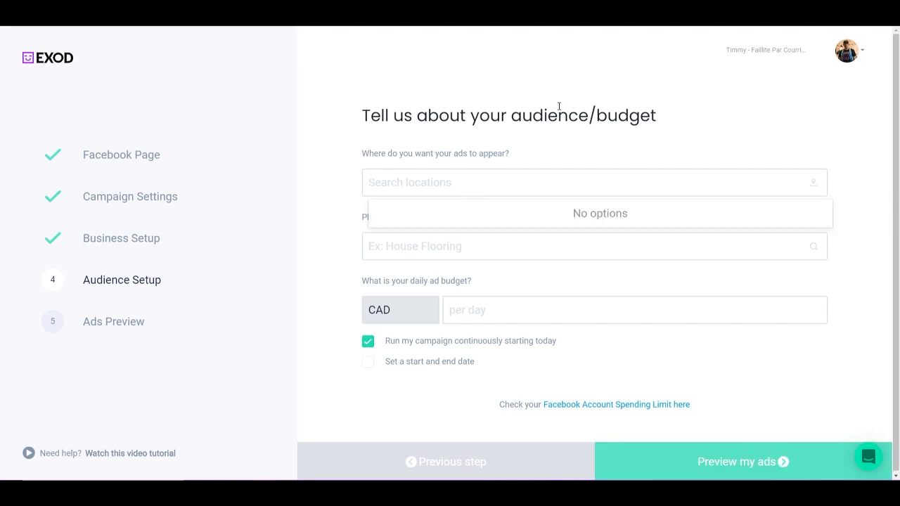
pyautogui.moveTo(539, 165)
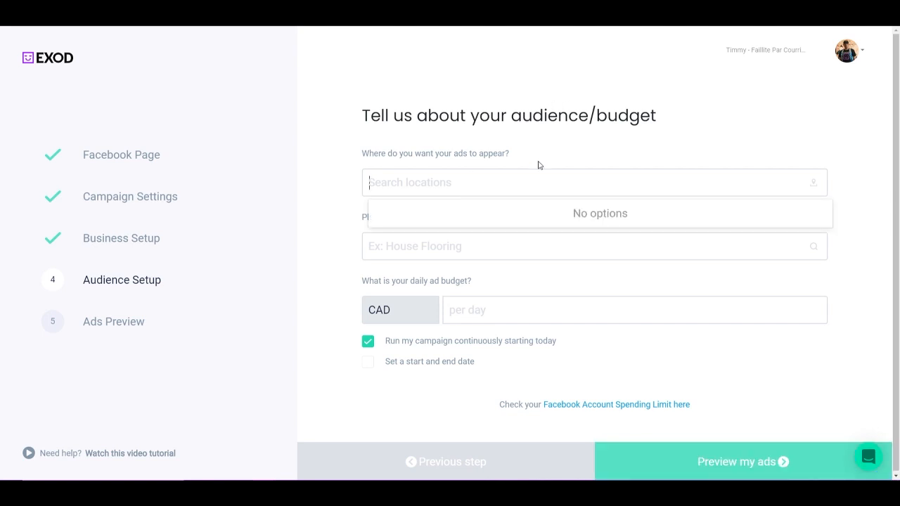
pyautogui.write('montreal')
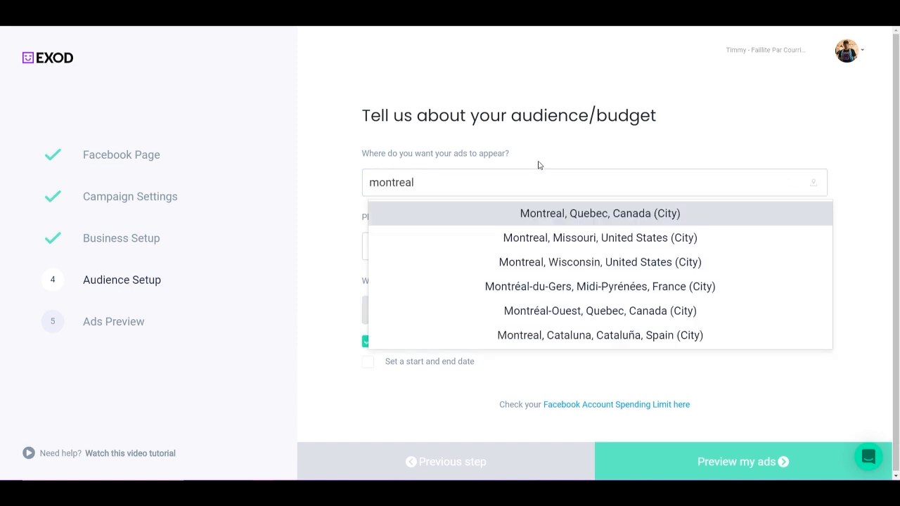
pyautogui.click(594, 213)
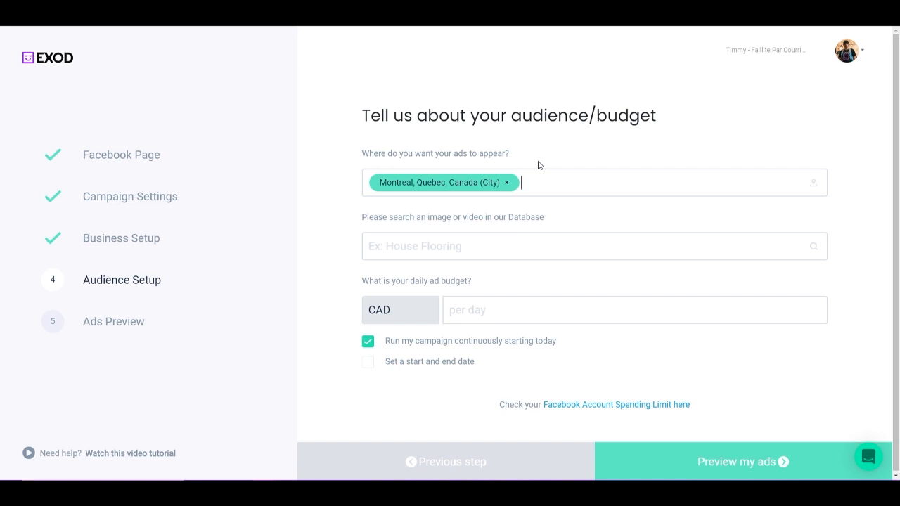
pyautogui.write('united states (Country) ×')
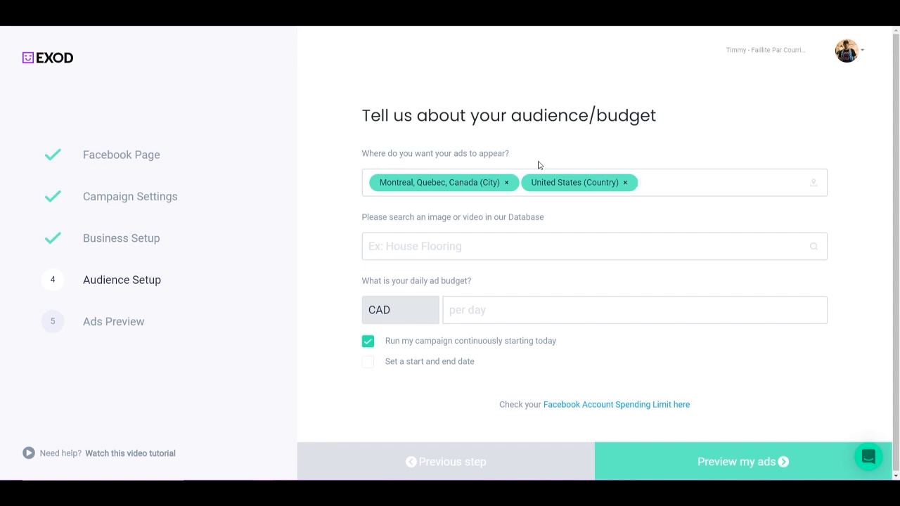
pyautogui.click(696, 183)
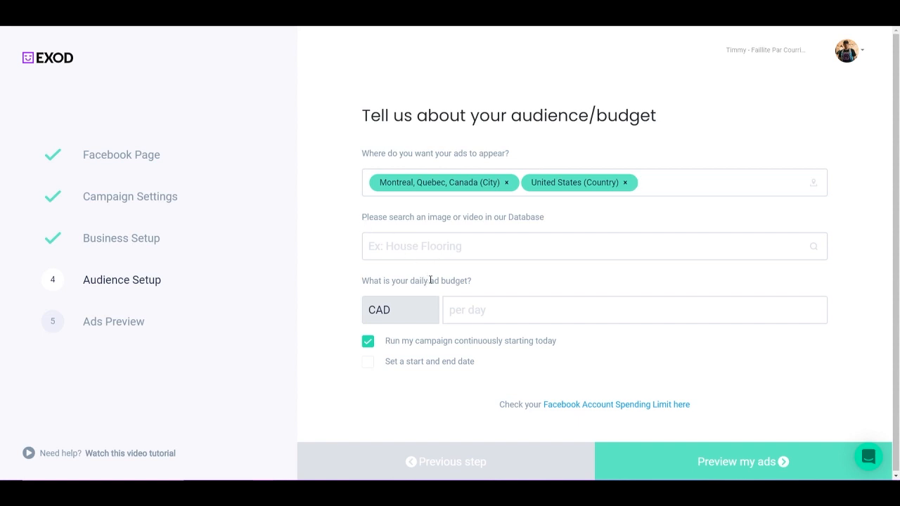
pyautogui.moveTo(454, 256)
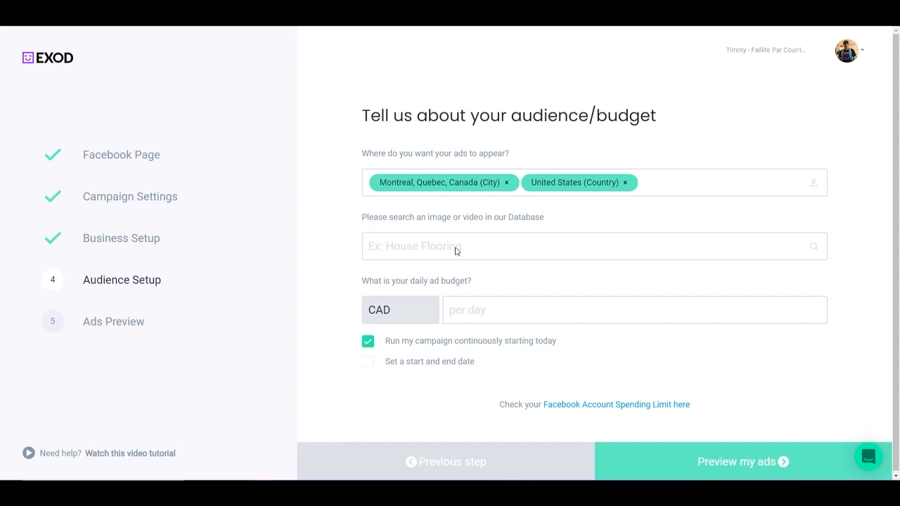
pyautogui.moveTo(506, 255)
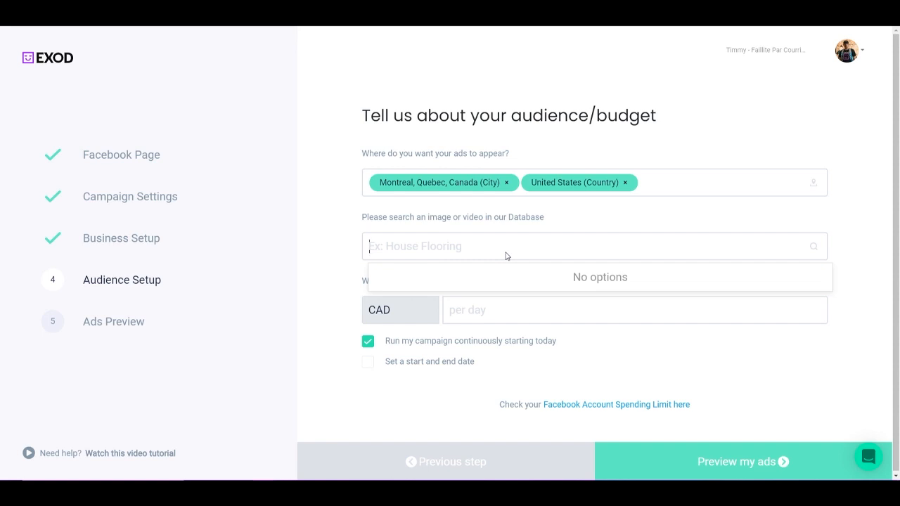
# Search the image and video database with the 'home improvement' suggestion from 'home imp'
pyautogui.write('home imp')
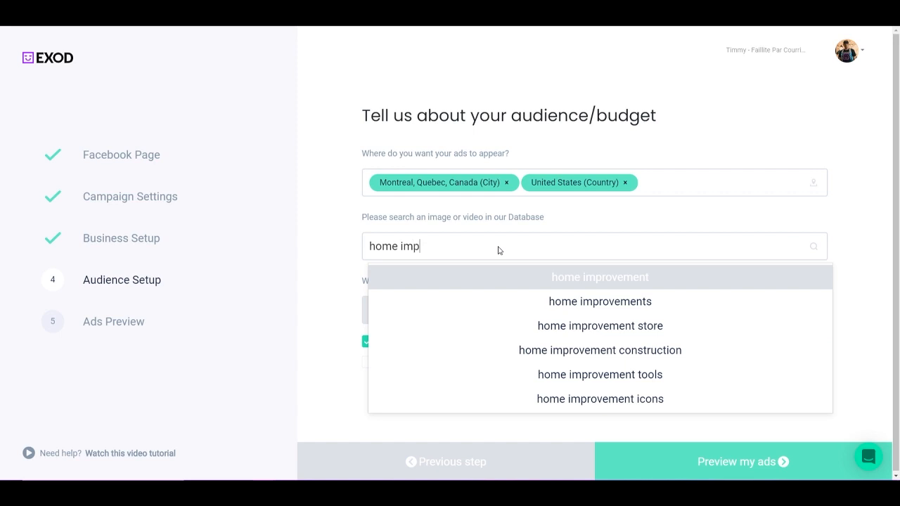
pyautogui.click(600, 277)
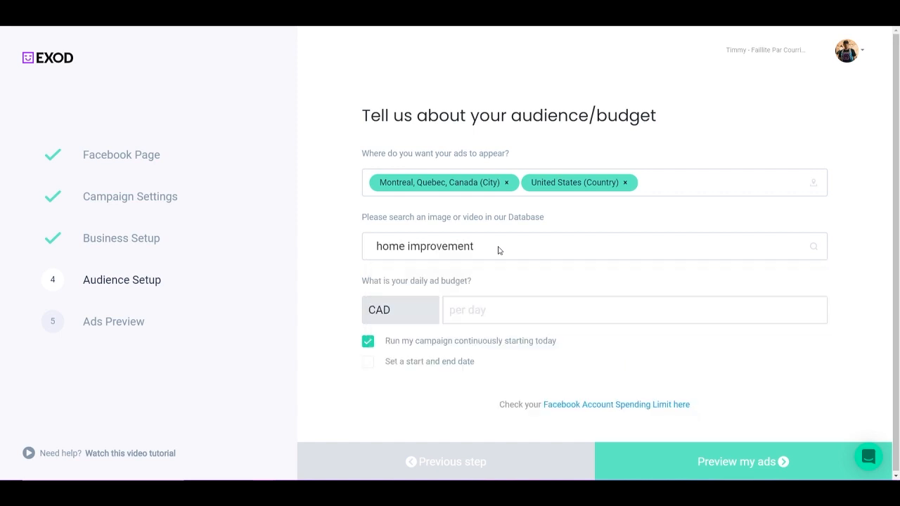
pyautogui.moveTo(502, 247)
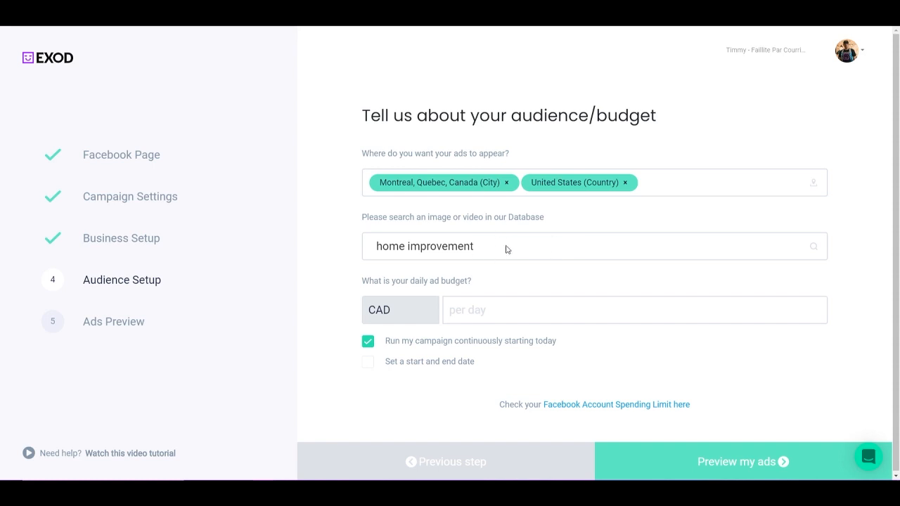
pyautogui.moveTo(487, 254)
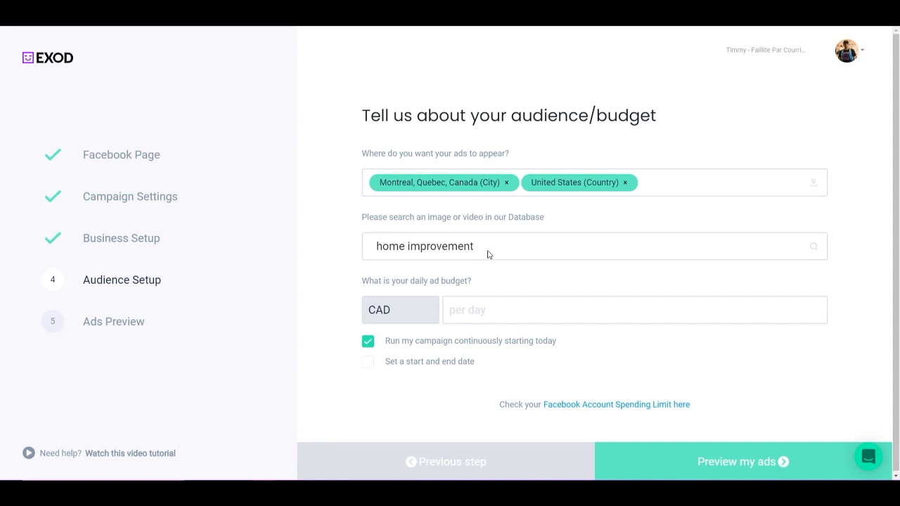
pyautogui.moveTo(416, 268)
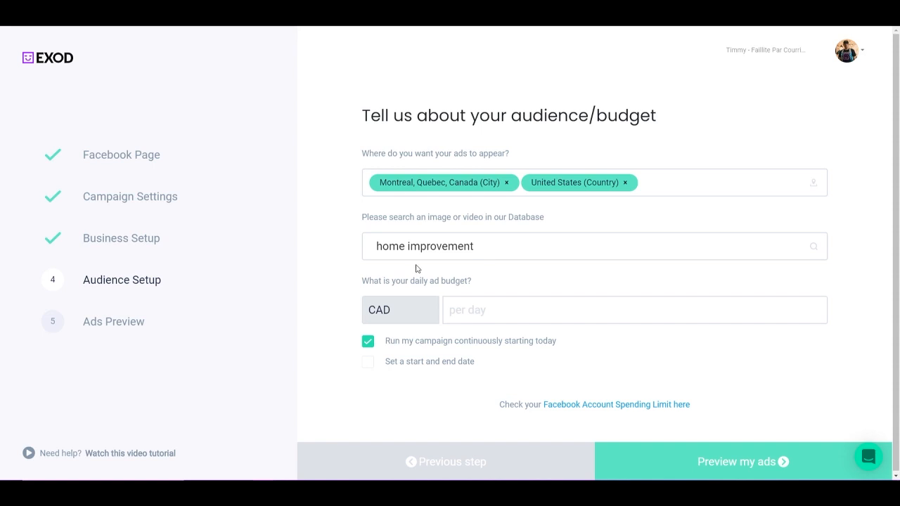
pyautogui.moveTo(420, 261)
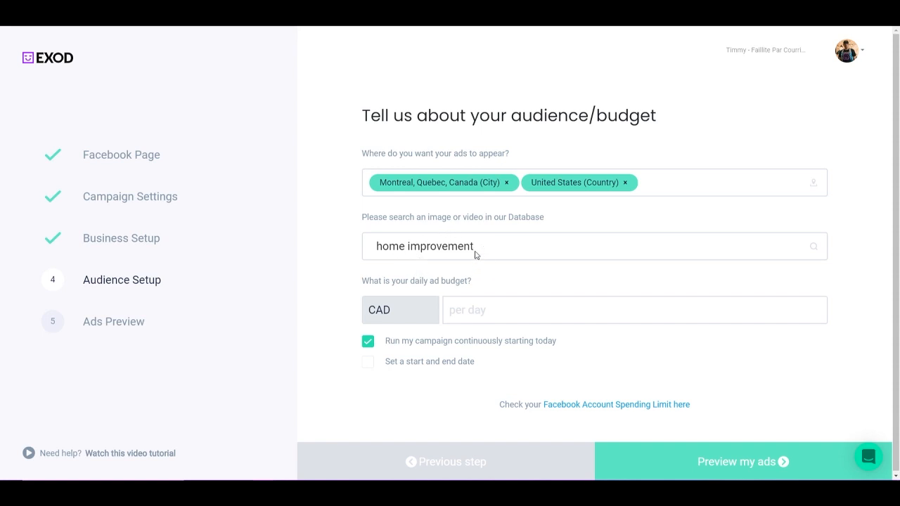
# Enter a 10 CAD daily budget and generate the ad previews
pyautogui.click(632, 310)
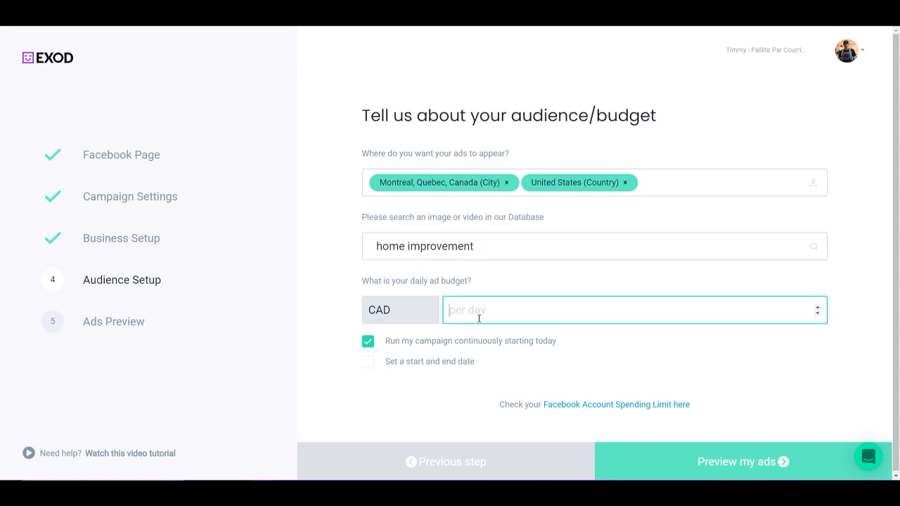
pyautogui.write('10')
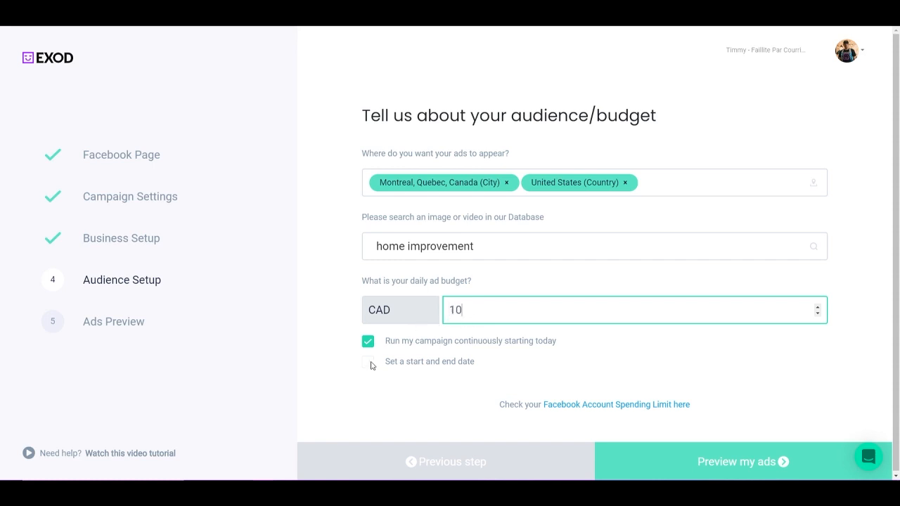
pyautogui.click(368, 362)
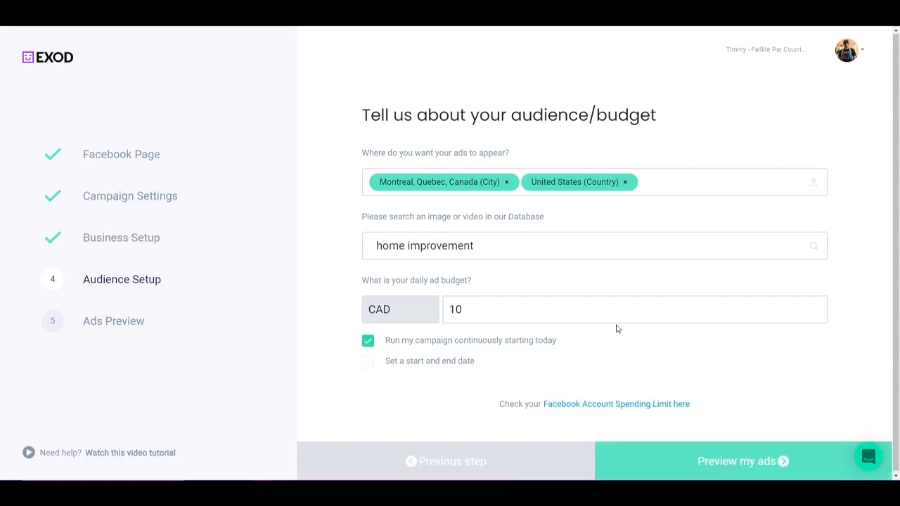
pyautogui.click(742, 461)
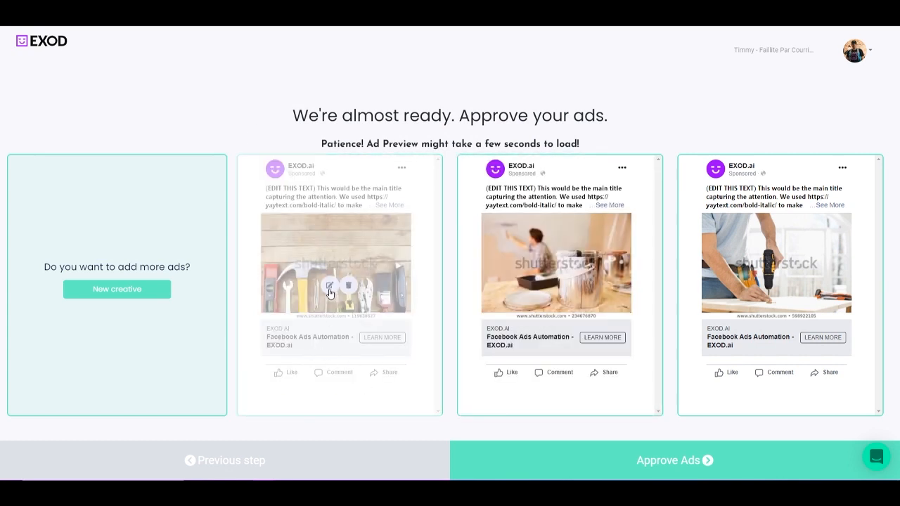
pyautogui.moveTo(330, 295)
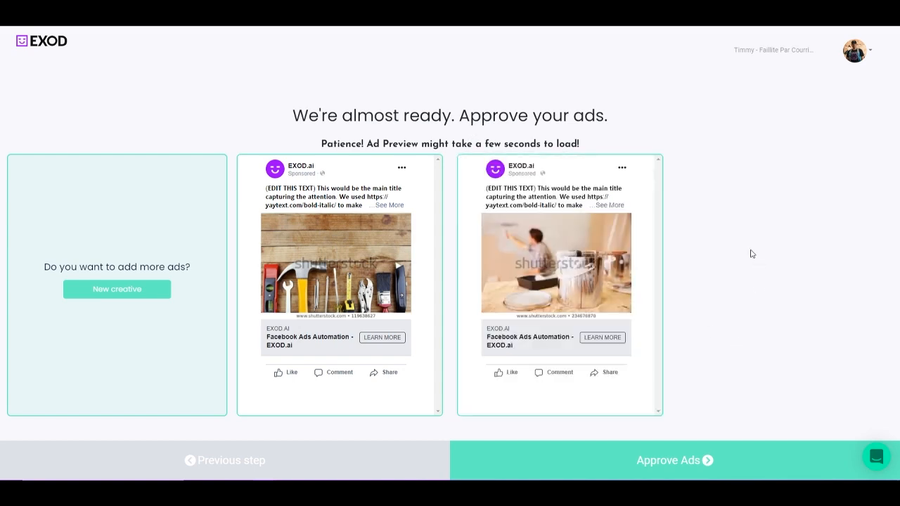
pyautogui.moveTo(320, 227)
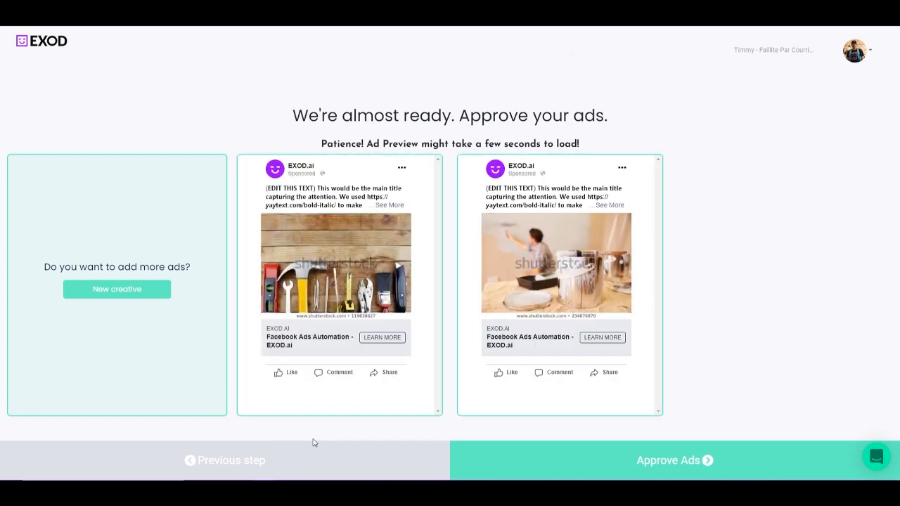
pyautogui.moveTo(136, 303)
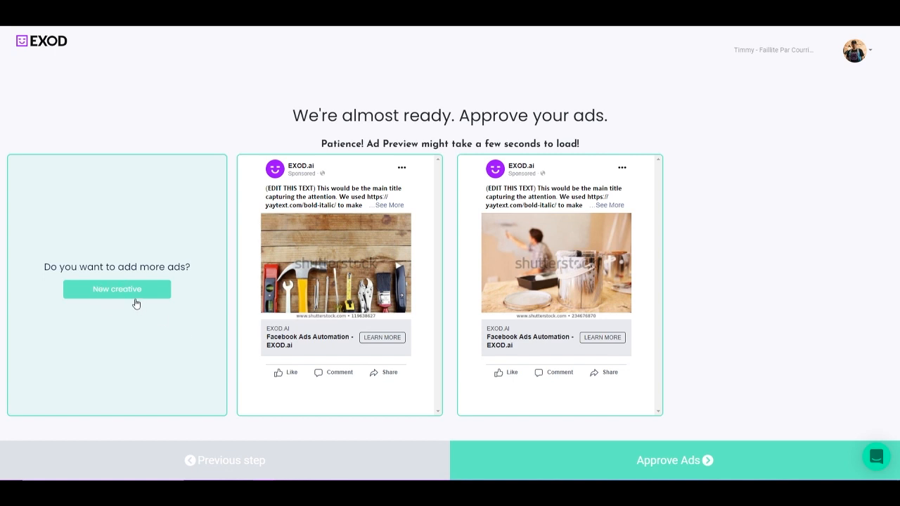
pyautogui.moveTo(693, 258)
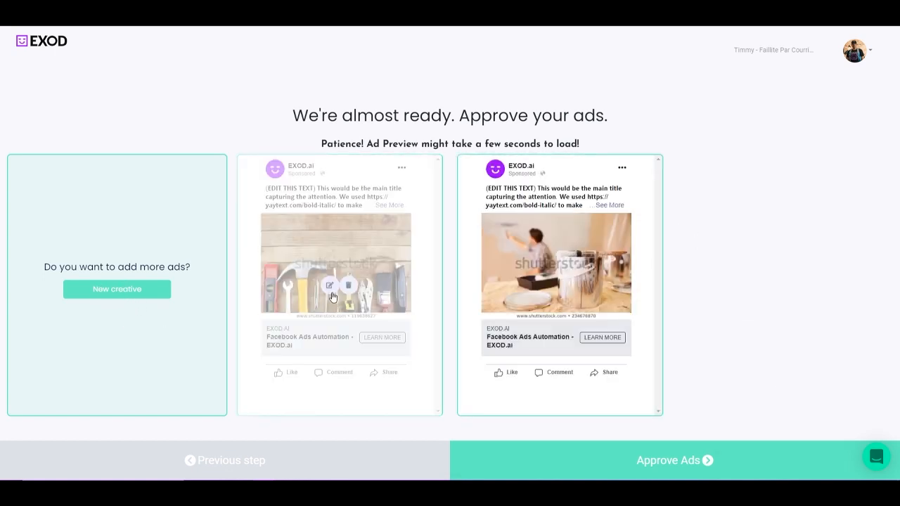
pyautogui.moveTo(322, 307)
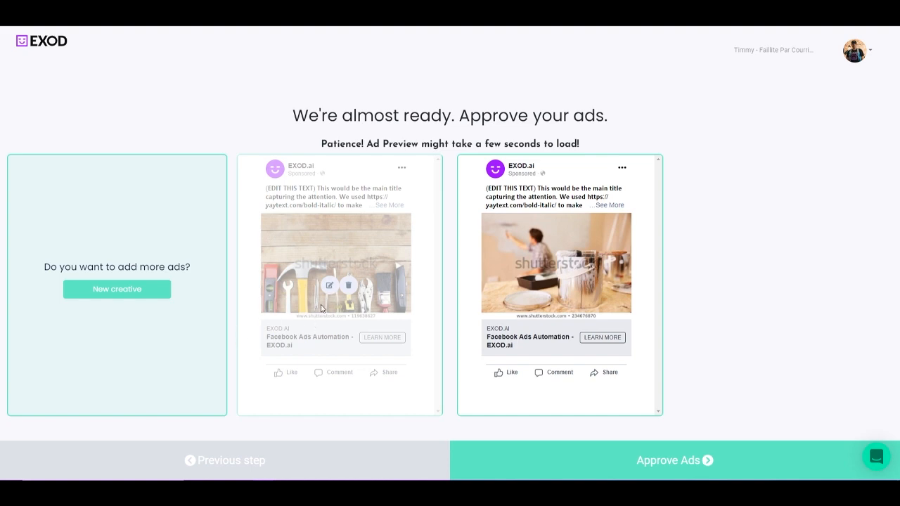
pyautogui.moveTo(329, 286)
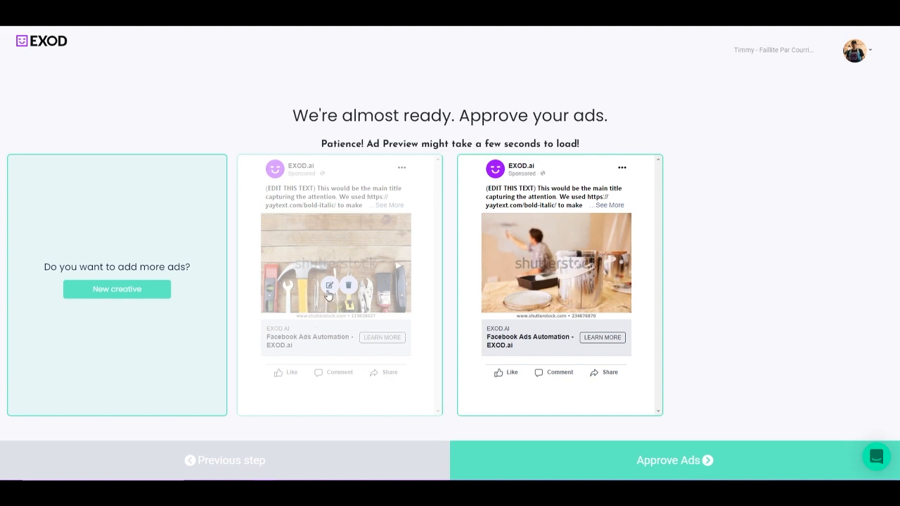
# Open the tools ad's stock image gallery and browse page 2 of recommended images
pyautogui.click(330, 284)
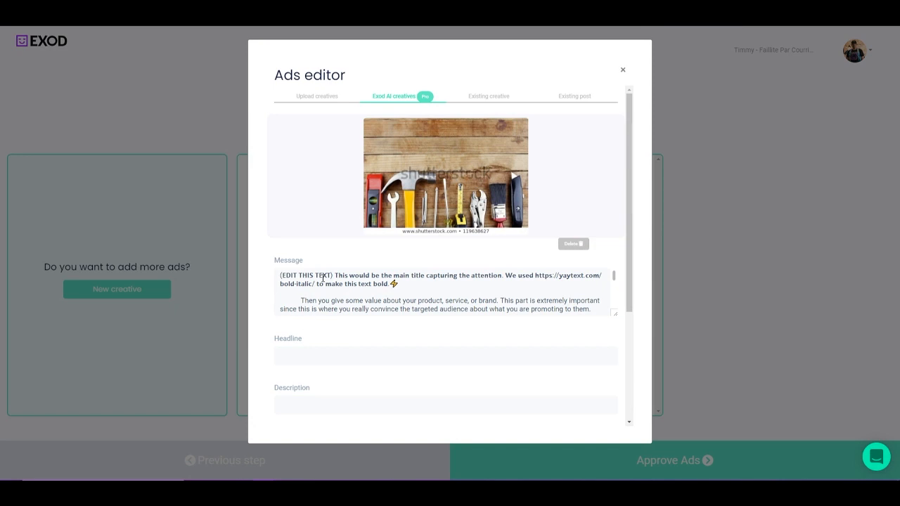
pyautogui.moveTo(469, 388)
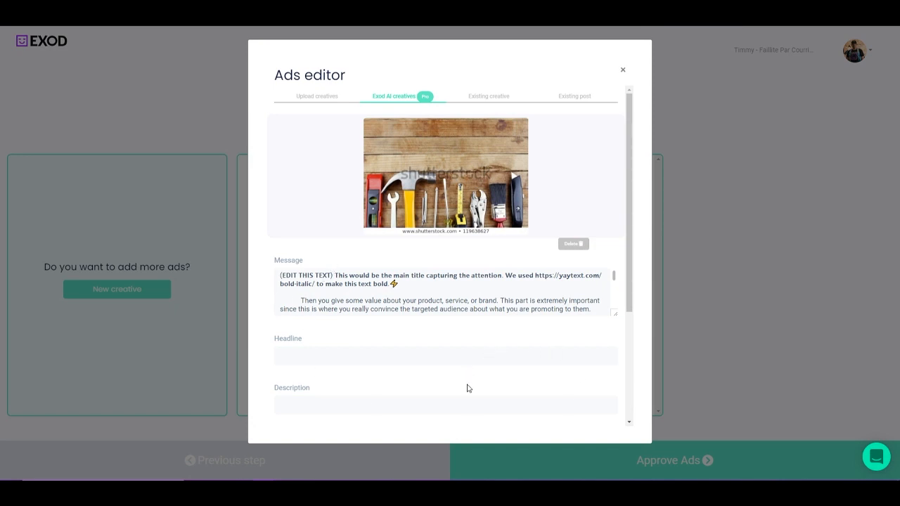
pyautogui.moveTo(395, 169)
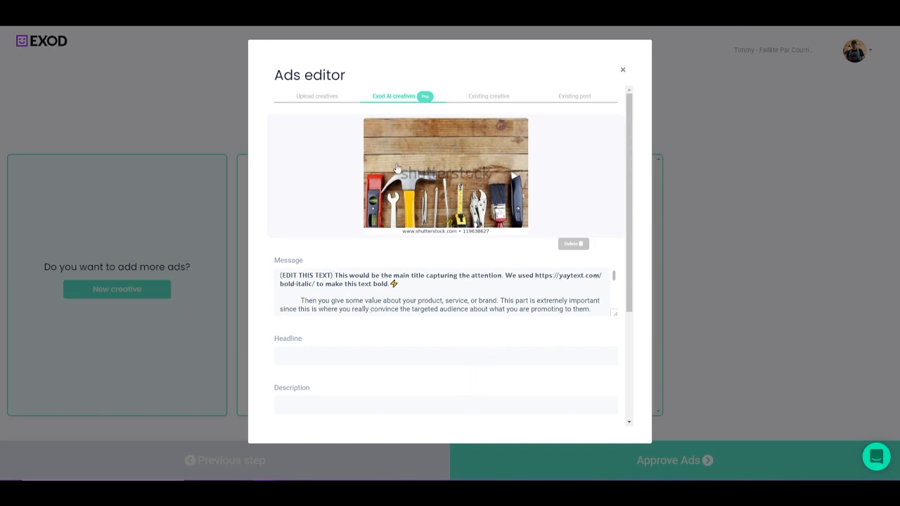
pyautogui.moveTo(324, 109)
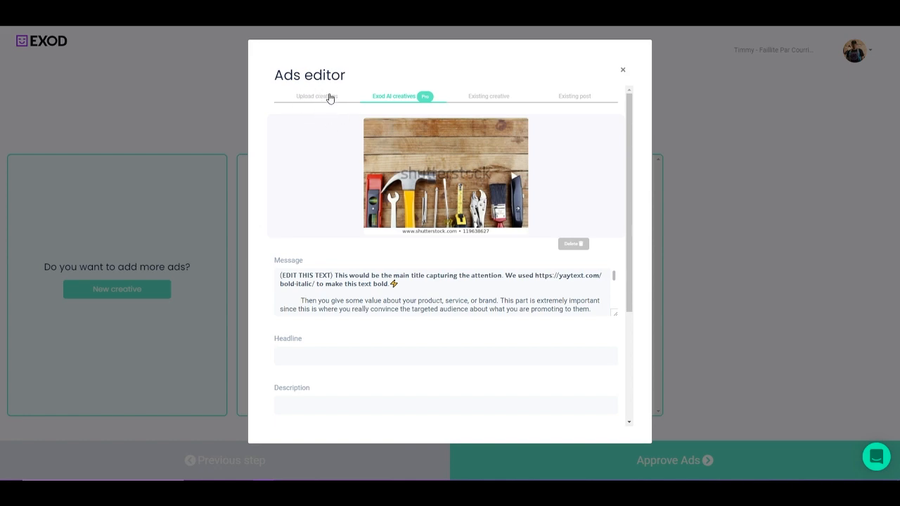
pyautogui.click(316, 95)
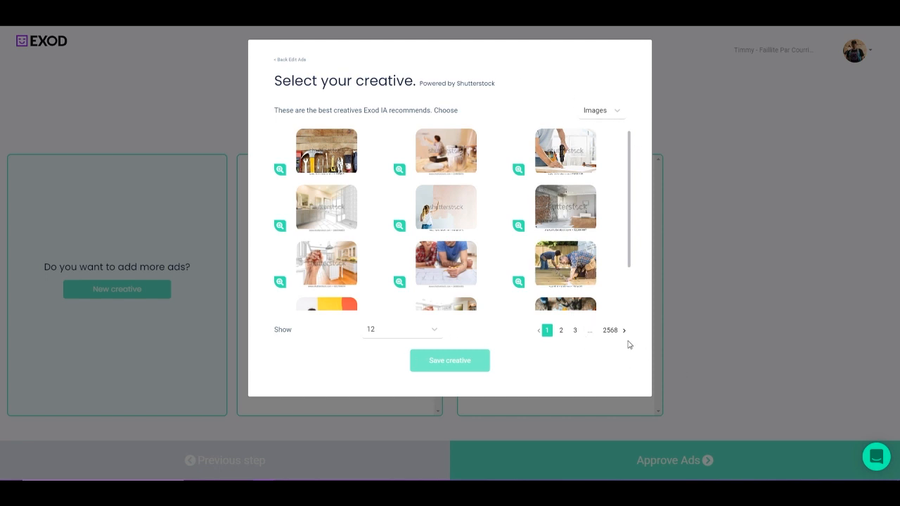
pyautogui.scroll(-3)
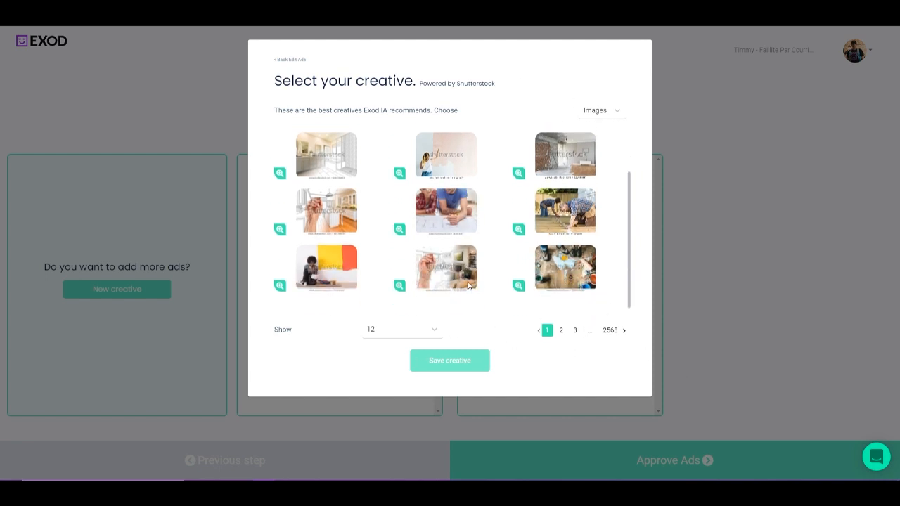
pyautogui.moveTo(568, 342)
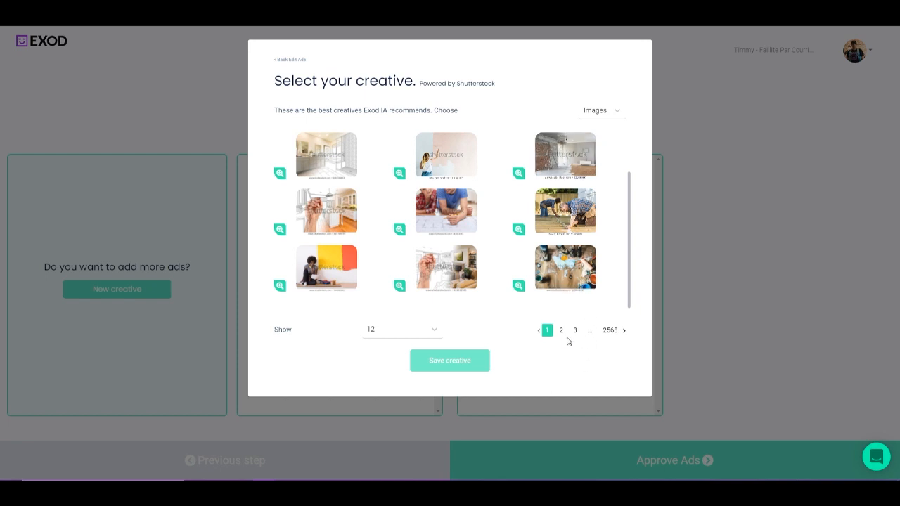
pyautogui.click(561, 330)
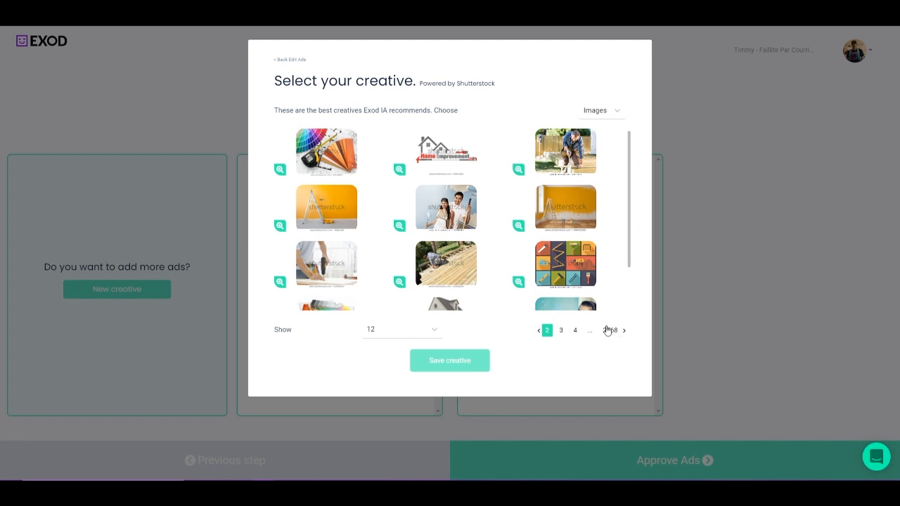
pyautogui.scroll(-3)
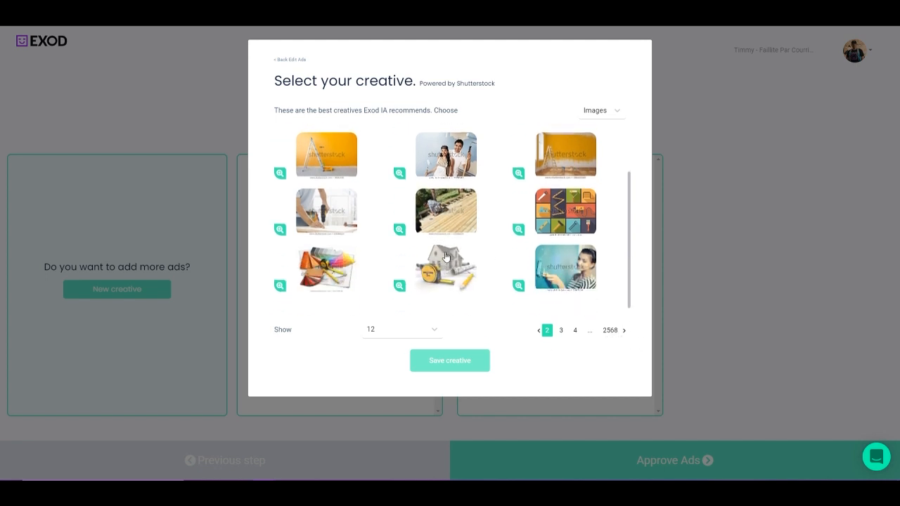
pyautogui.scroll(-3)
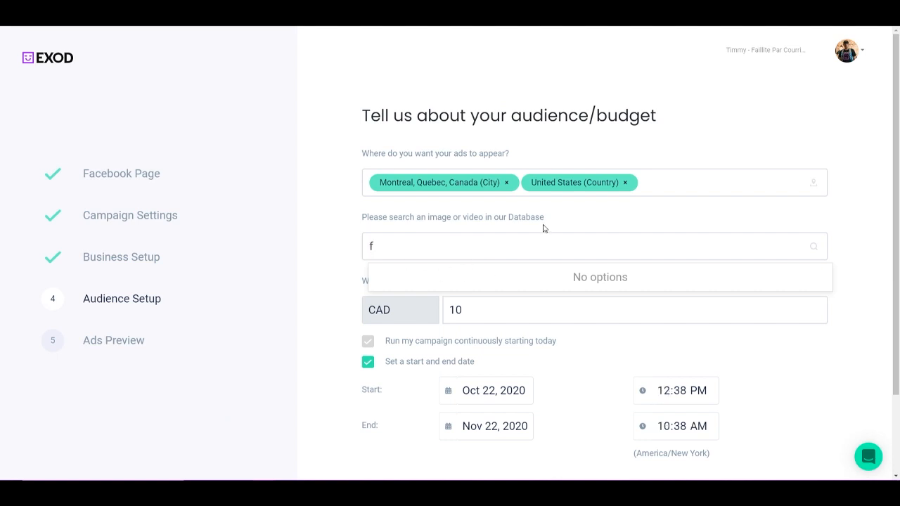
pyautogui.write('loo')
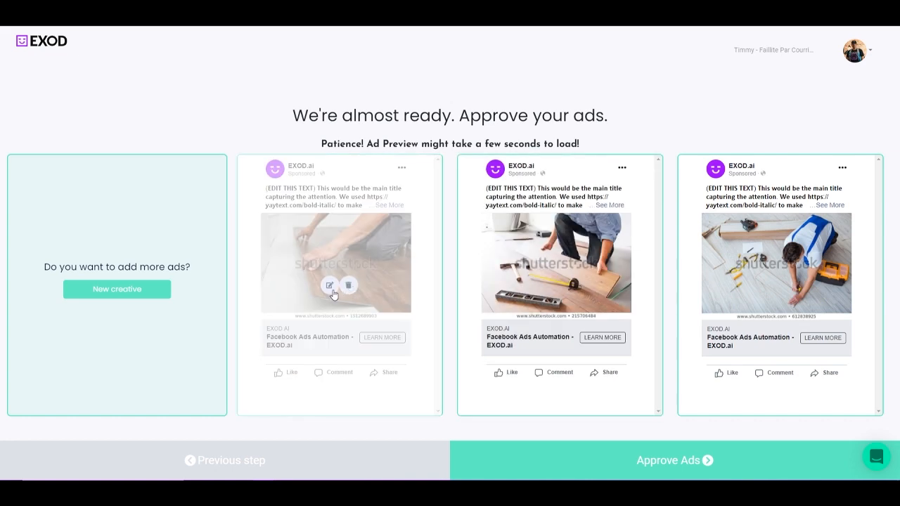
# Open the first ad's creative gallery, preview a sample video, then browse the image results
pyautogui.click(329, 285)
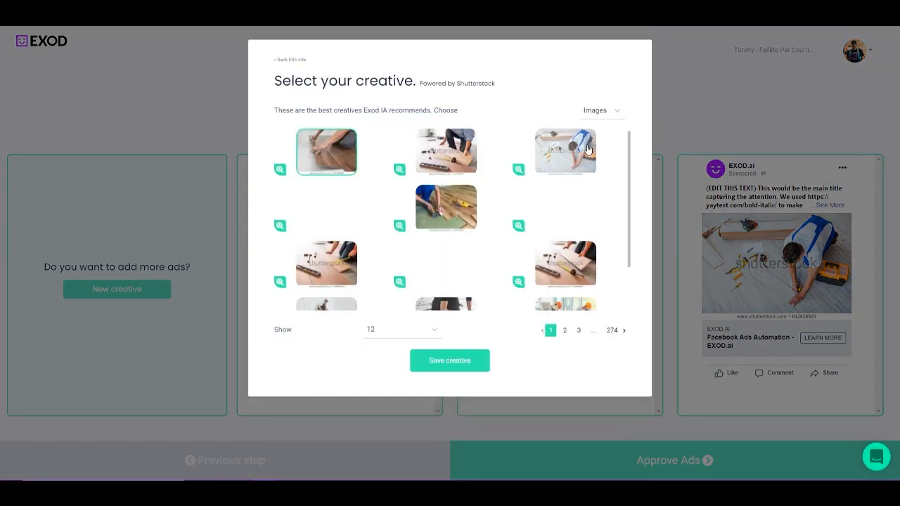
pyautogui.click(601, 111)
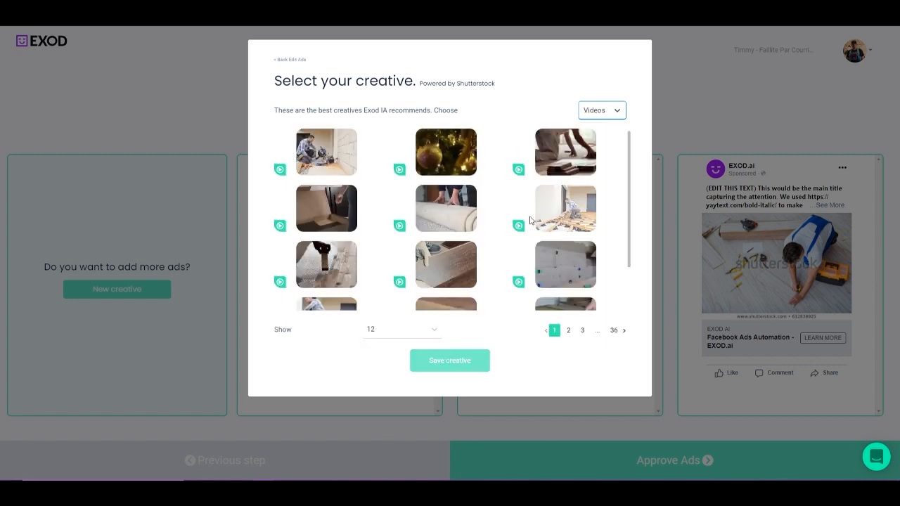
pyautogui.moveTo(345, 164)
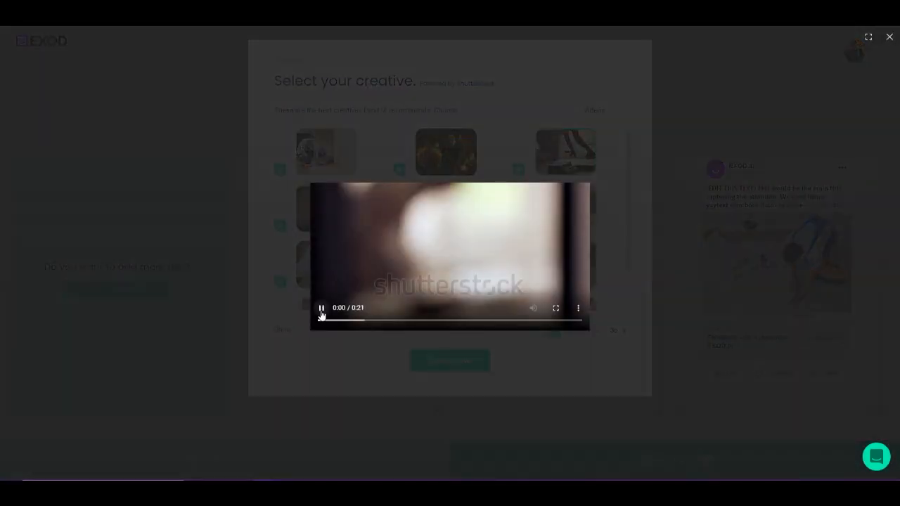
pyautogui.click(320, 308)
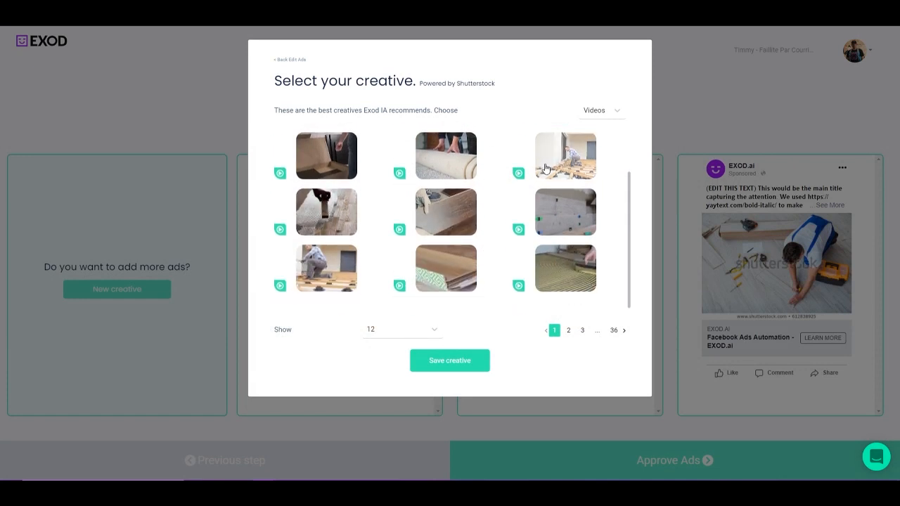
pyautogui.moveTo(456, 314)
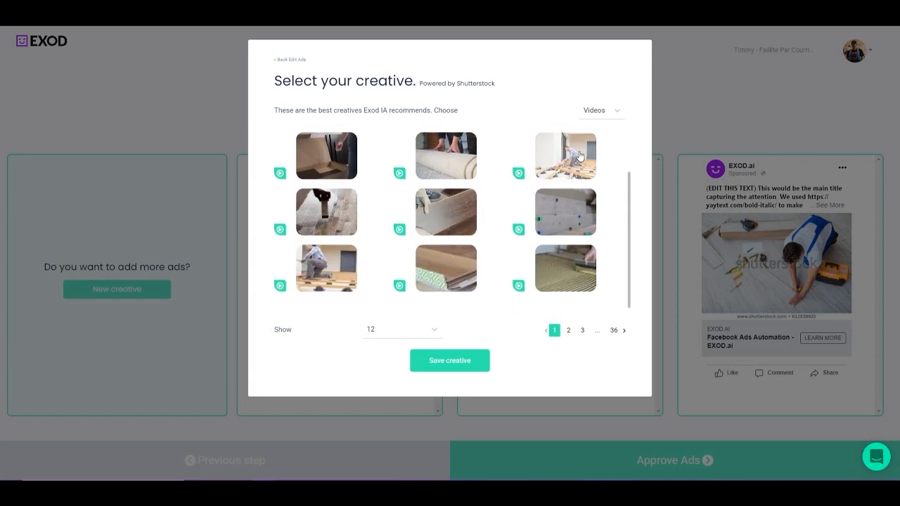
pyautogui.click(601, 110)
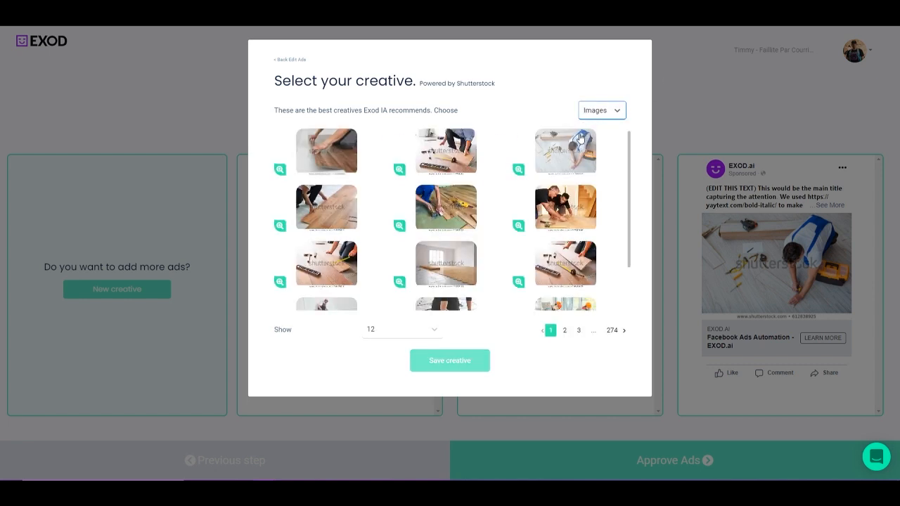
pyautogui.scroll(-3)
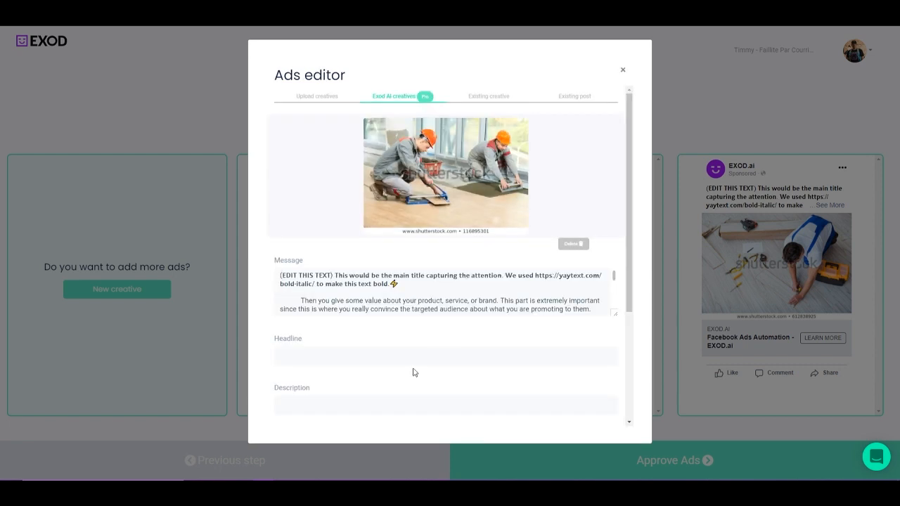
pyautogui.moveTo(473, 113)
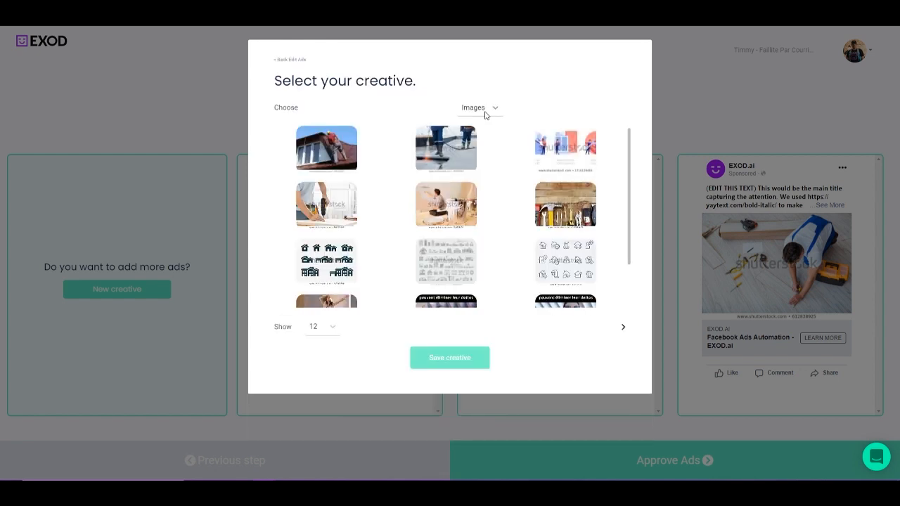
pyautogui.scroll(-3)
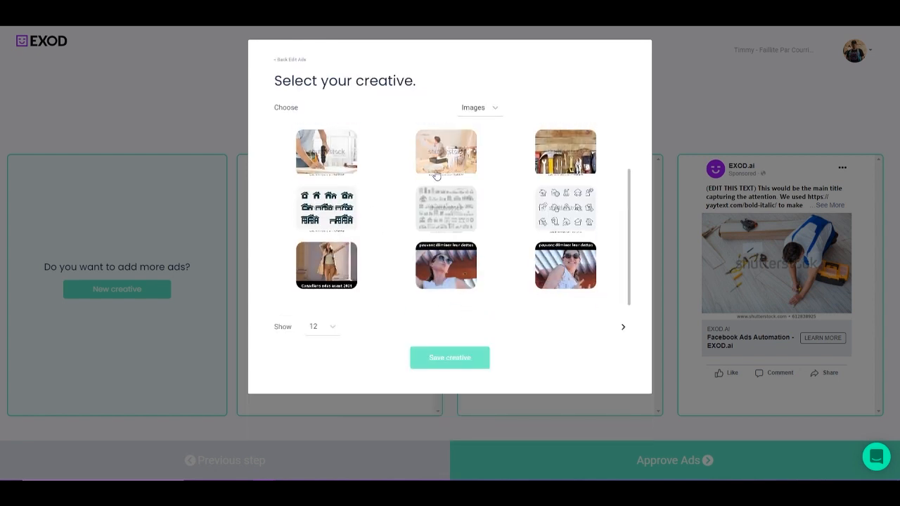
pyautogui.moveTo(381, 228)
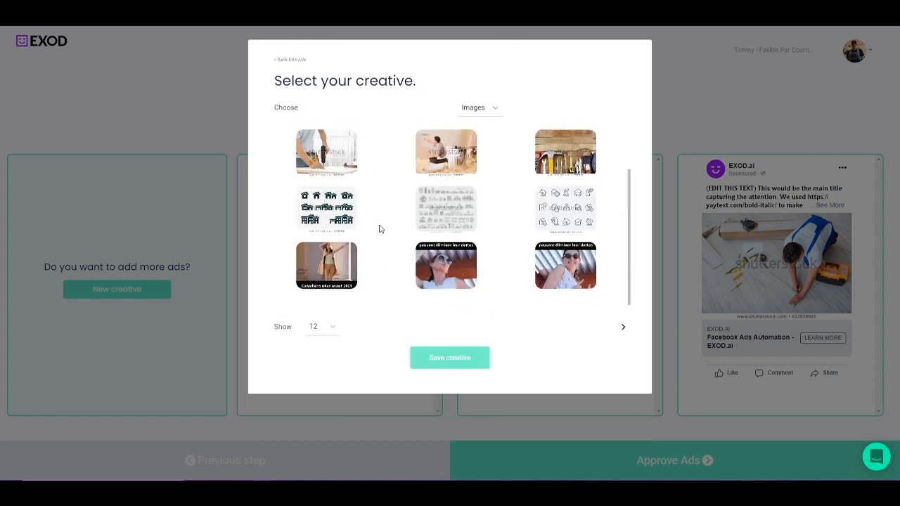
pyautogui.moveTo(438, 272)
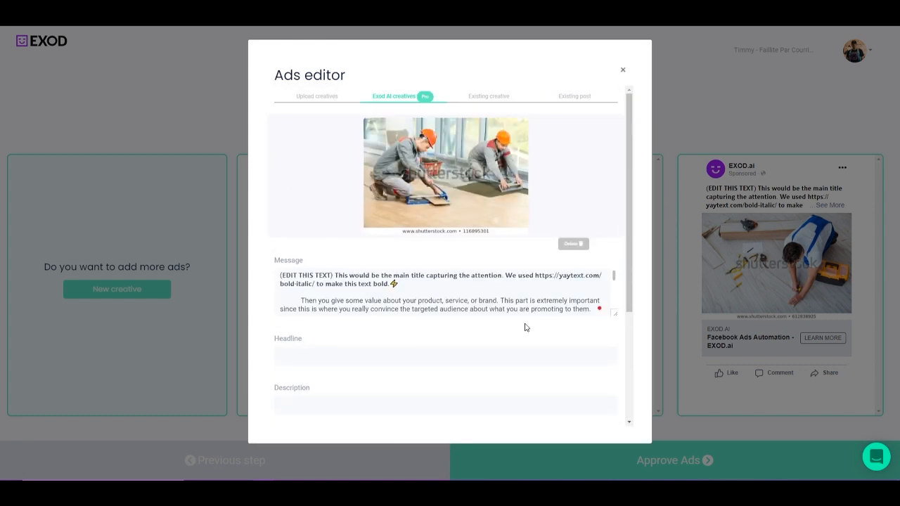
# Write the Montreal floor-installation message, Flooring Services headline and free-appointment description
pyautogui.click(506, 293)
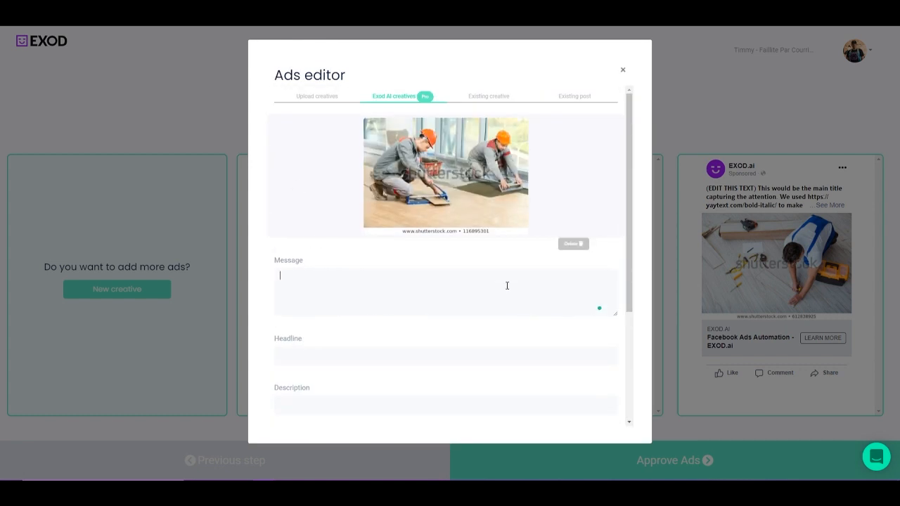
pyautogui.write('B')
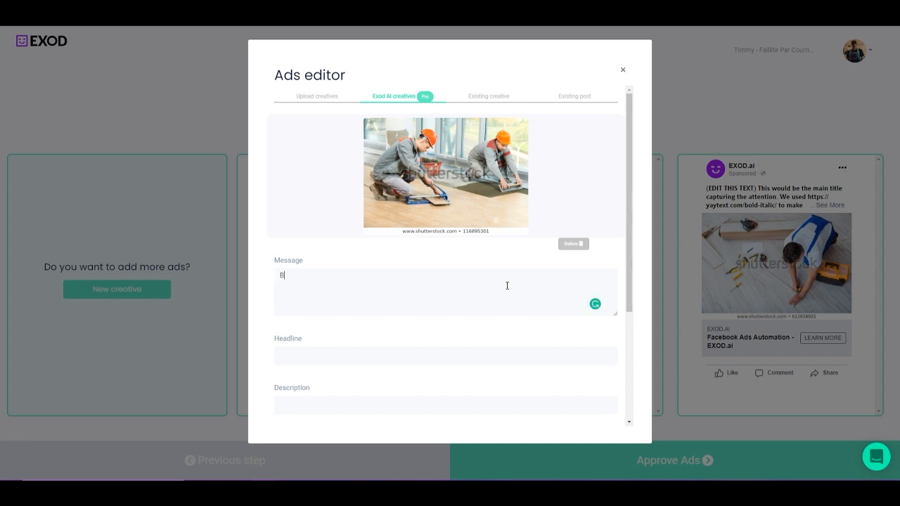
pyautogui.write('est floor installation service in montreal!')
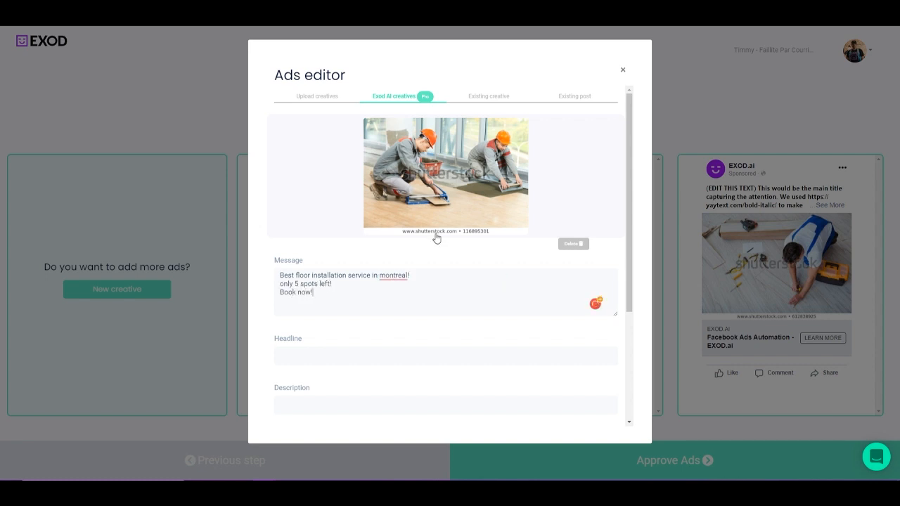
pyautogui.write('Flooring Services in Montreal')
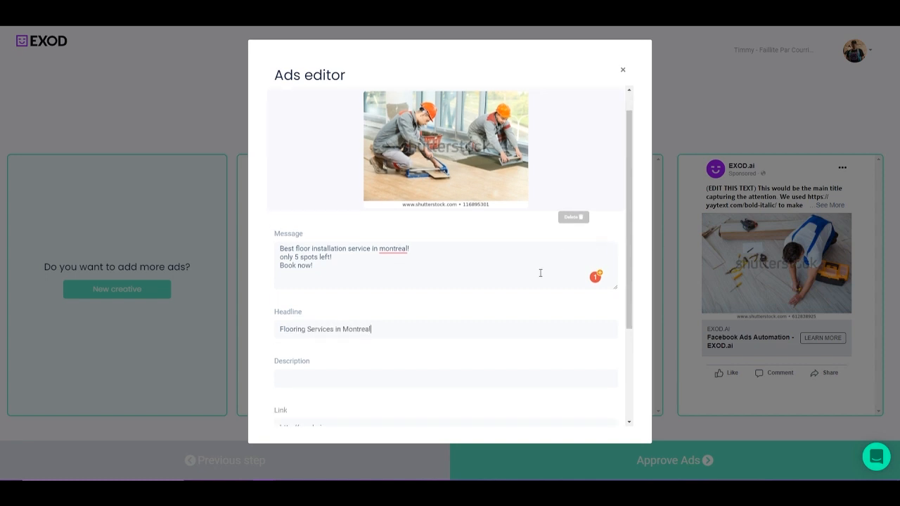
pyautogui.scroll(-3)
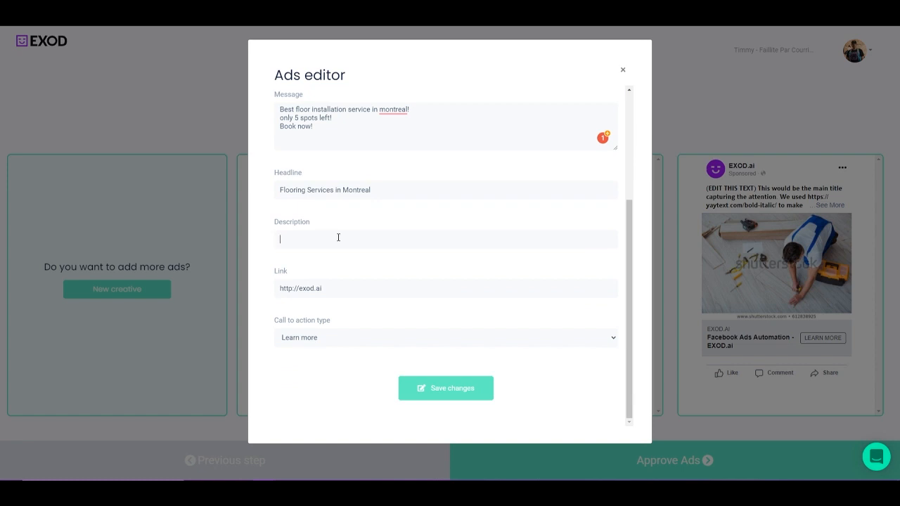
pyautogui.write("Book your appointment now - it's free")
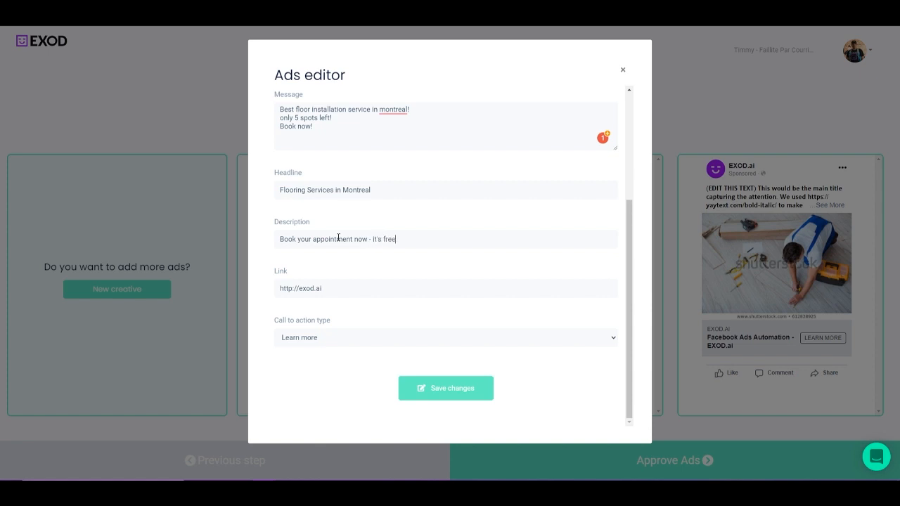
# Set the call to action to Book now and save the ad changes
pyautogui.click(444, 337)
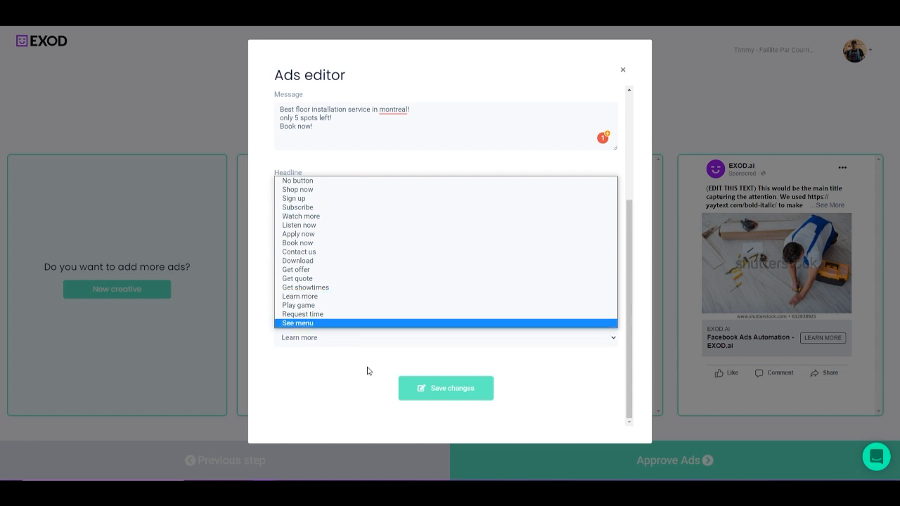
pyautogui.click(296, 242)
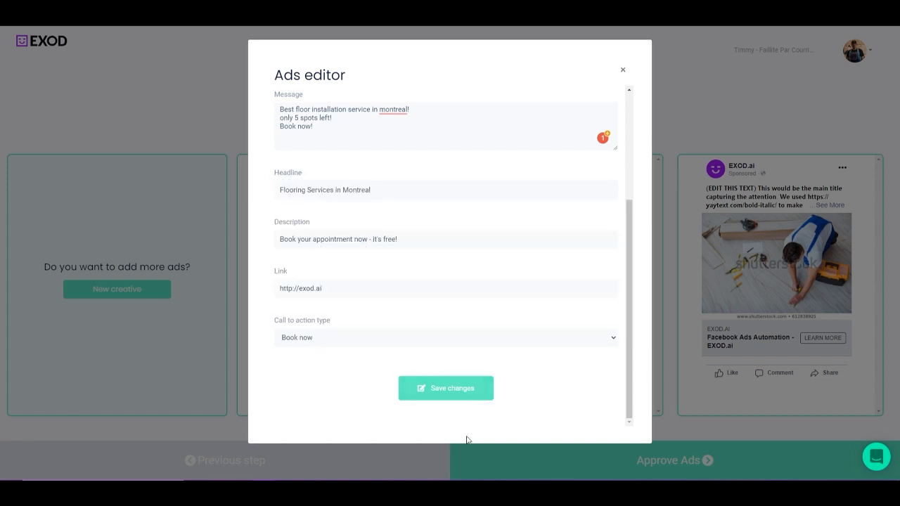
pyautogui.click(446, 388)
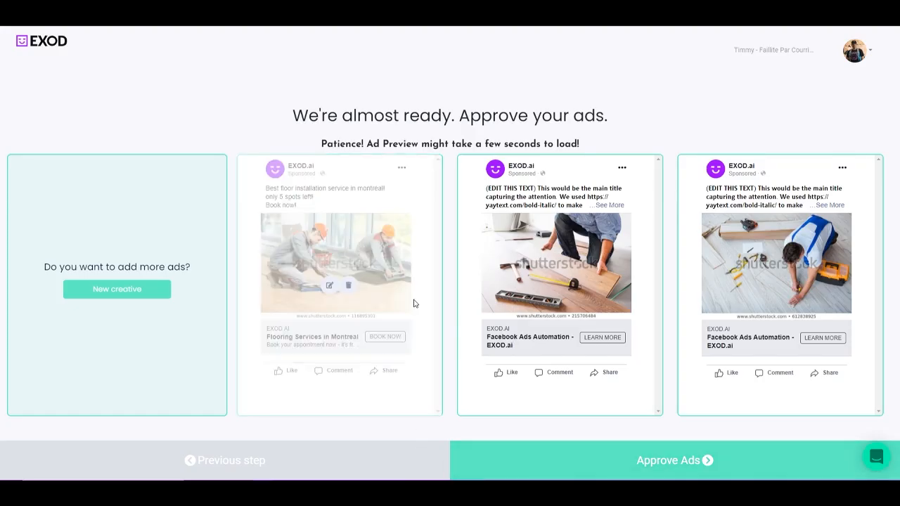
pyautogui.moveTo(348, 341)
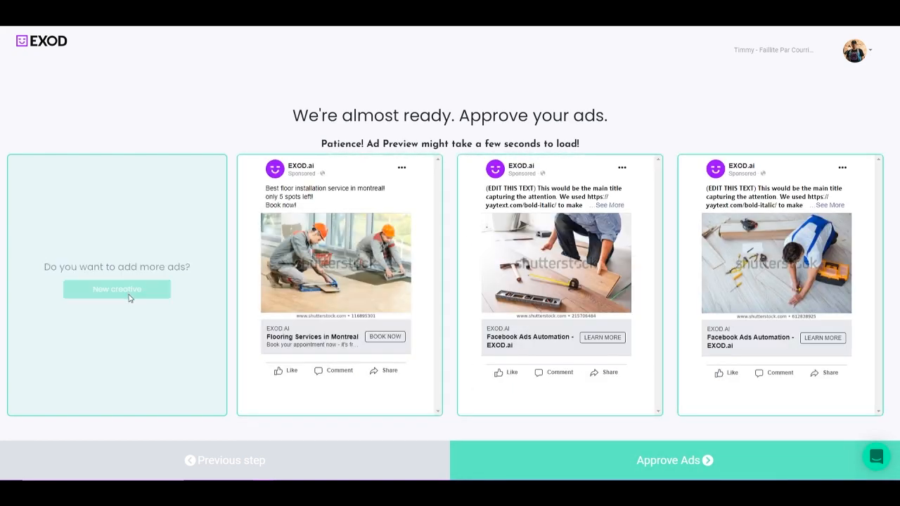
# Generate a new batch of creatives and scroll through the added flooring ad previews
pyautogui.click(117, 288)
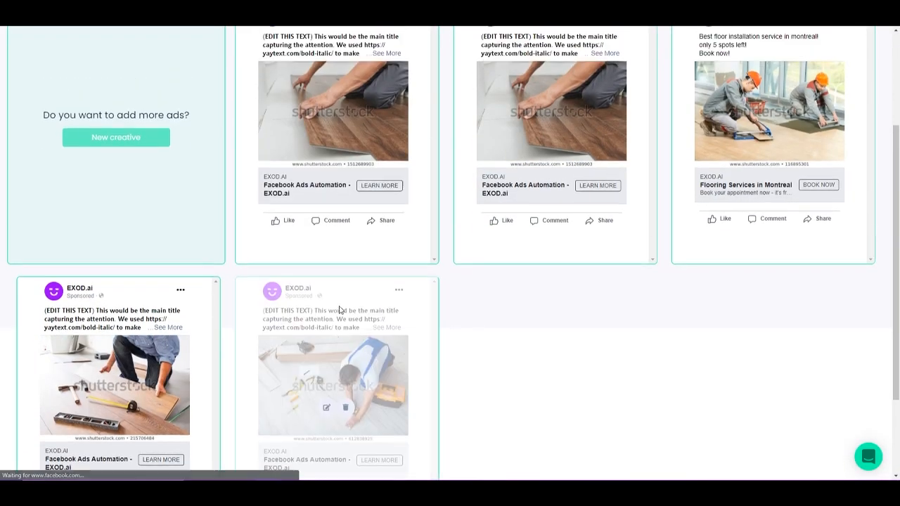
pyautogui.scroll(-3)
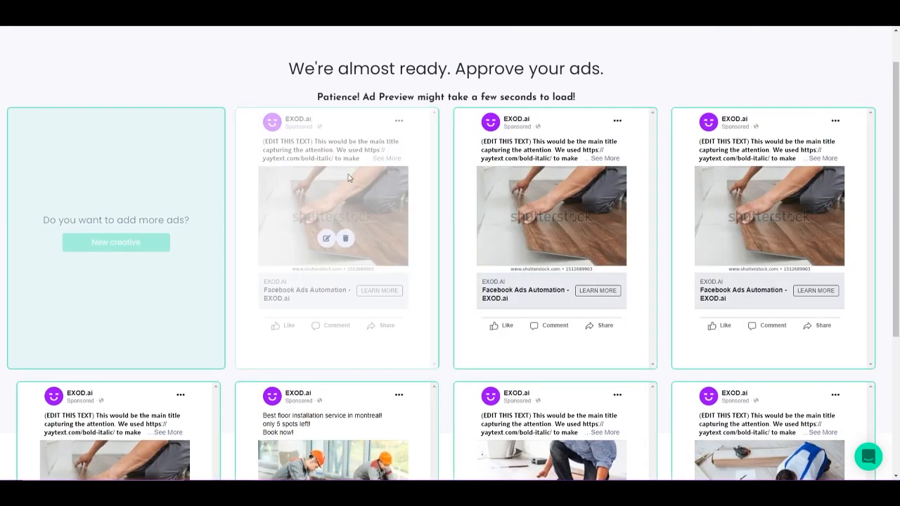
pyautogui.scroll(-3)
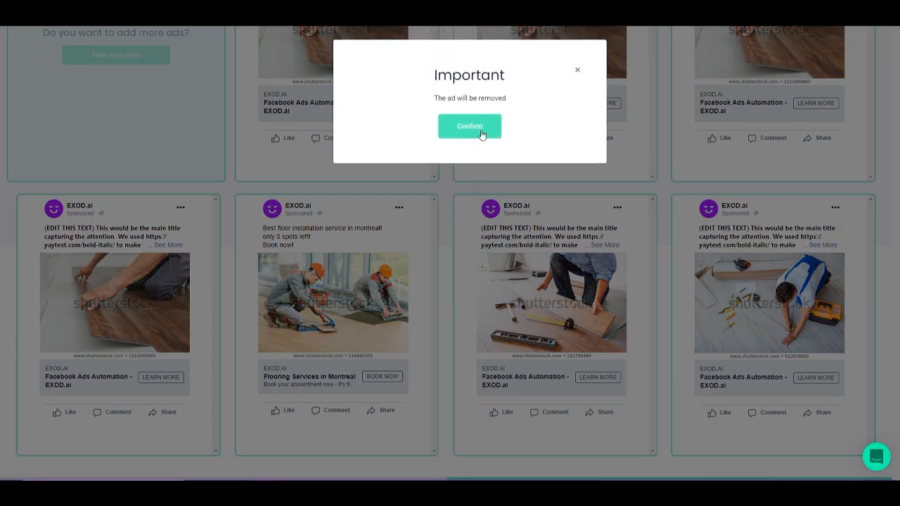
# Confirm deleting the placeholder ad in the Important dialog
pyautogui.click(469, 126)
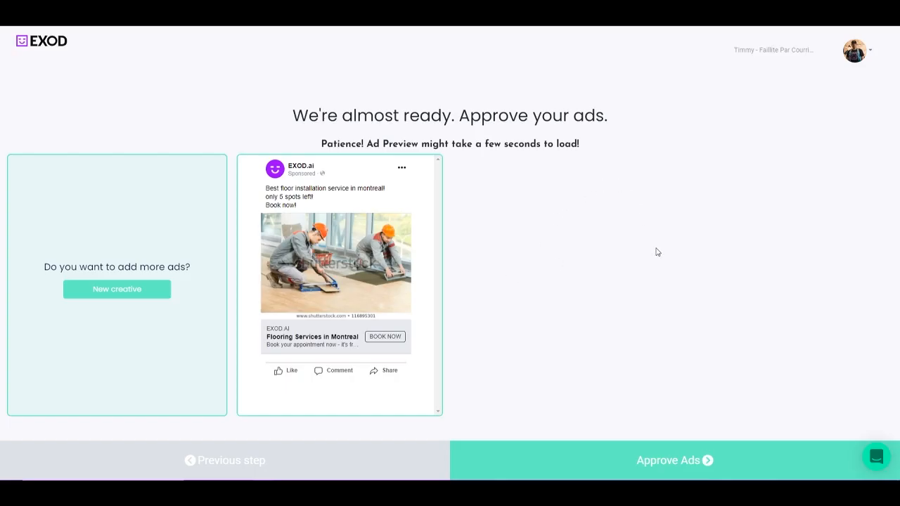
pyautogui.moveTo(609, 278)
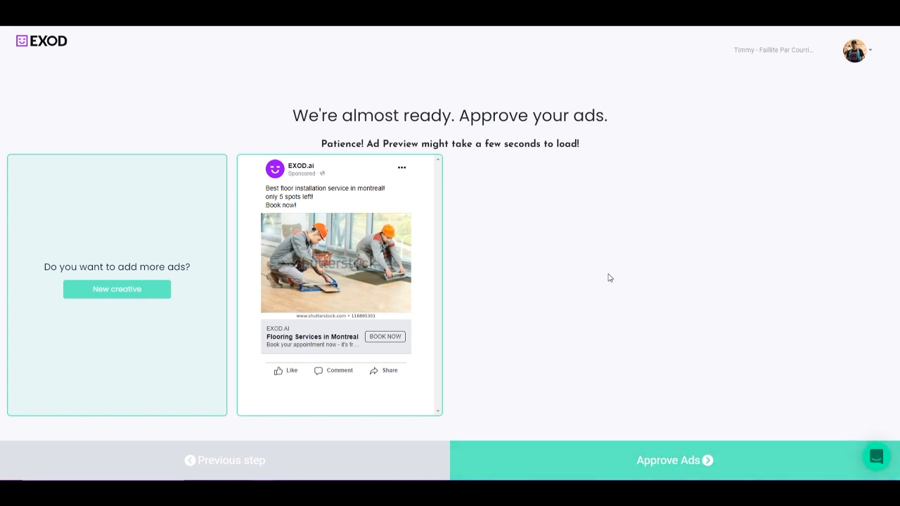
pyautogui.moveTo(572, 294)
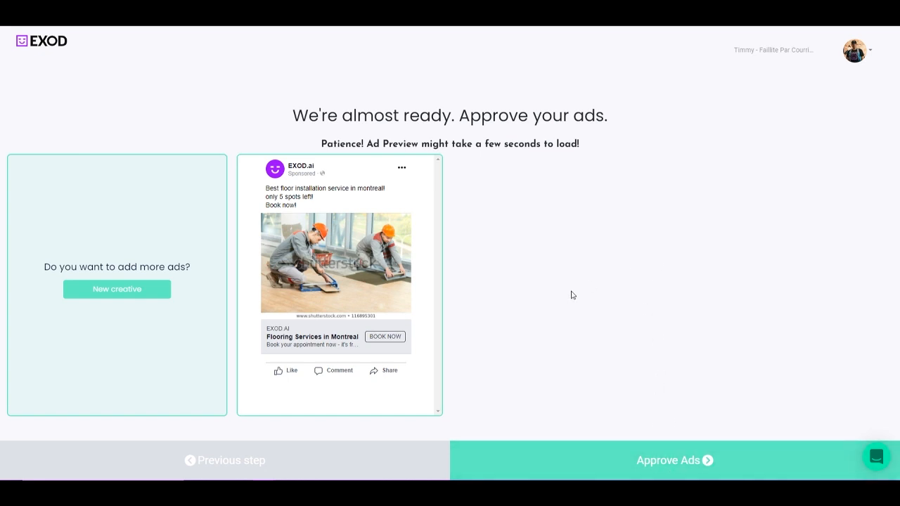
pyautogui.moveTo(564, 278)
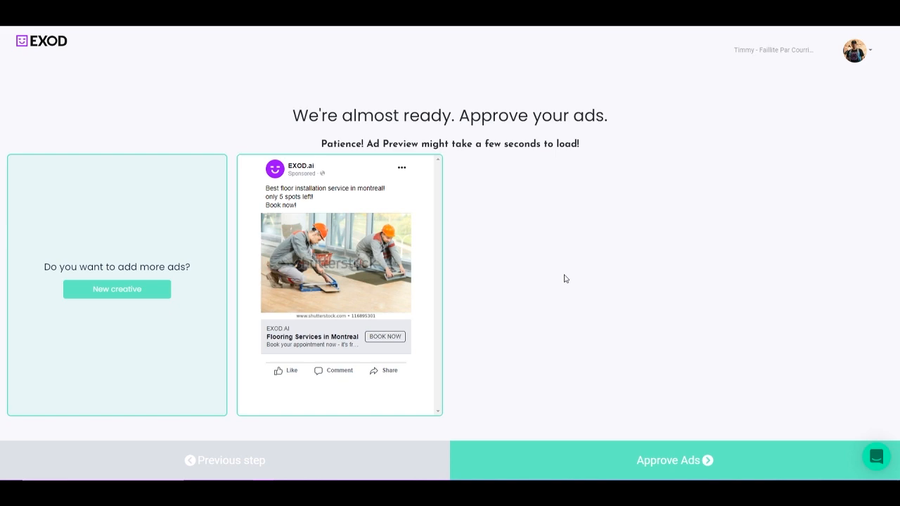